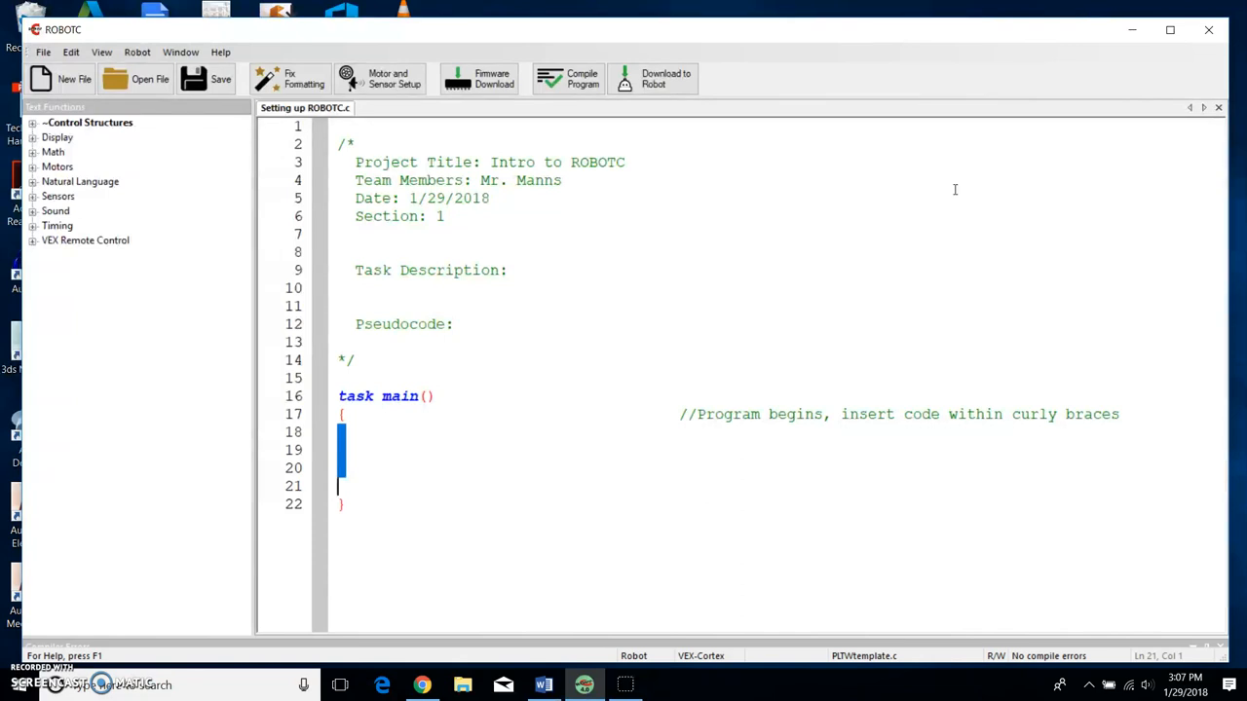
pyautogui.moveTo(359, 146)
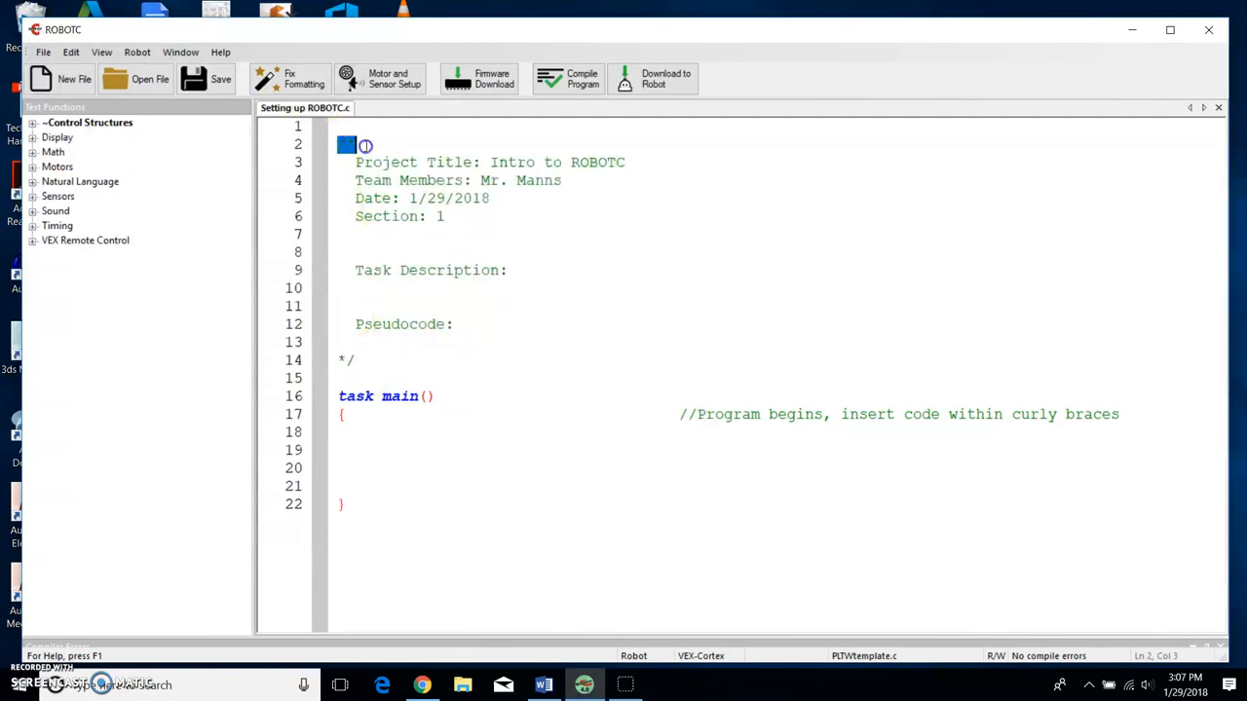
# - Confirm the robot platform type as VEX 2.0 Cortex from the Robot menu
pyautogui.moveTo(351, 144); pyautogui.dragTo(350, 360)
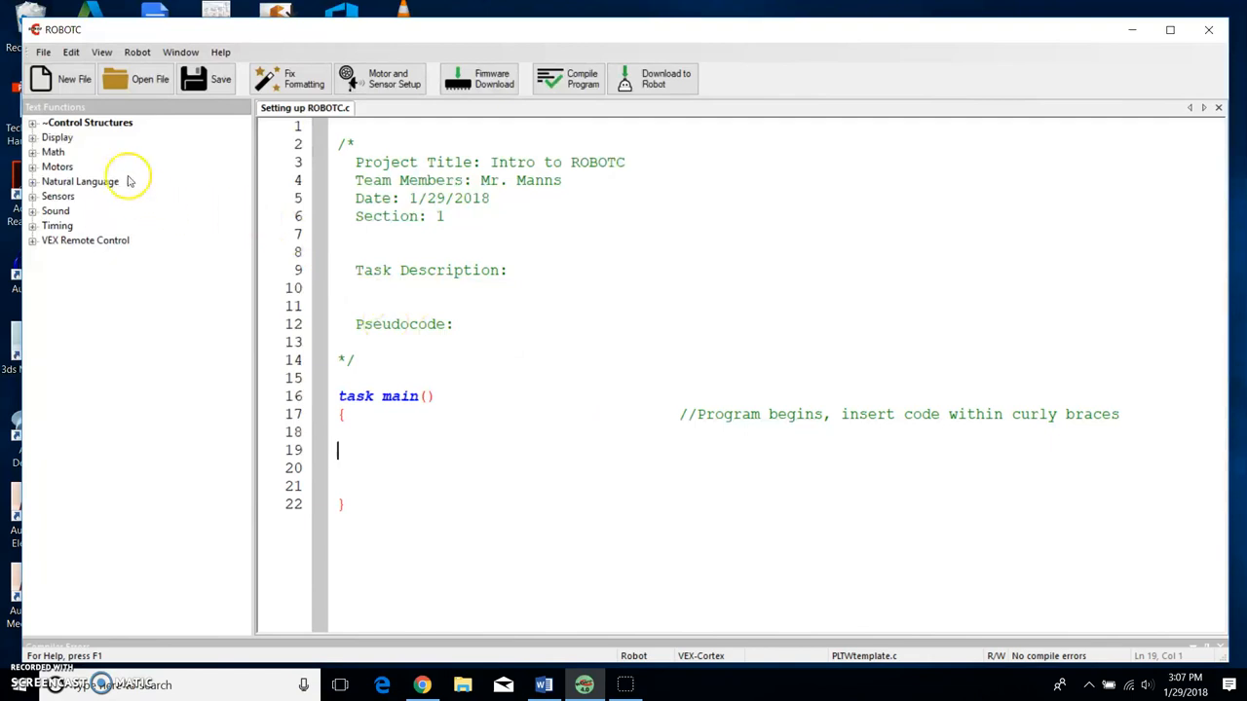
pyautogui.moveTo(57, 136)
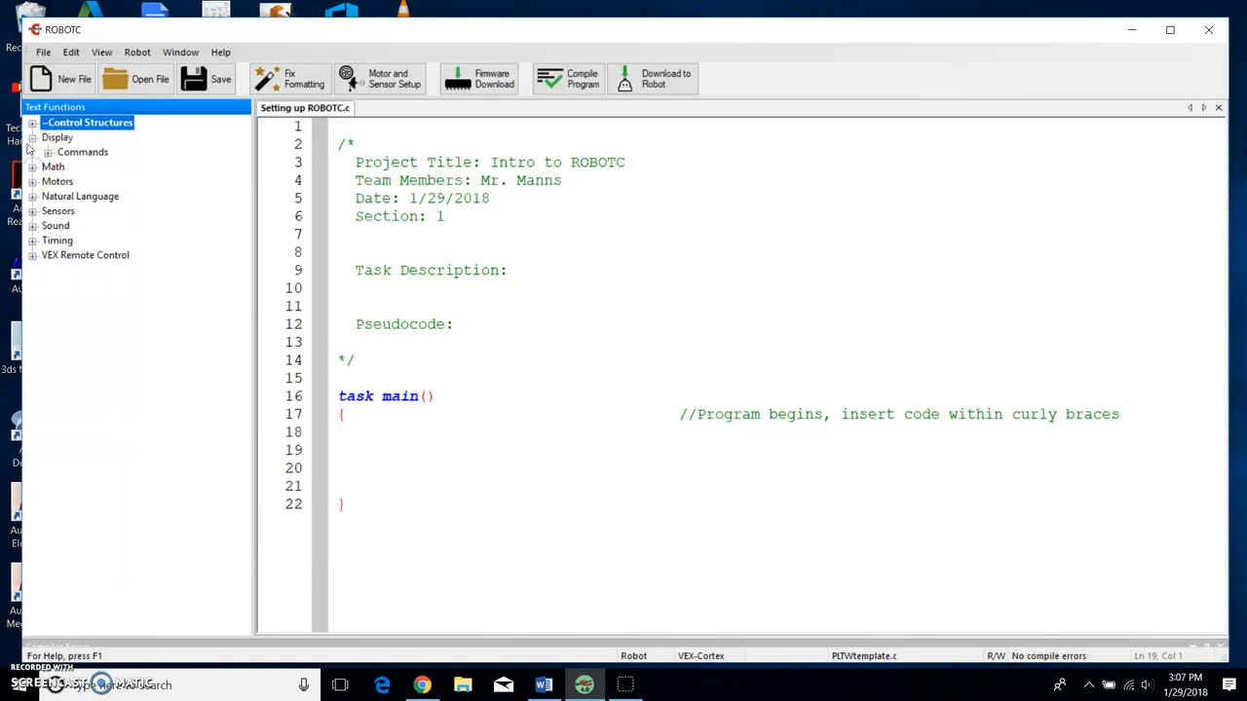
pyautogui.click(31, 152)
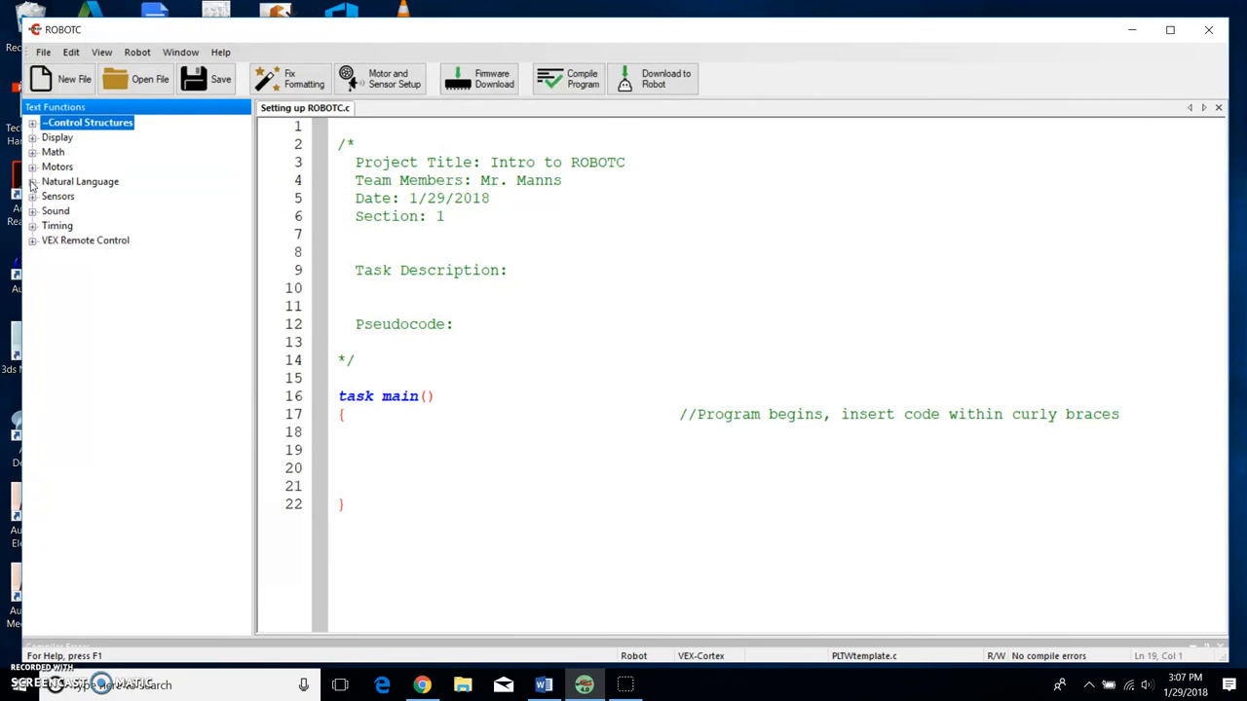
pyautogui.moveTo(80, 181)
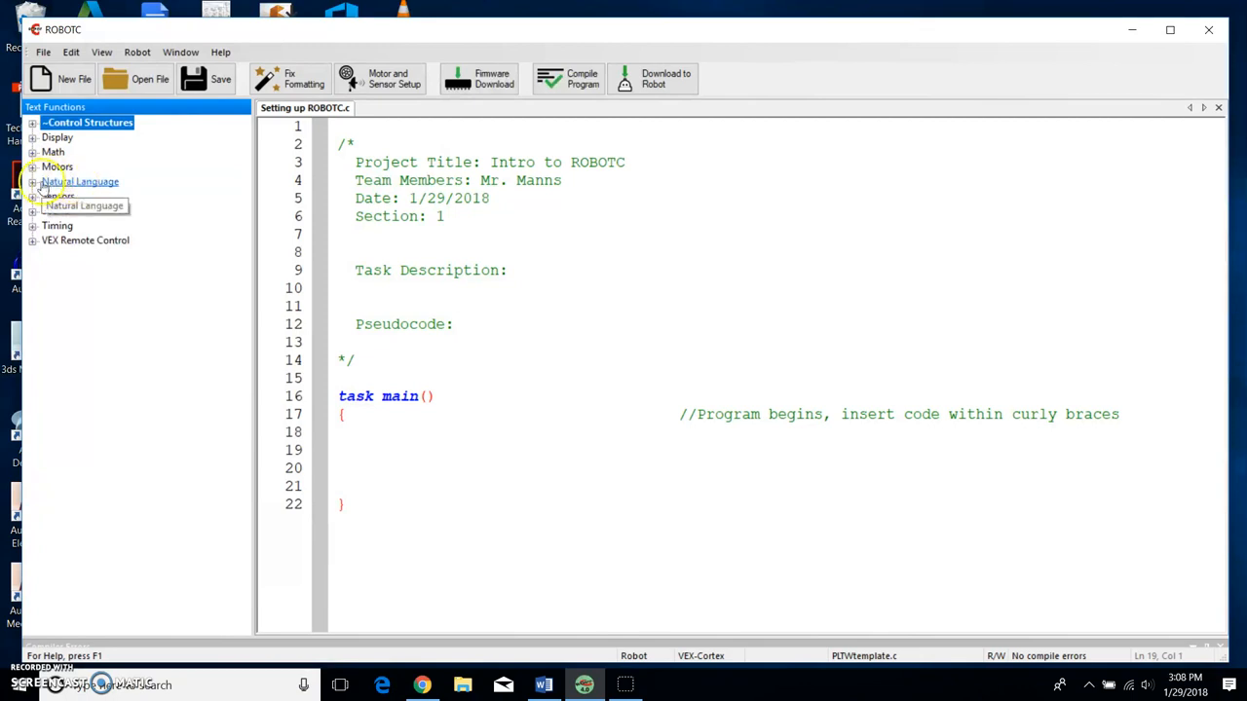
pyautogui.moveTo(141, 144)
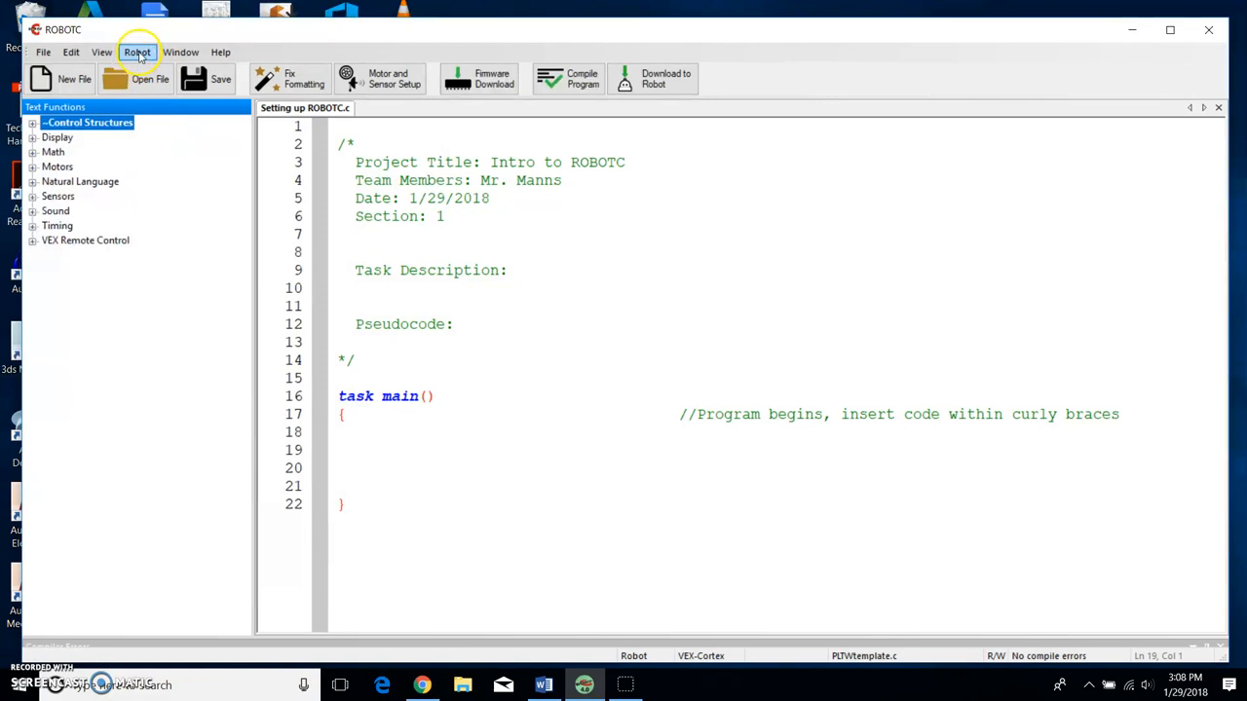
pyautogui.click(137, 51)
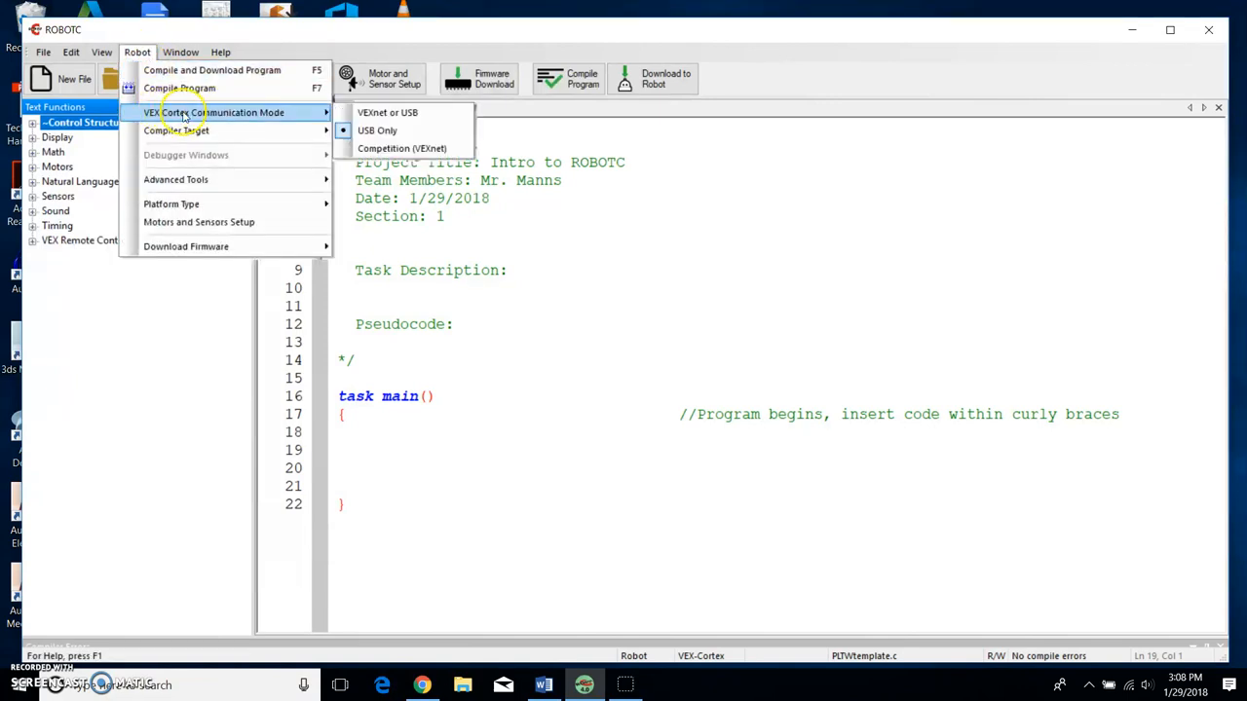
pyautogui.moveTo(378, 130)
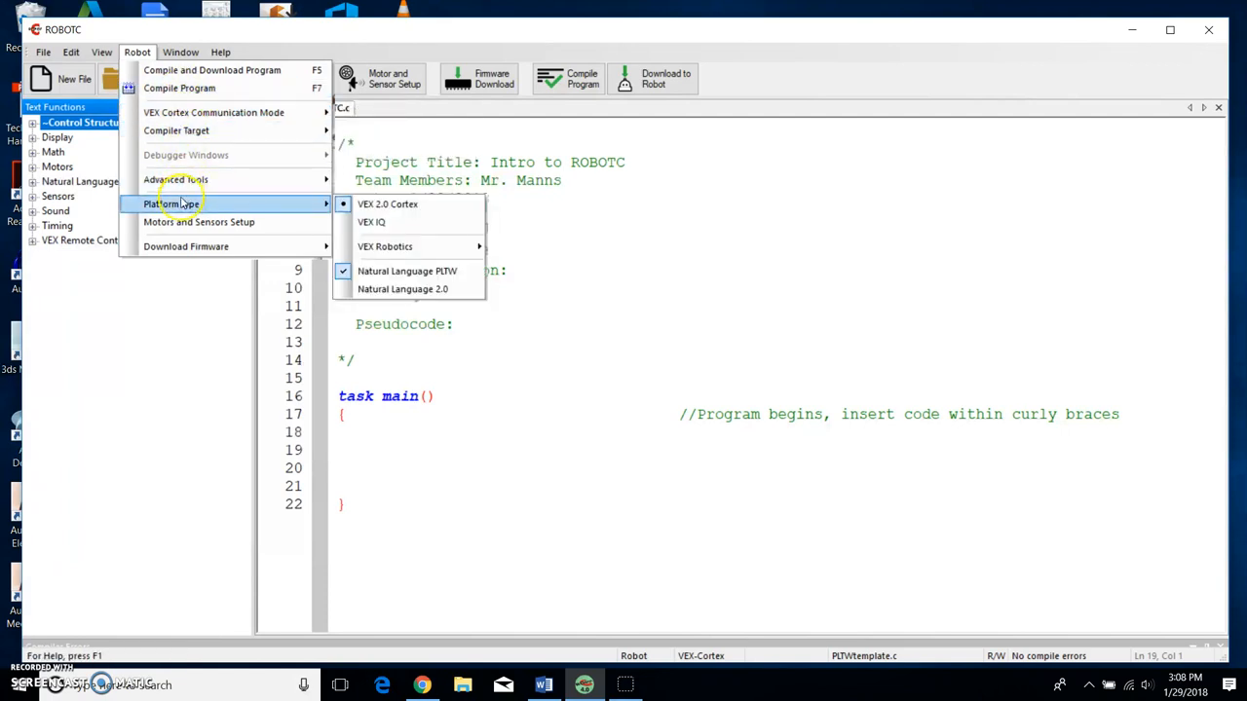
pyautogui.moveTo(407, 205)
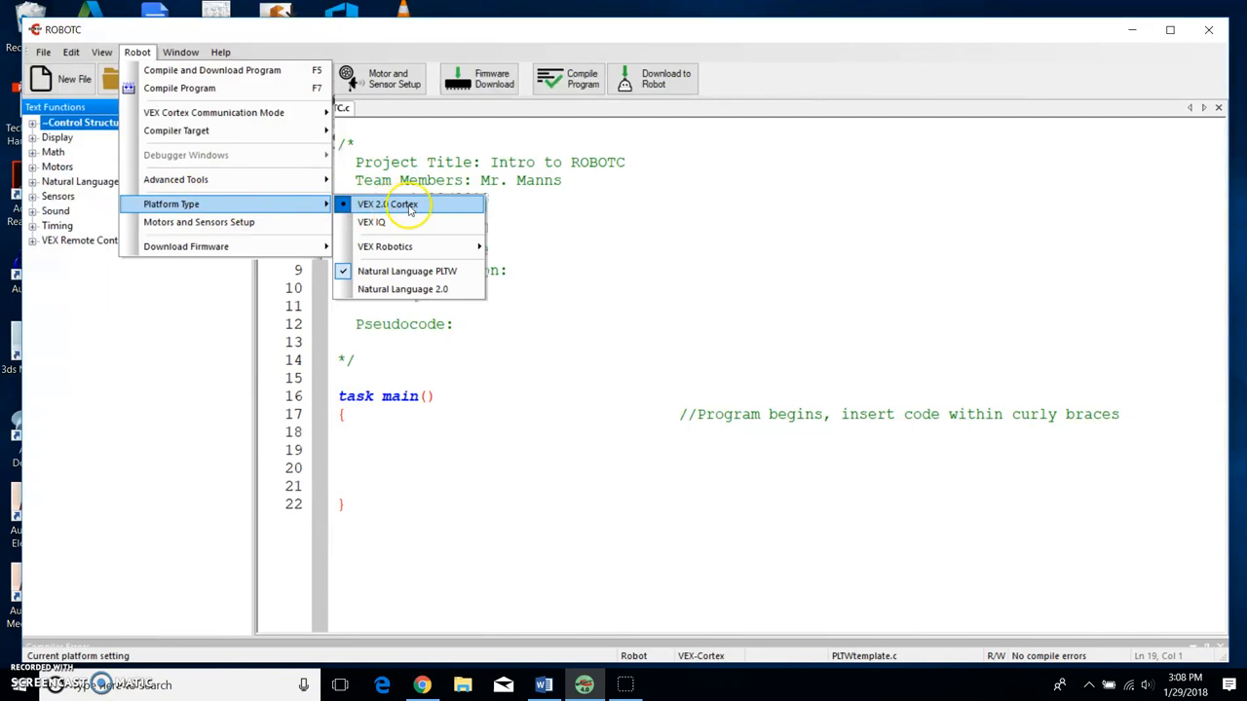
pyautogui.moveTo(405, 271)
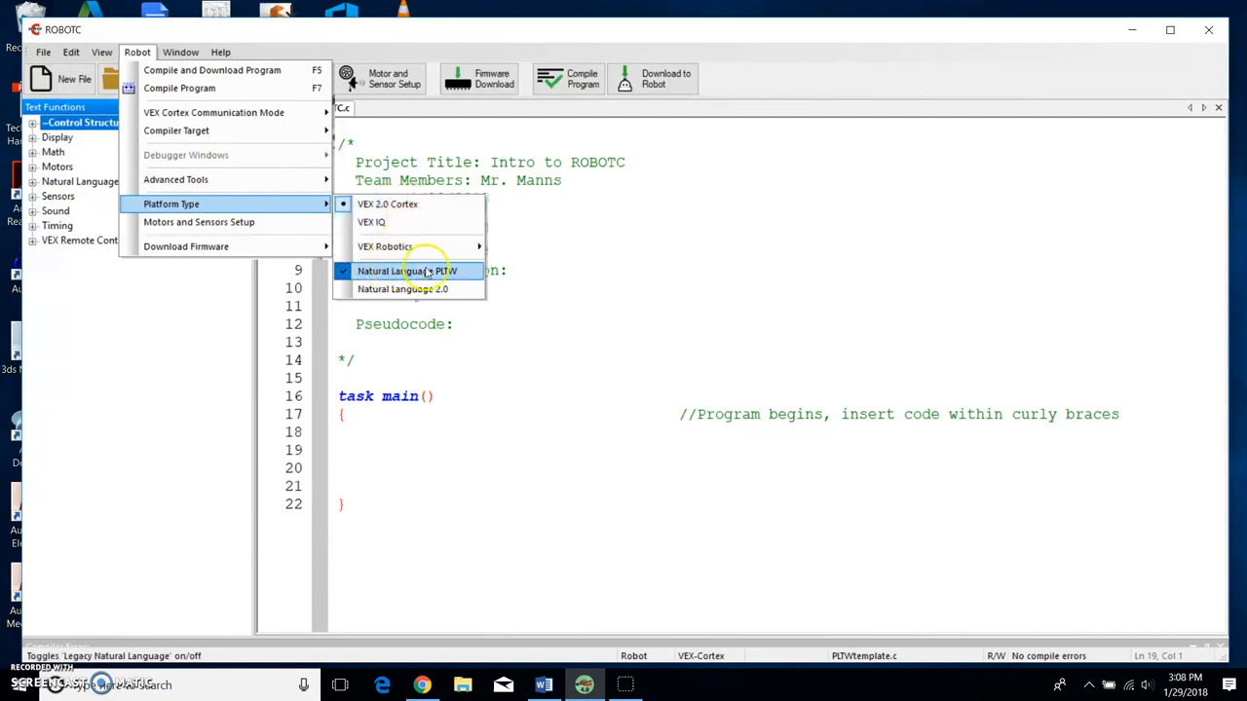
pyautogui.moveTo(410, 205)
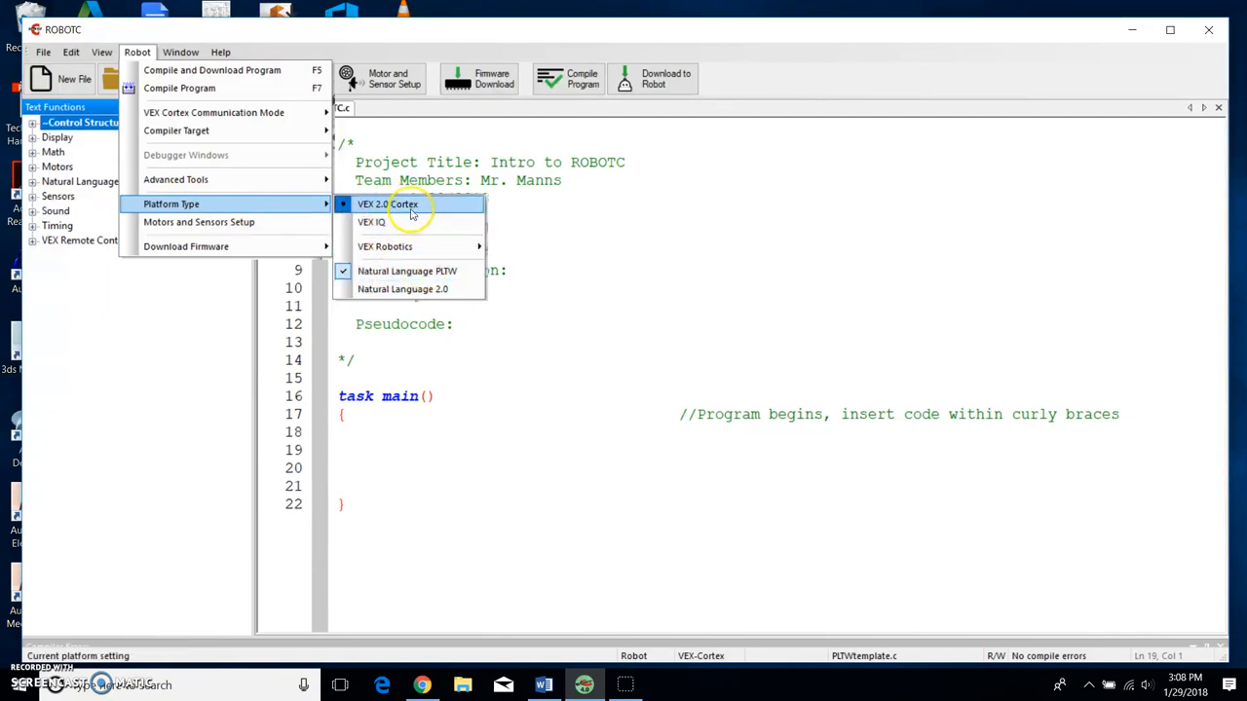
pyautogui.click(388, 205)
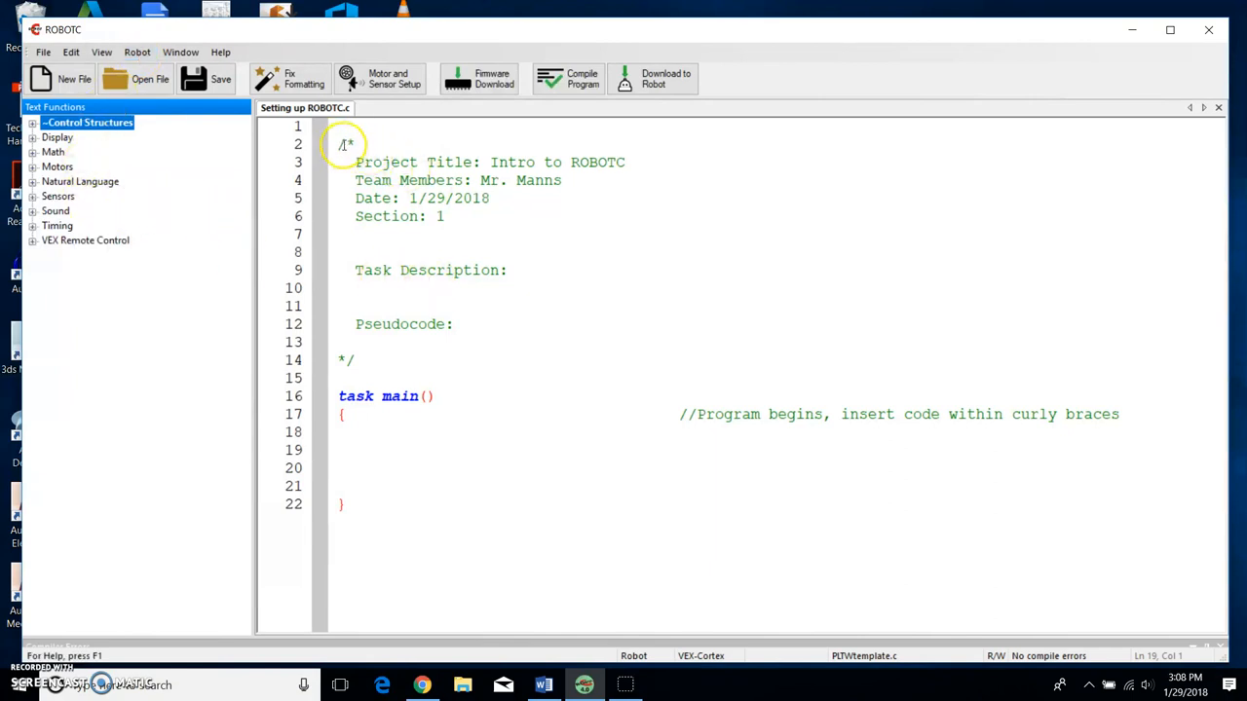
# - Write the header Task Description: 'Learning how to set up motors in ROBOTC.'
pyautogui.click(413, 180)
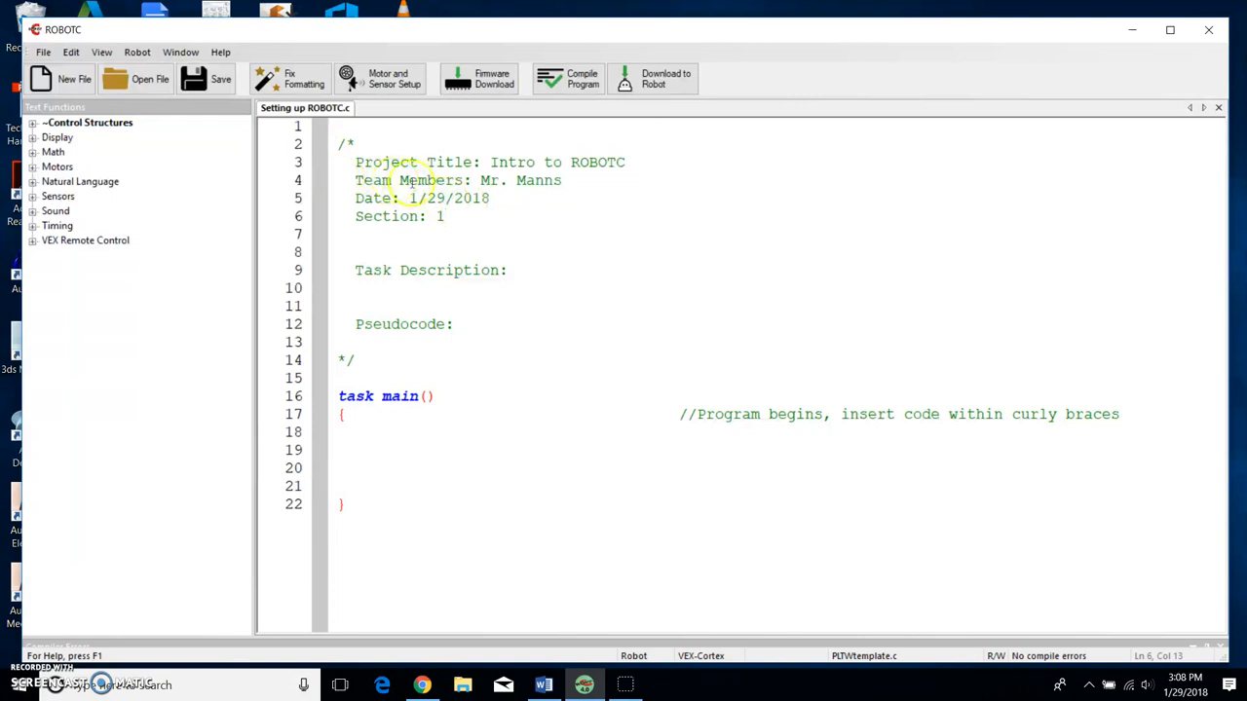
pyautogui.click(545, 268)
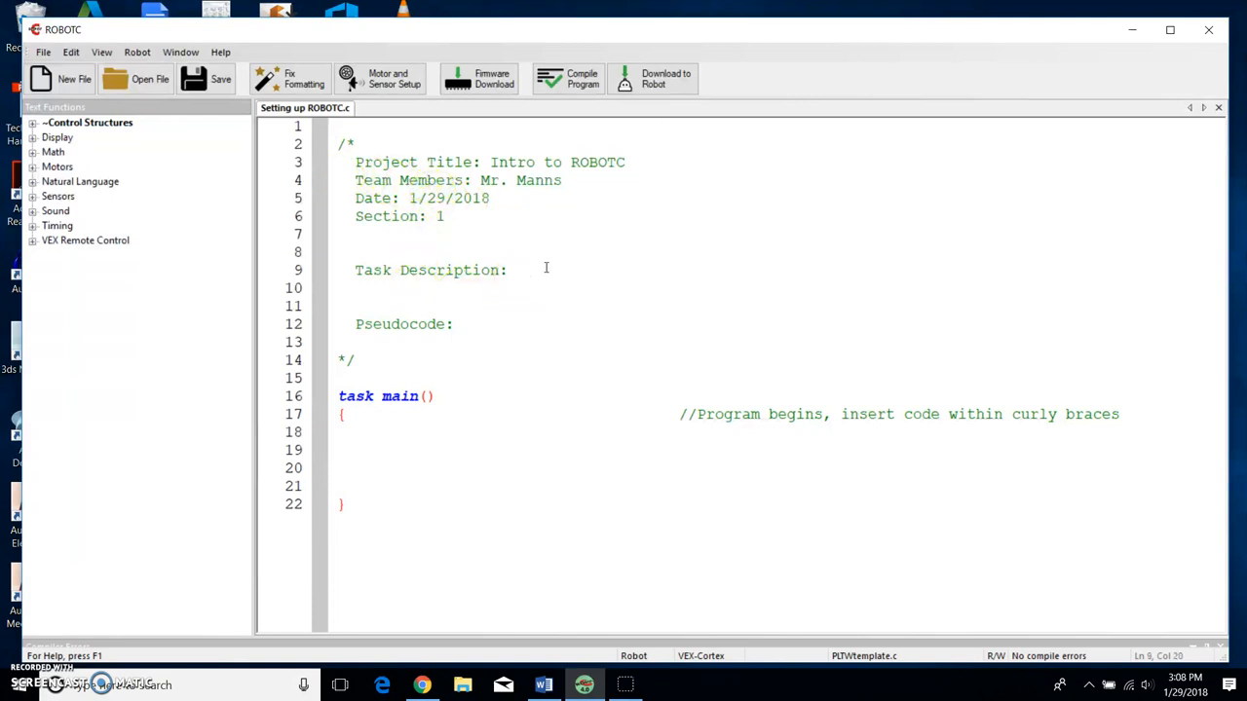
pyautogui.write('In')
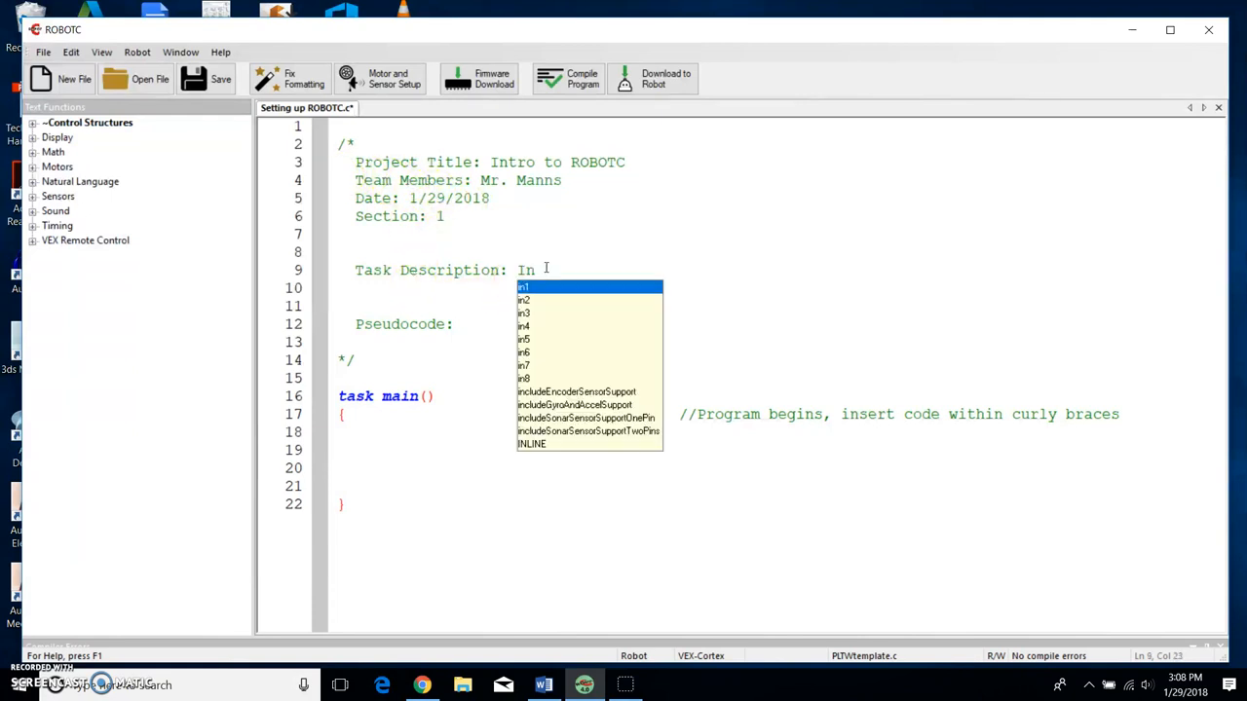
pyautogui.press('backspace')
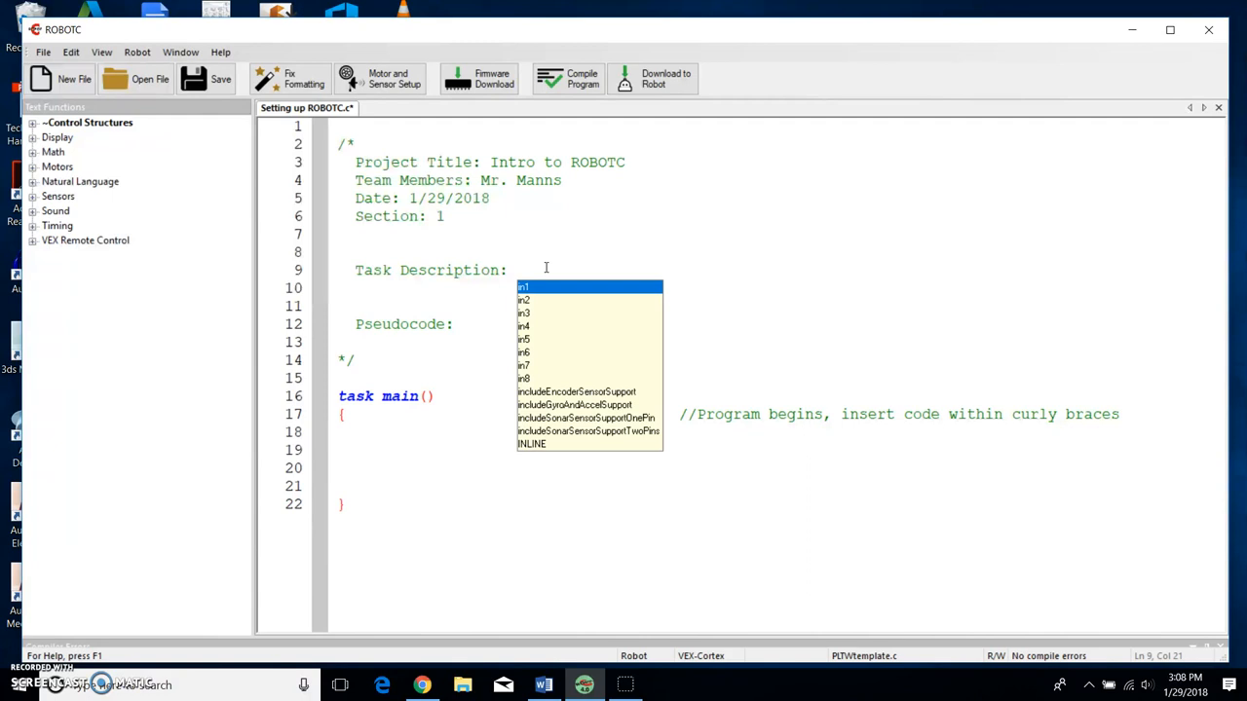
pyautogui.write('Learning how')
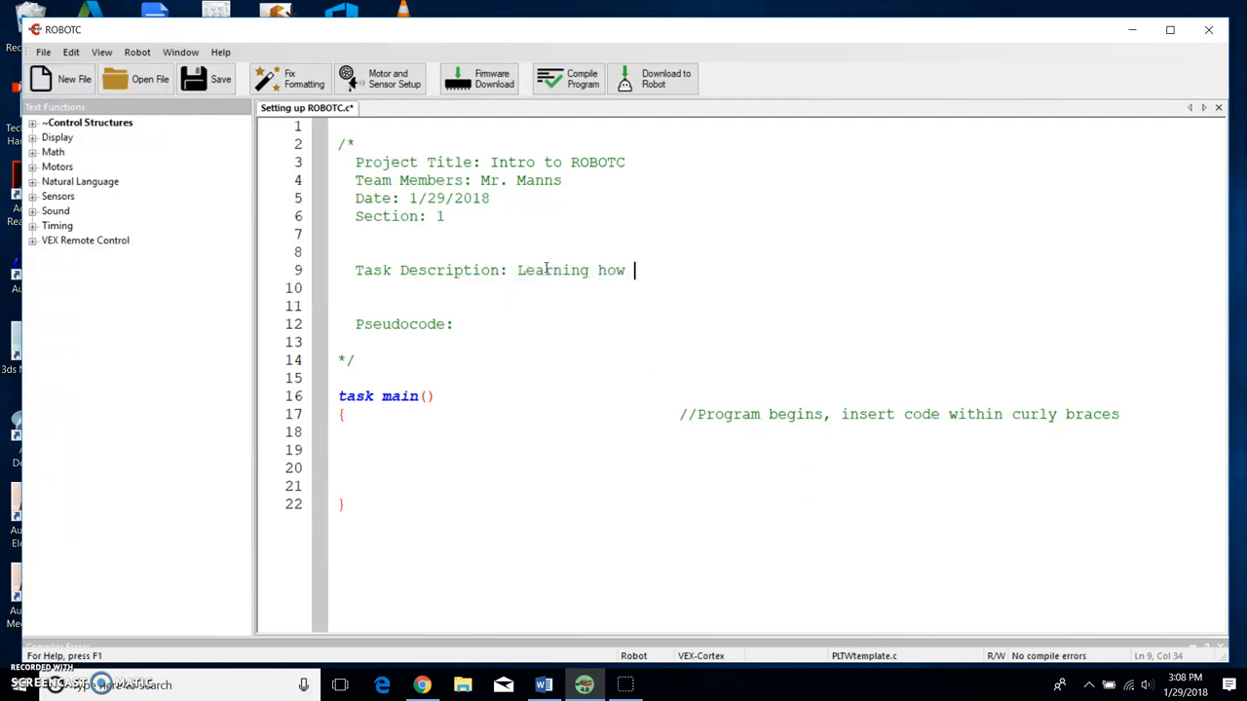
pyautogui.write('to set up')
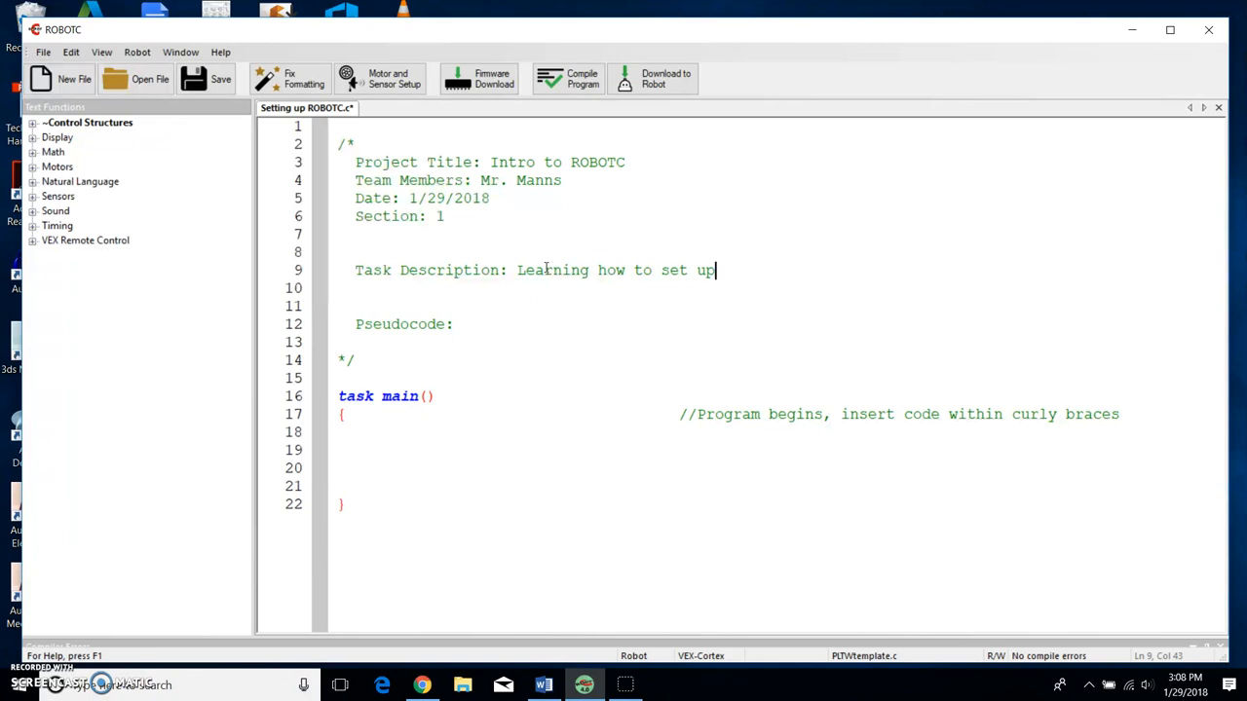
pyautogui.write('motors in ROBOTC')
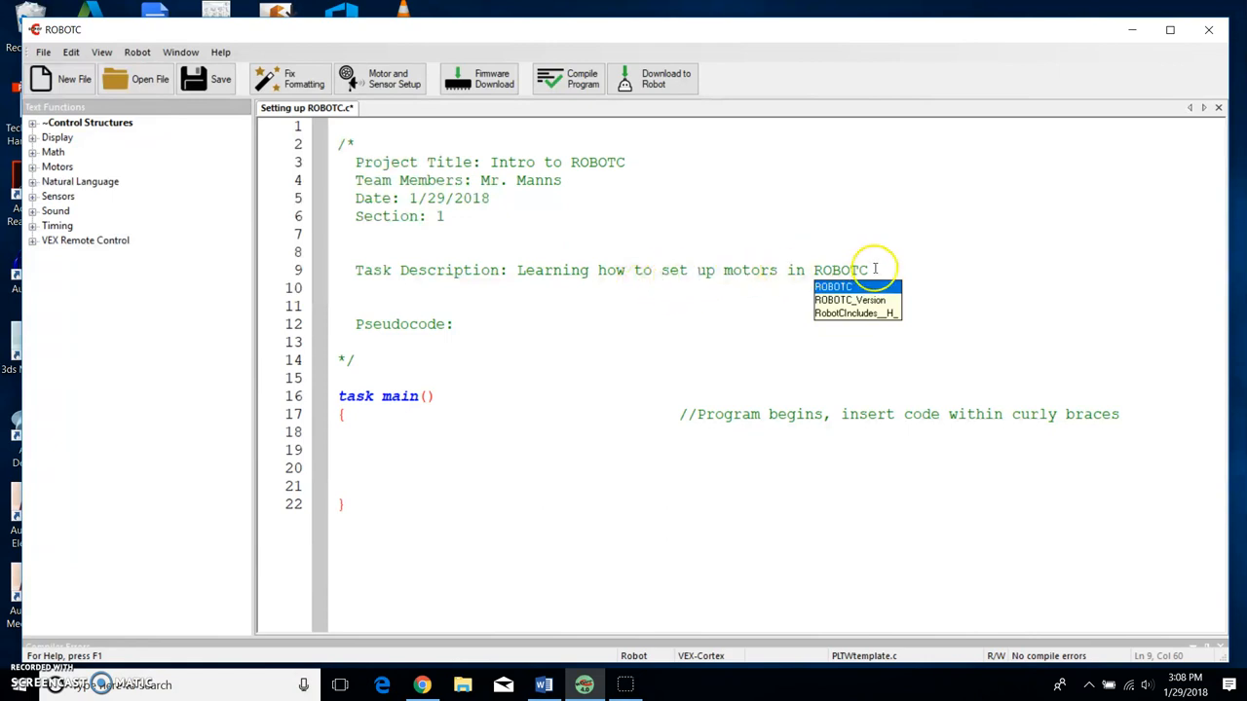
pyautogui.write('.')
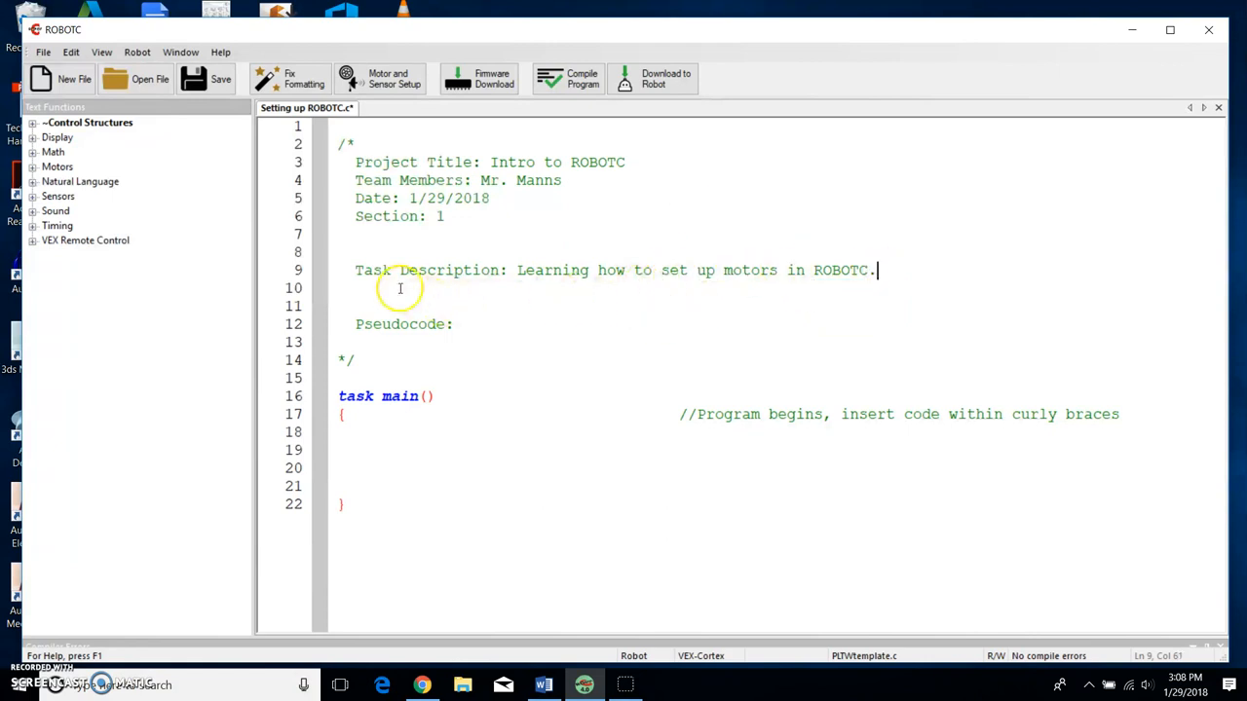
pyautogui.moveTo(452, 425)
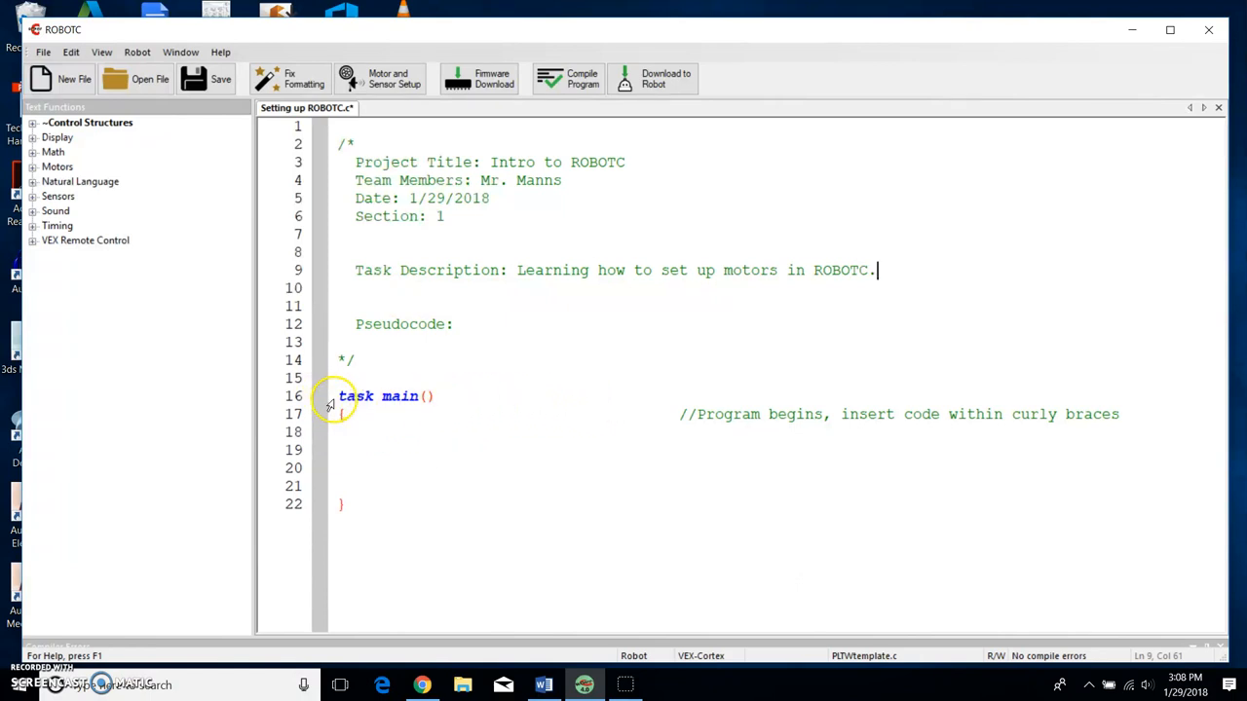
pyautogui.doubleClick(378, 395)
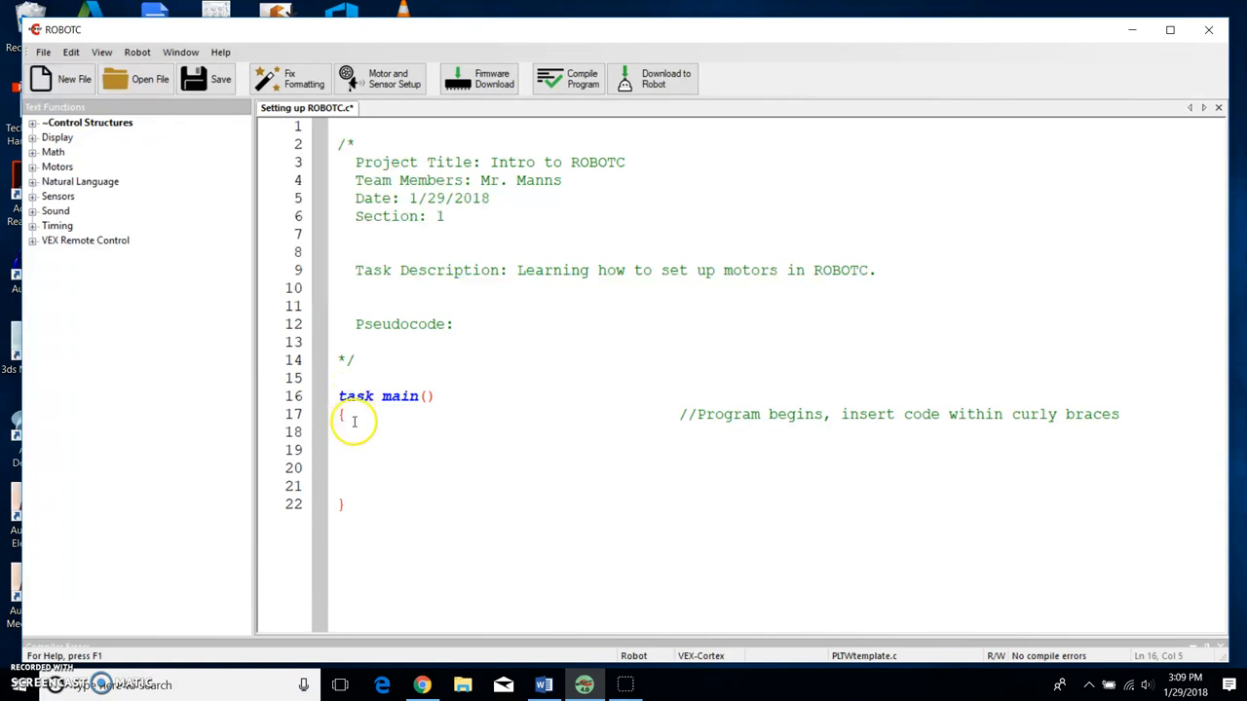
pyautogui.click(339, 413)
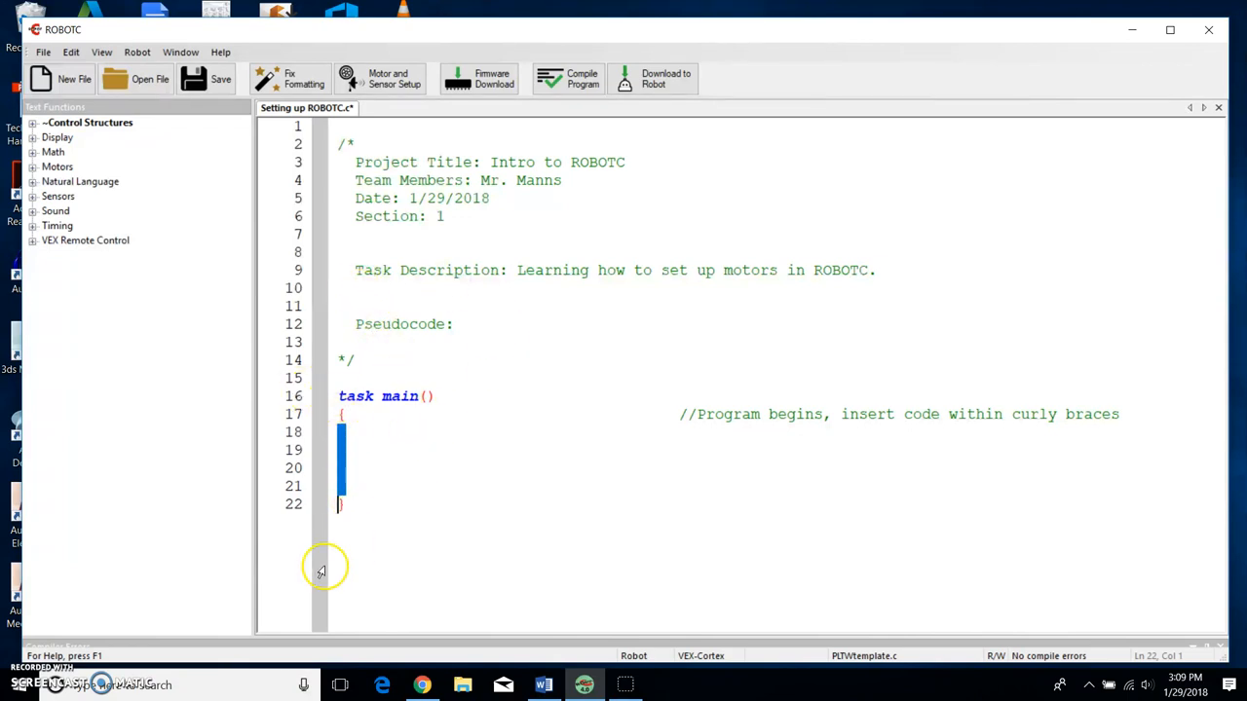
pyautogui.click(341, 450)
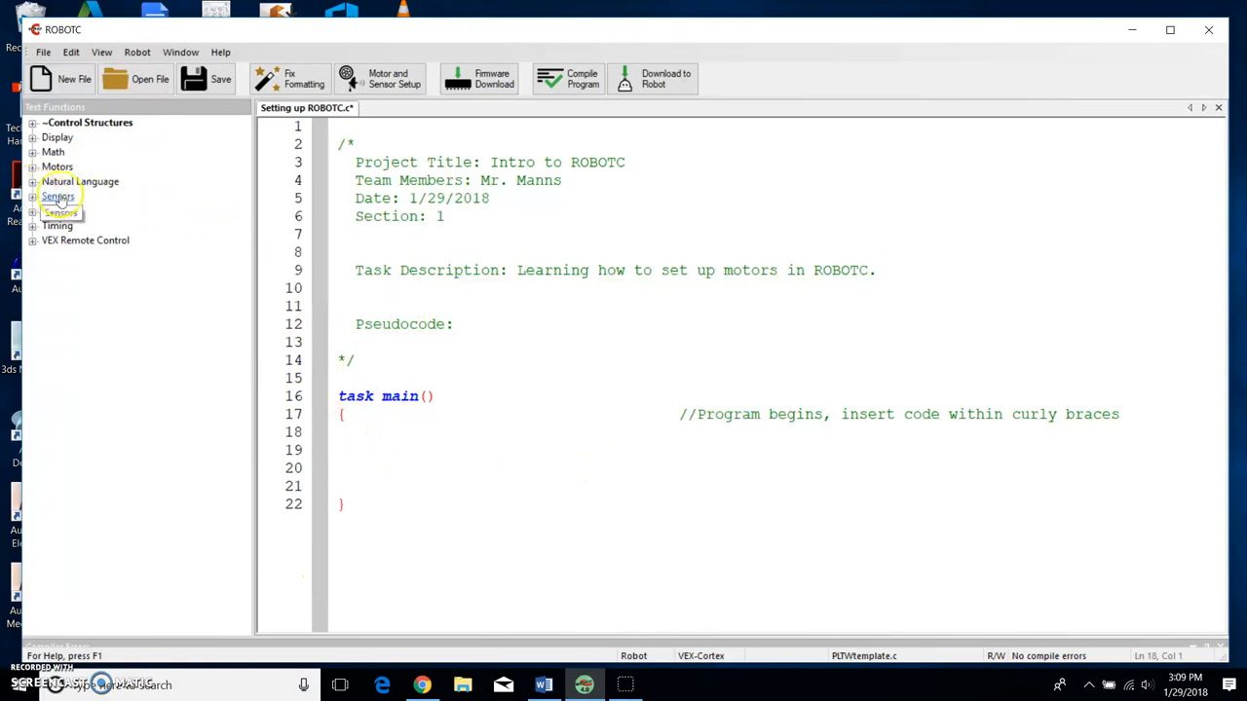
# - Browse the Natural Language library's Robot Motion and Until lists, ending on the Movement commands
pyautogui.click(34, 194)
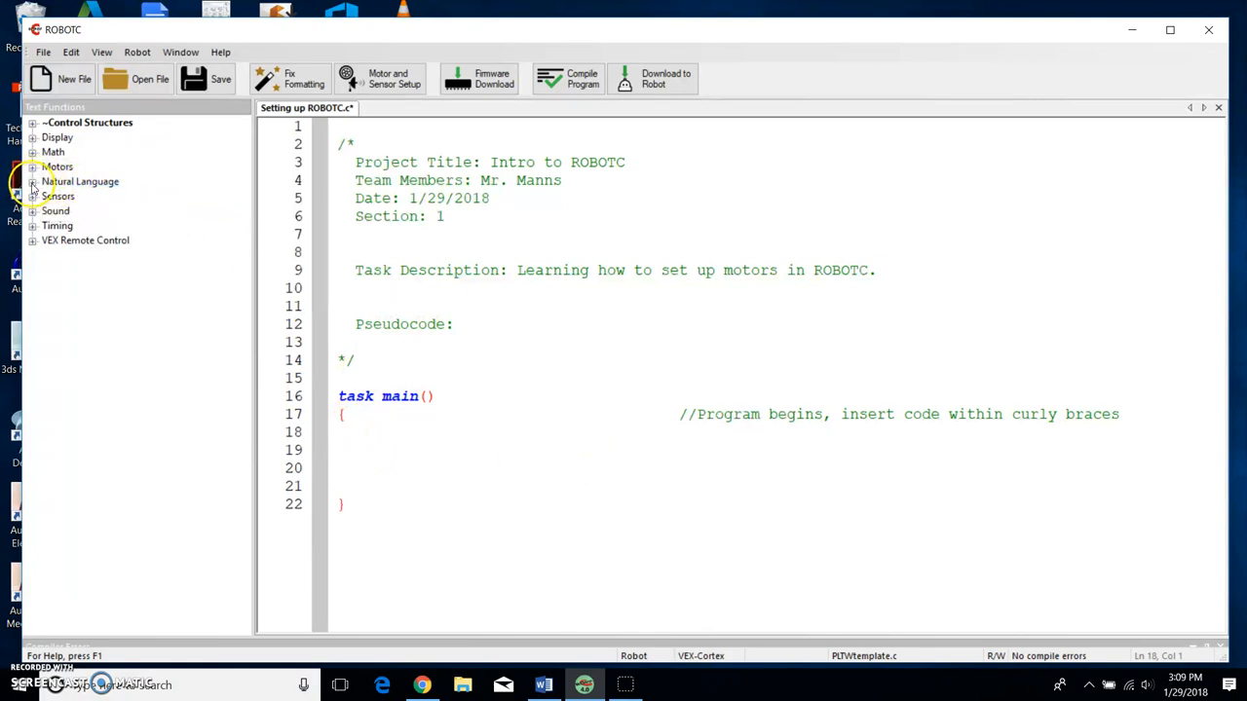
pyautogui.click(33, 182)
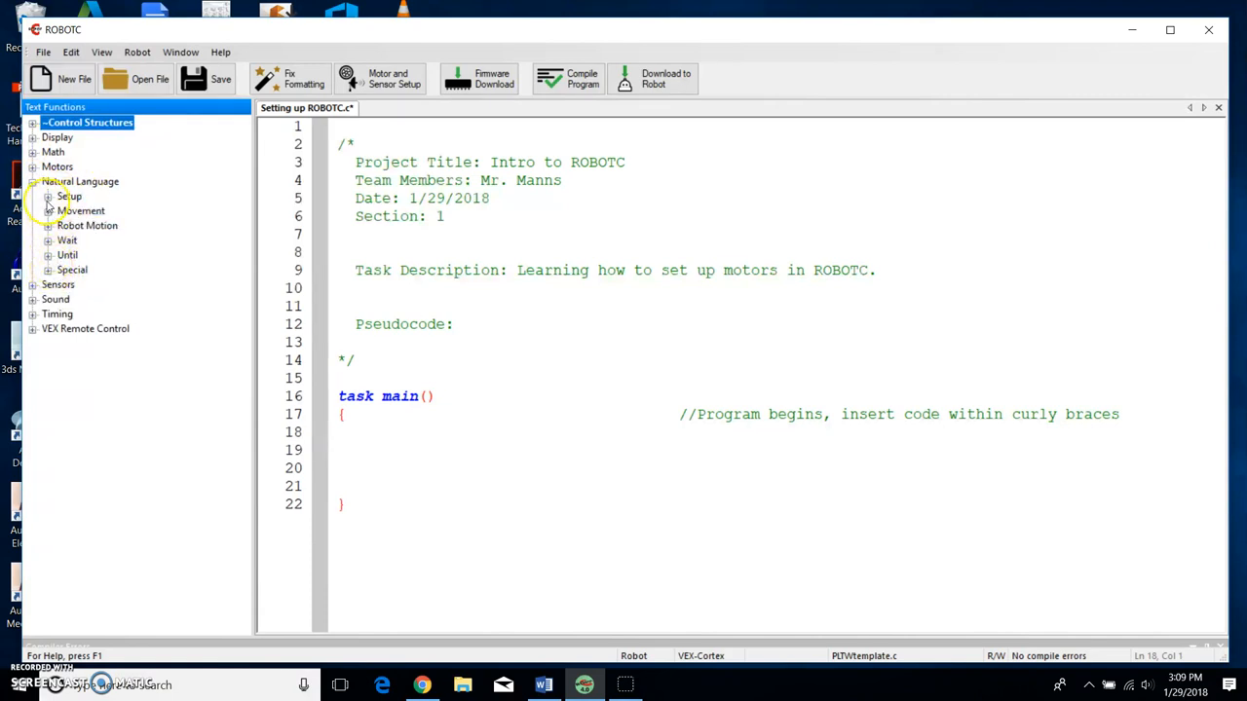
pyautogui.click(47, 210)
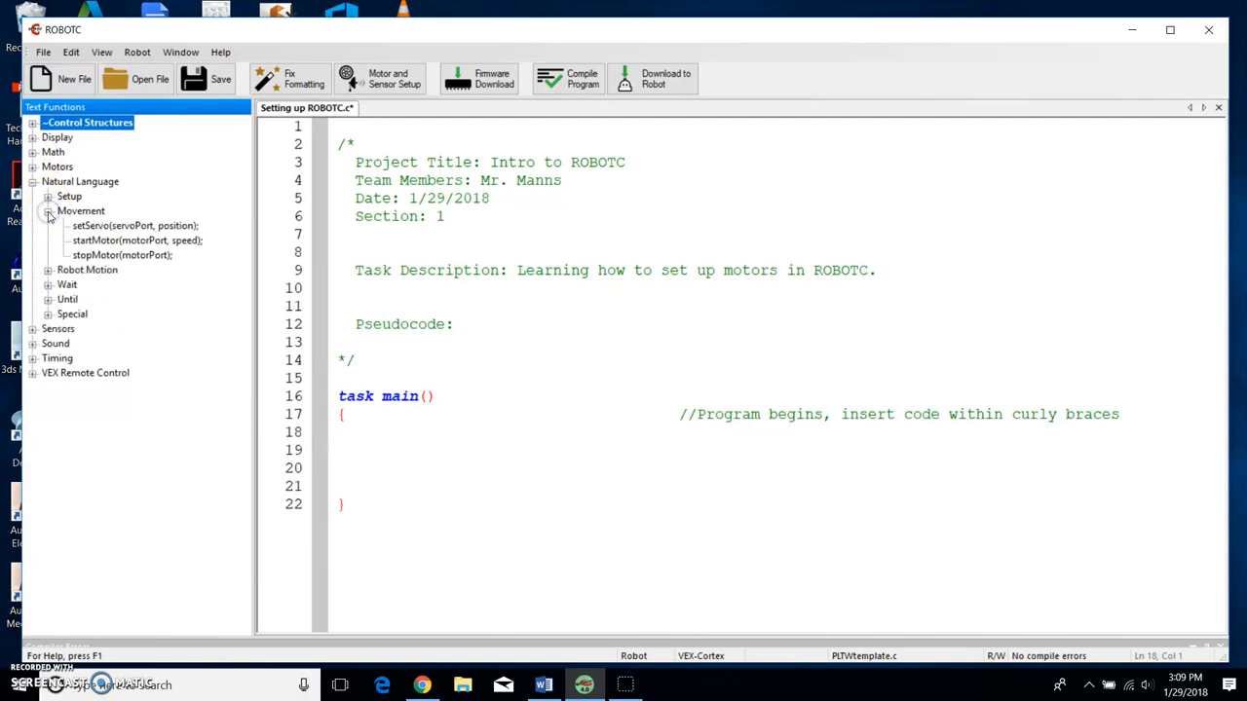
pyautogui.click(47, 226)
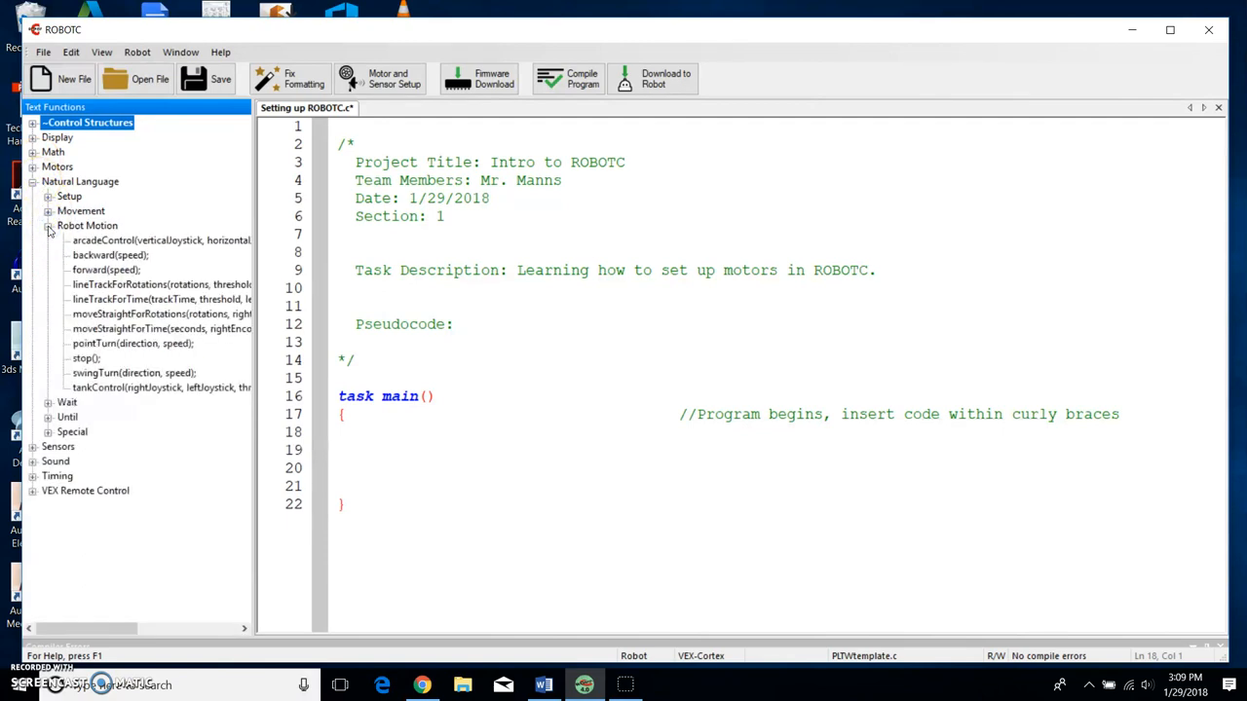
pyautogui.click(46, 226)
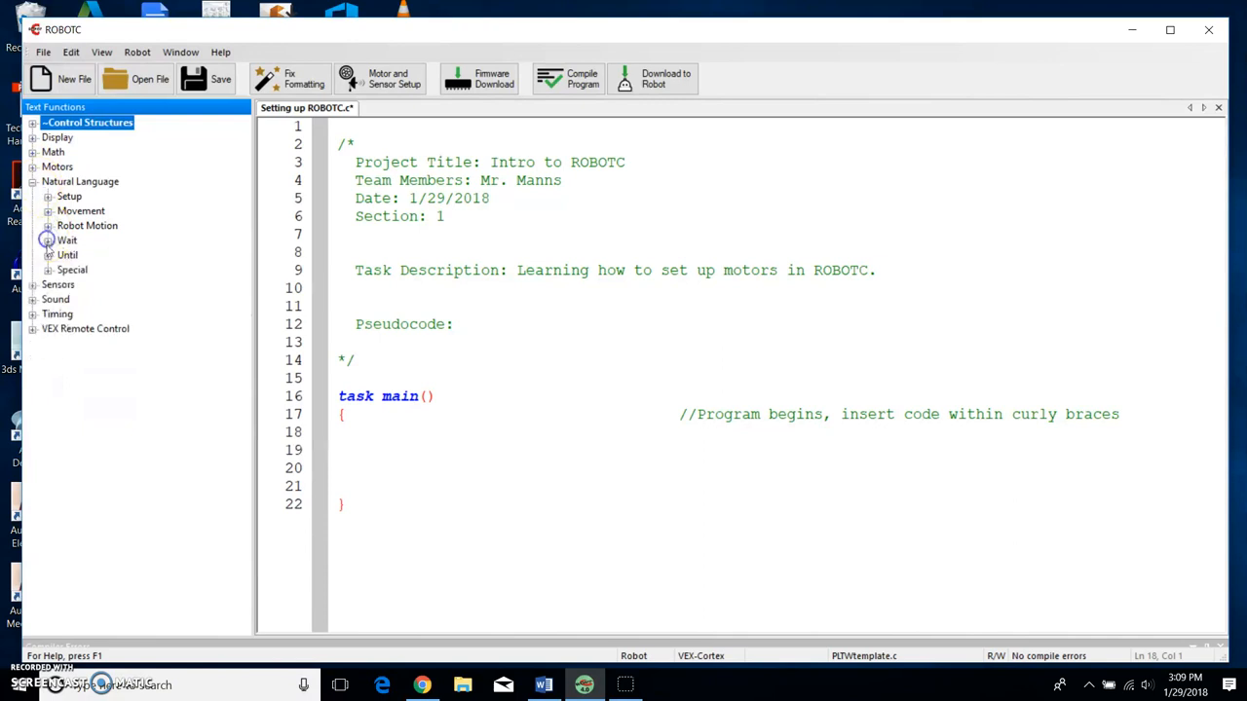
pyautogui.click(47, 254)
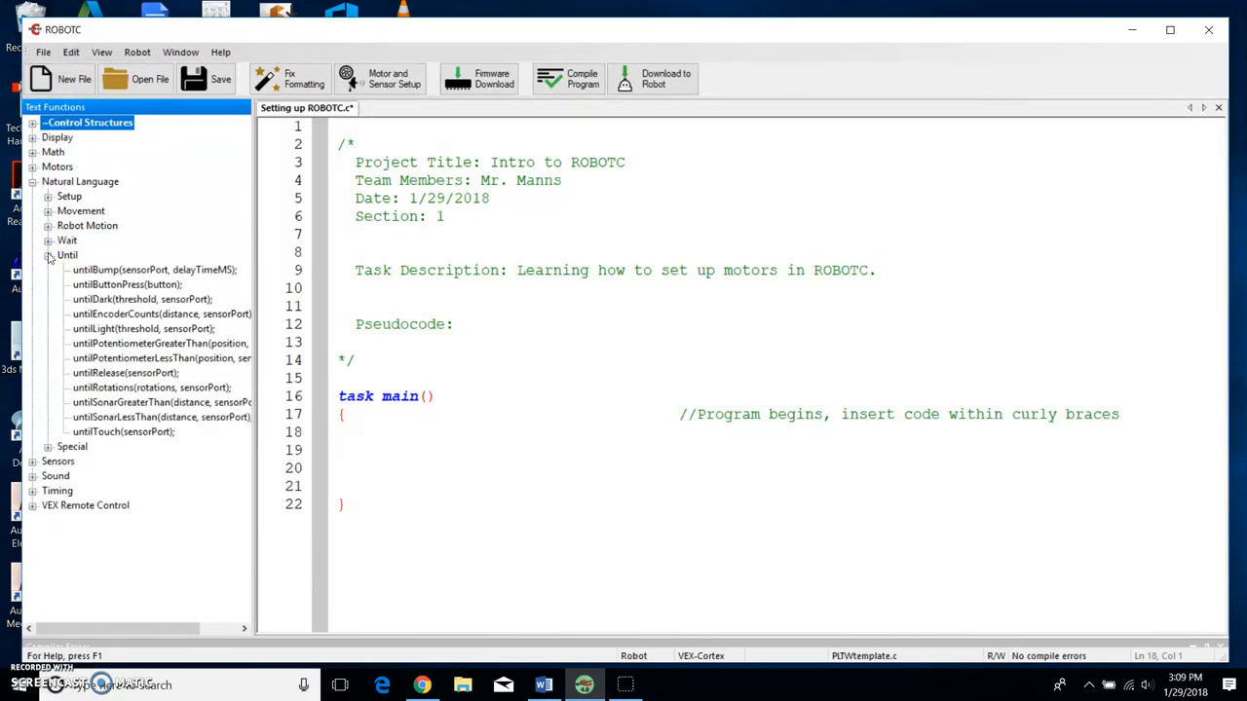
pyautogui.click(49, 253)
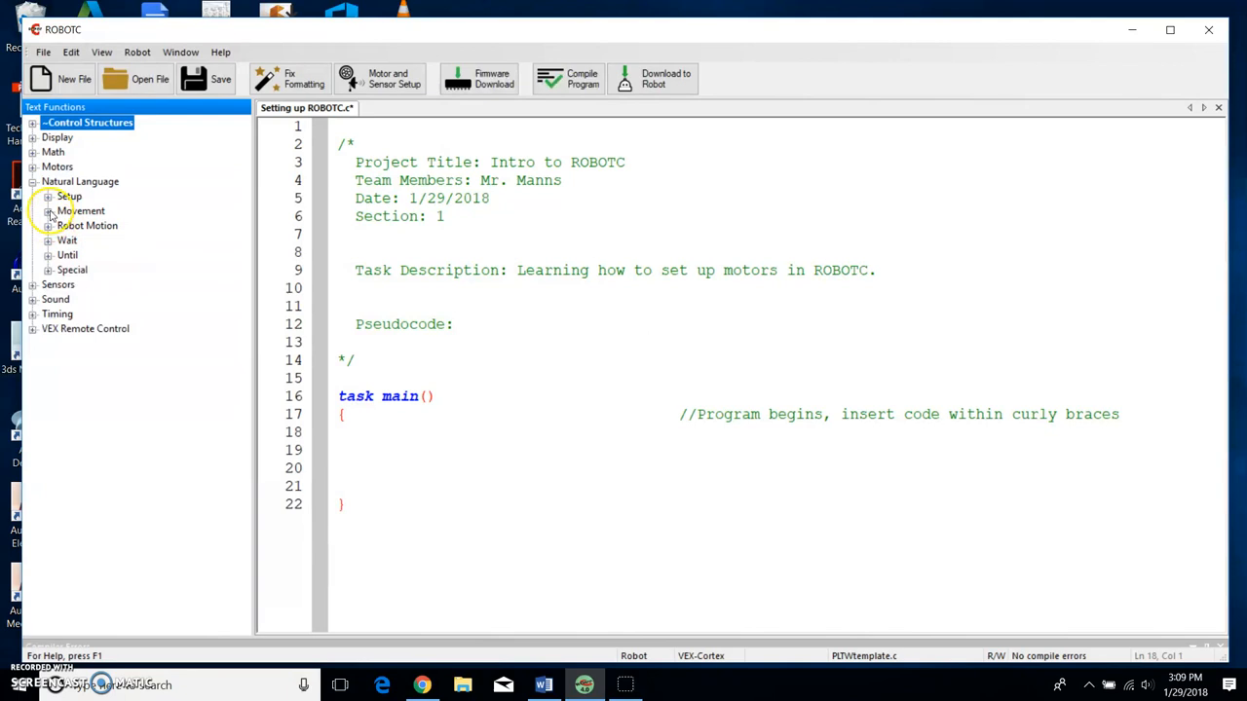
pyautogui.click(49, 210)
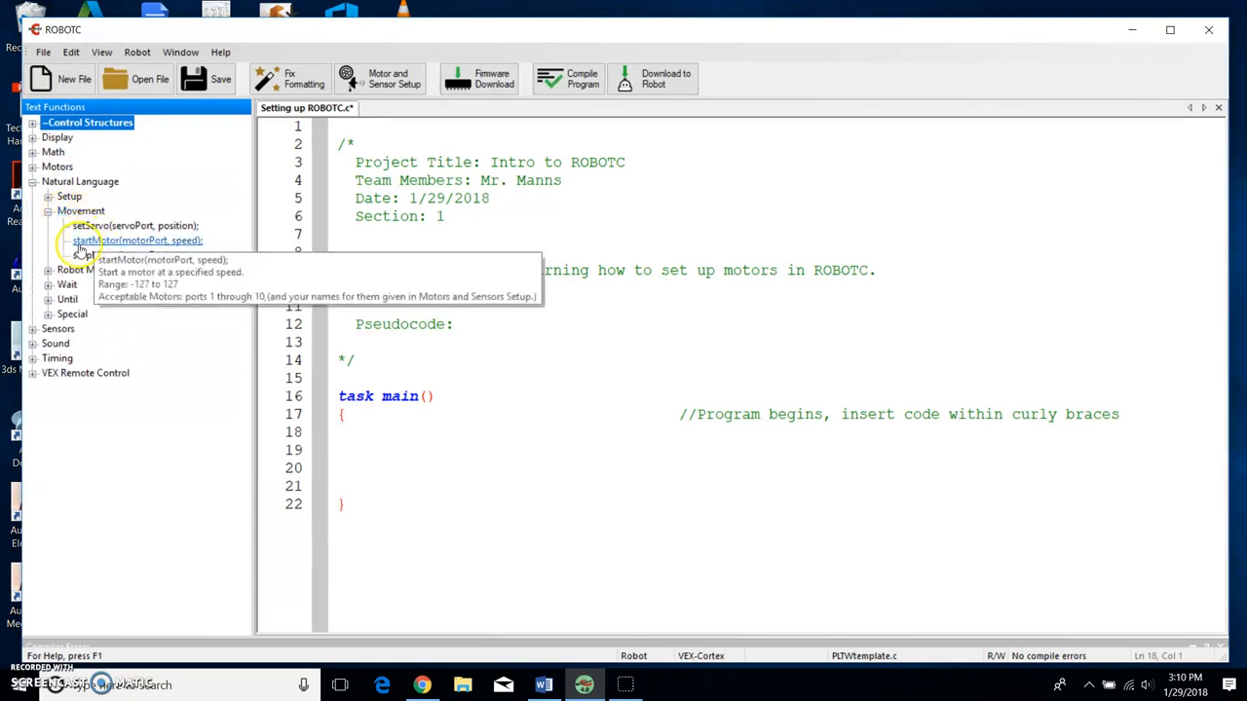
pyautogui.moveTo(121, 254)
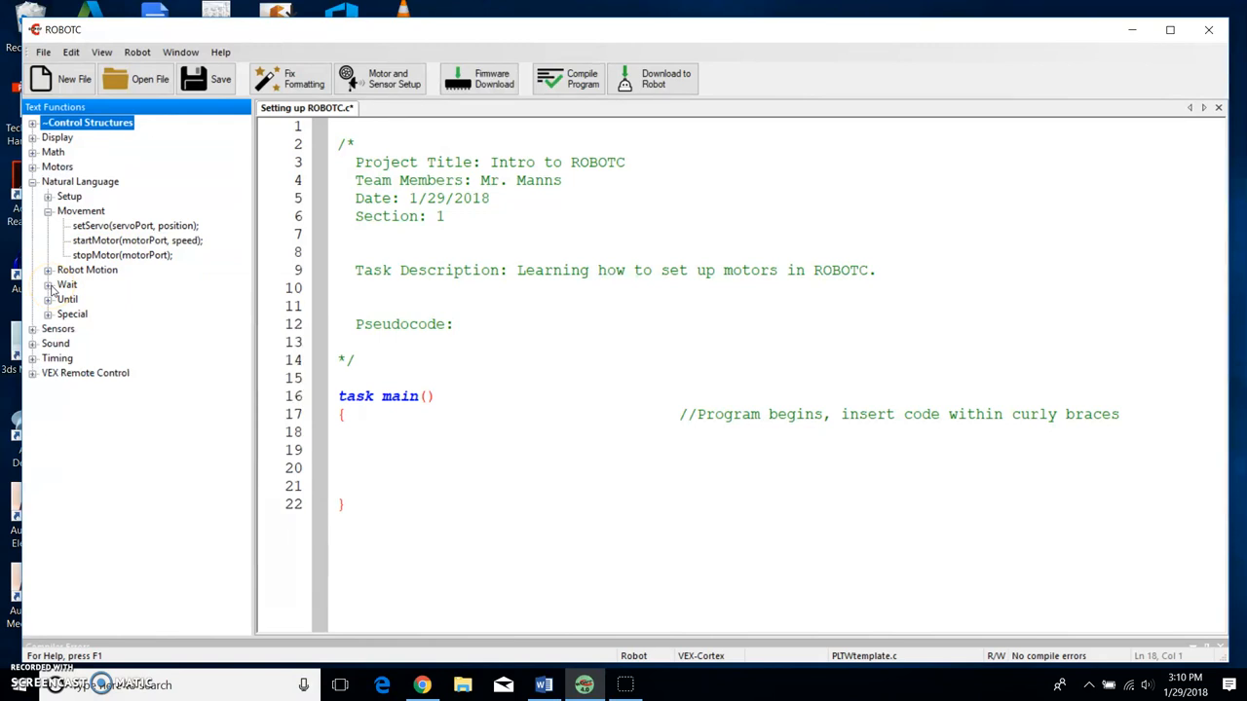
# - Insert startMotor(motorPort, speed); on line 18 of task main and select its motorPort placeholder
pyautogui.click(396, 432)
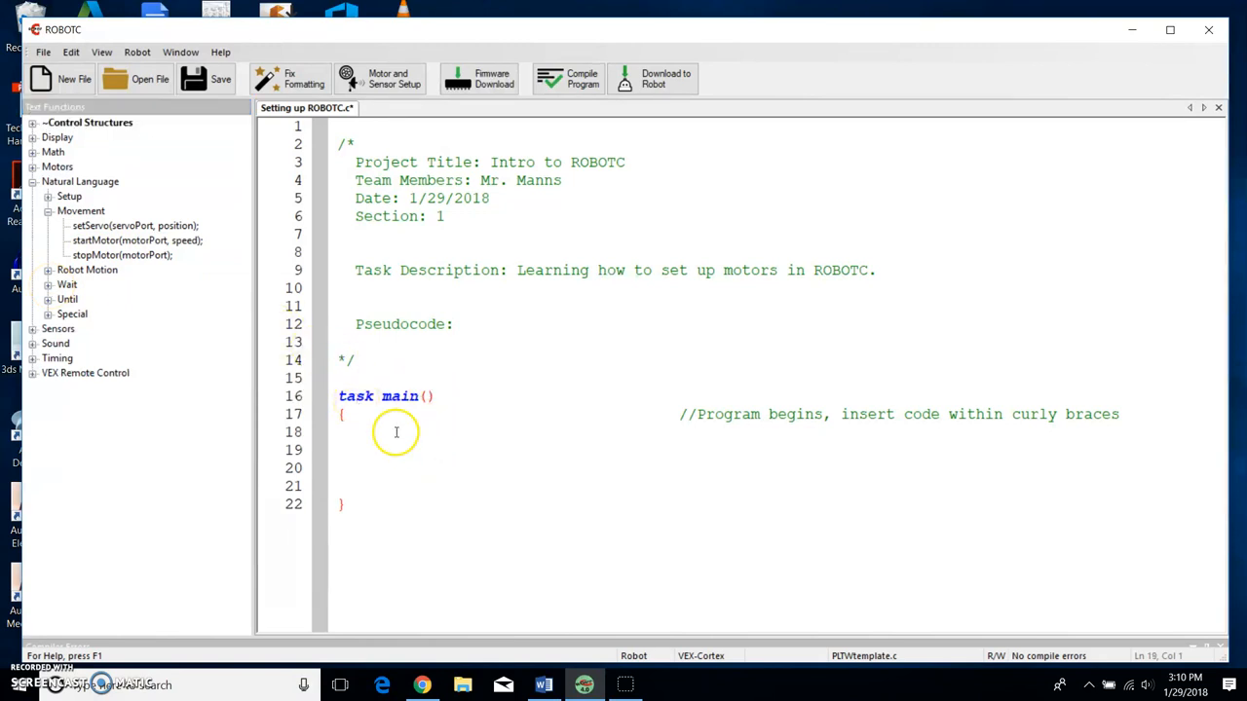
pyautogui.click(396, 432)
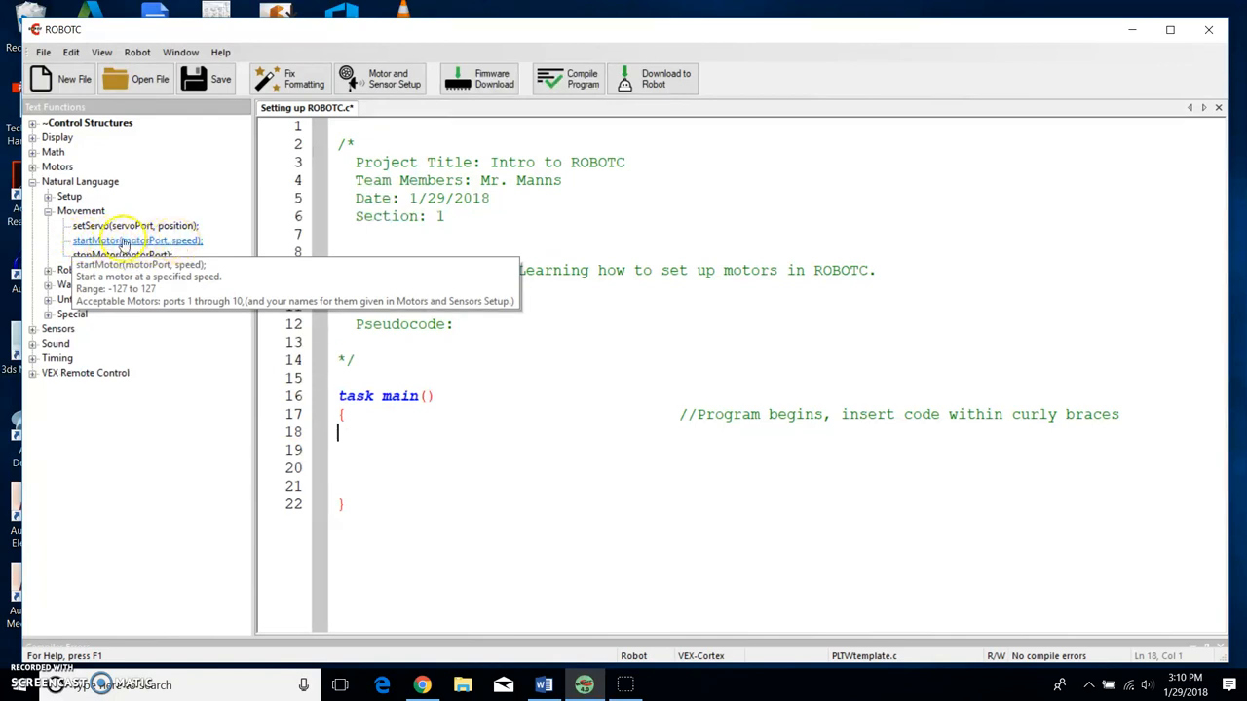
pyautogui.moveTo(218, 336)
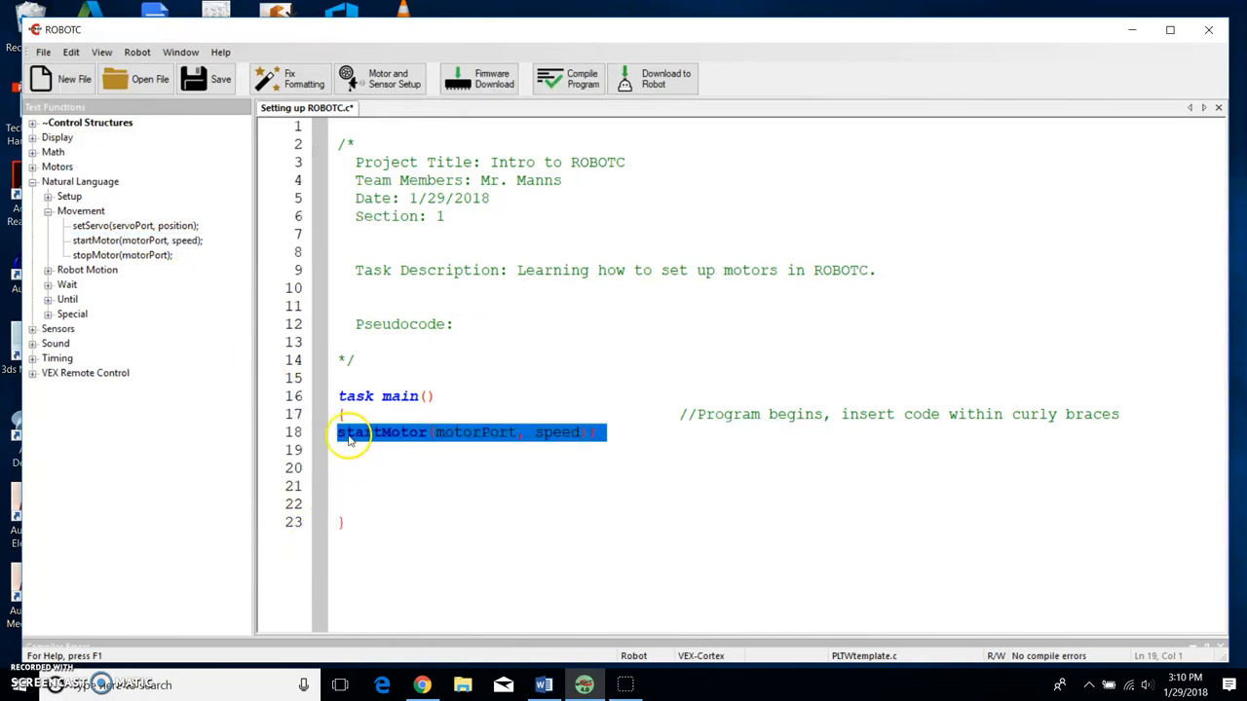
pyautogui.click(347, 433)
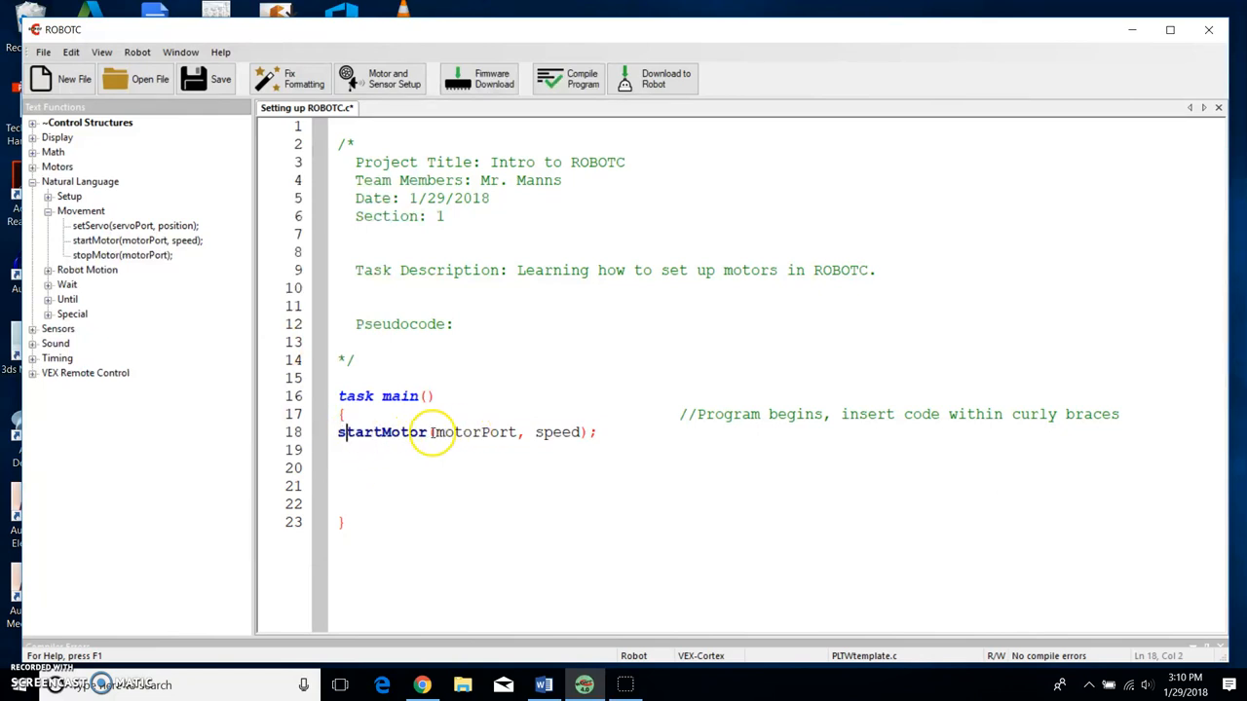
pyautogui.doubleClick(475, 433)
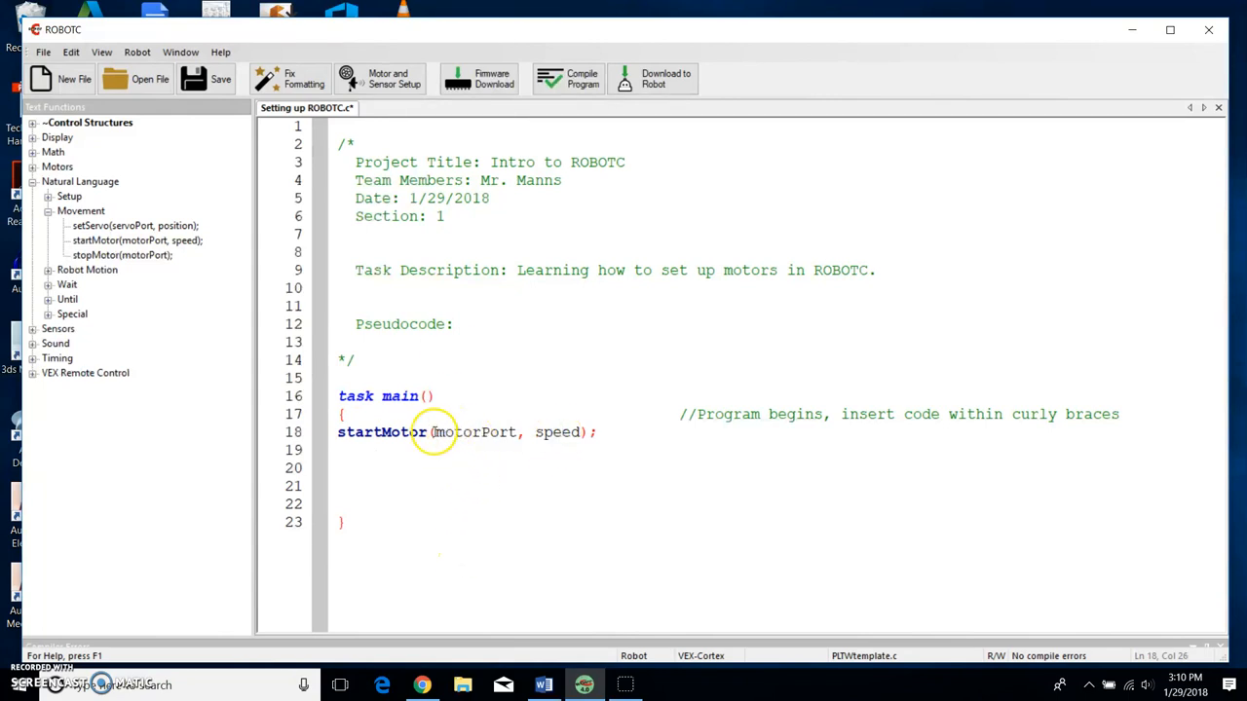
pyautogui.doubleClick(456, 432)
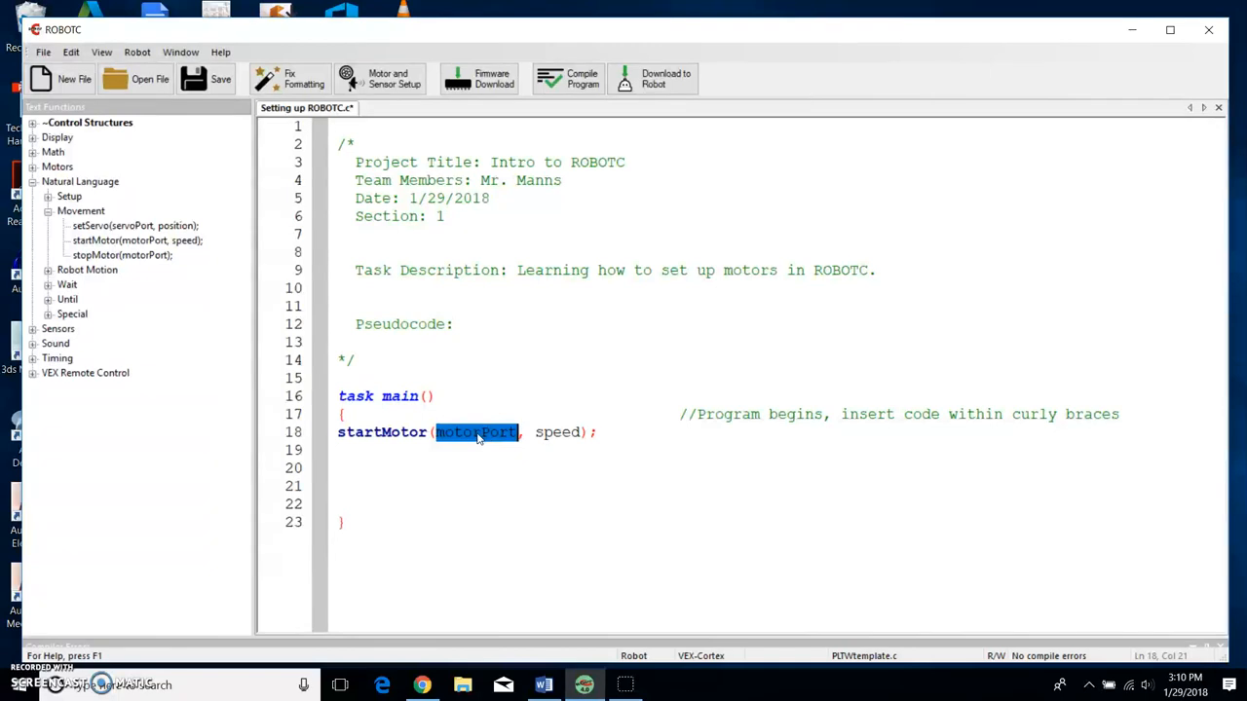
# - Replace the placeholders so the call reads startMotor(leftMOTOR, 127);
pyautogui.write('leftM')
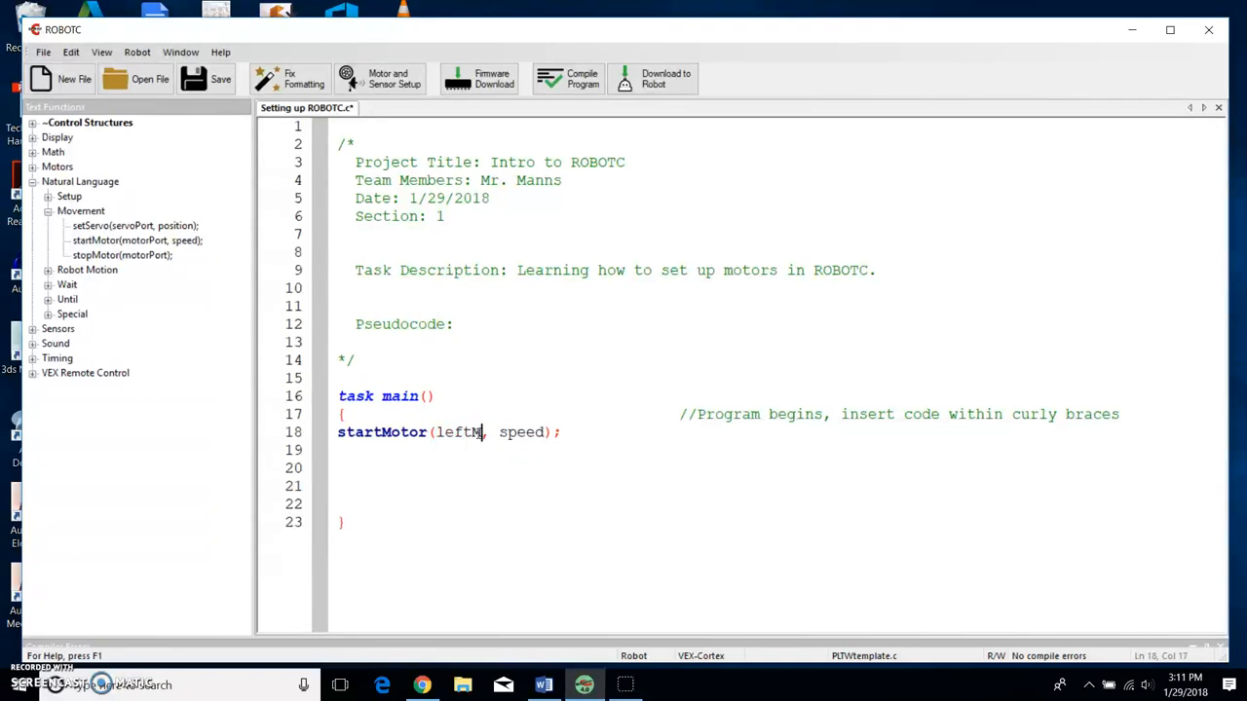
pyautogui.write('OTOR')
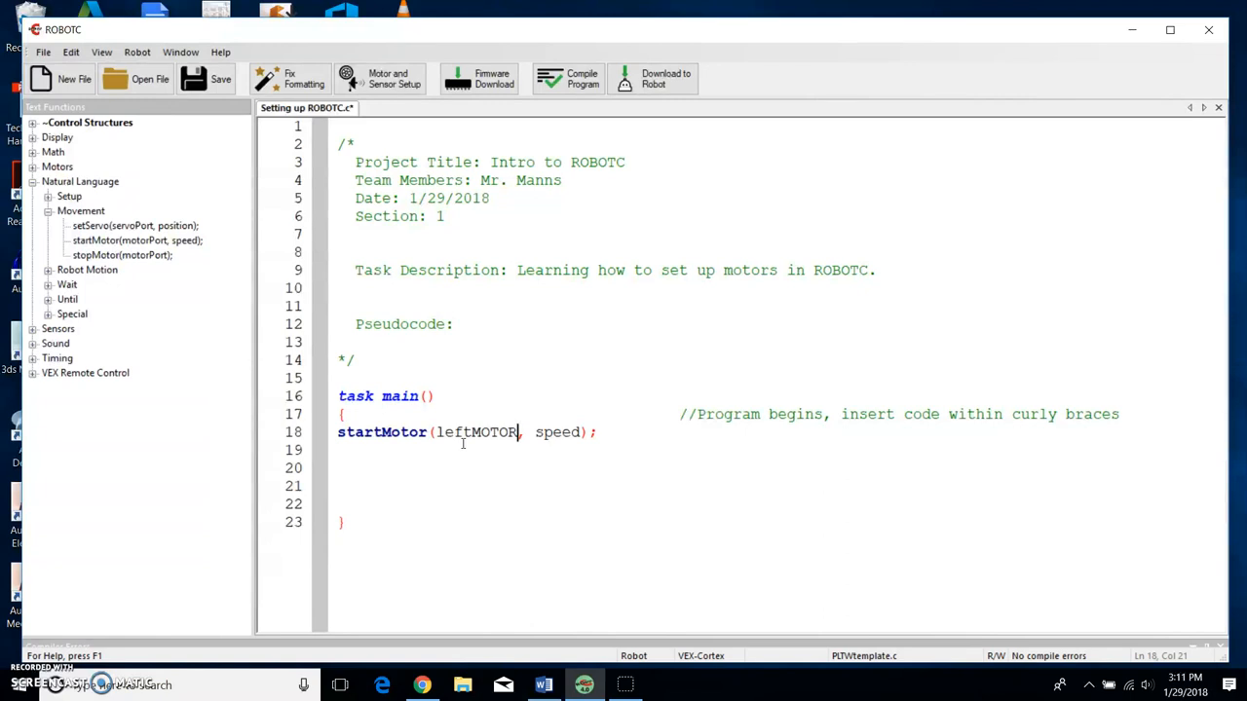
pyautogui.moveTo(575, 433)
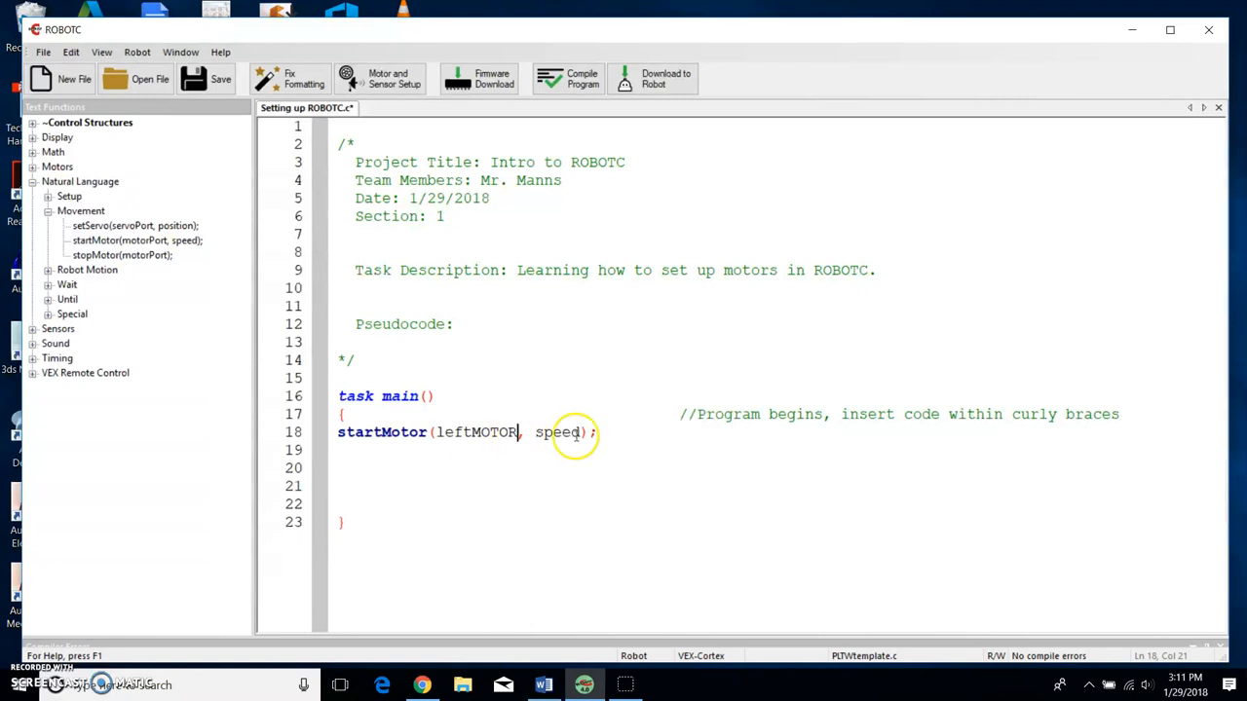
pyautogui.doubleClick(558, 432)
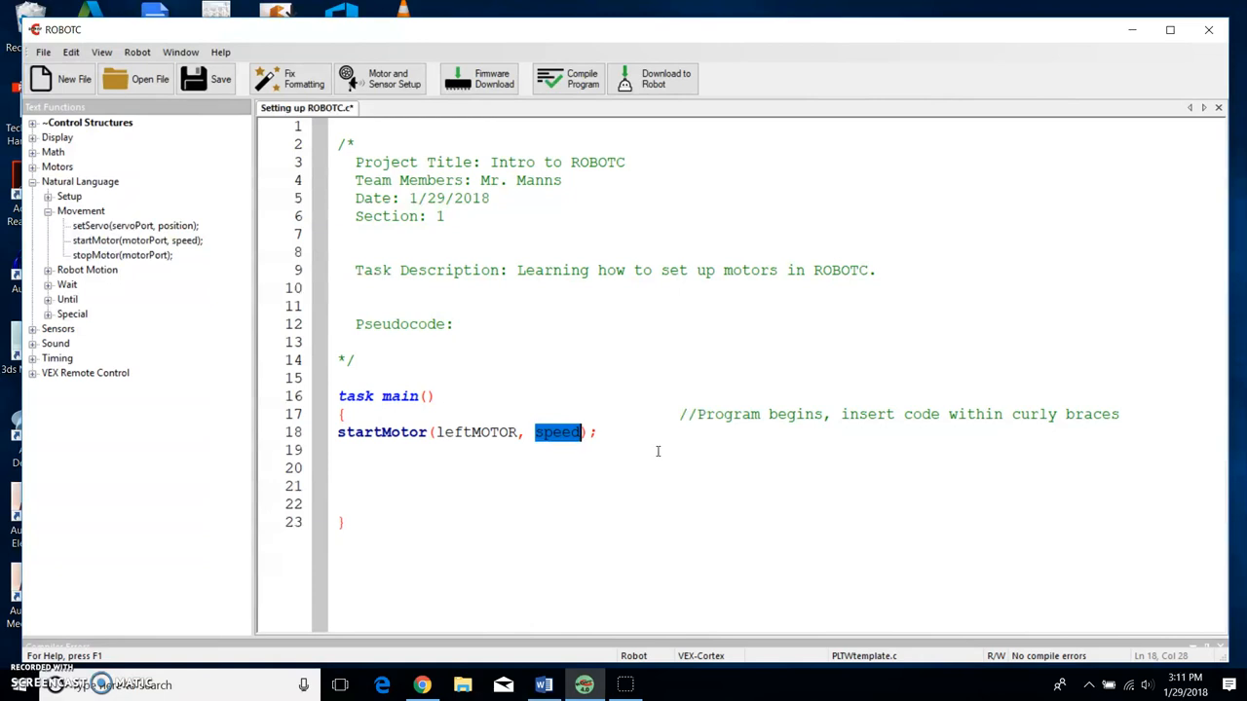
pyautogui.write('127')
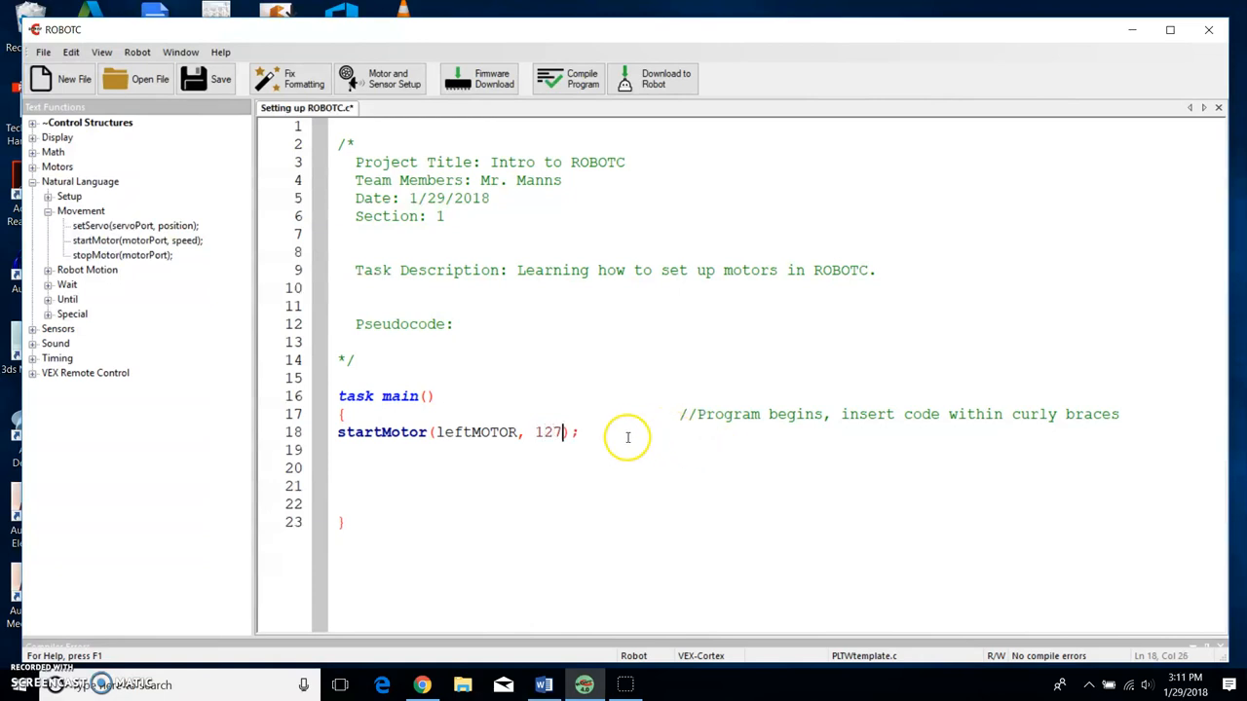
pyautogui.moveTo(437, 432)
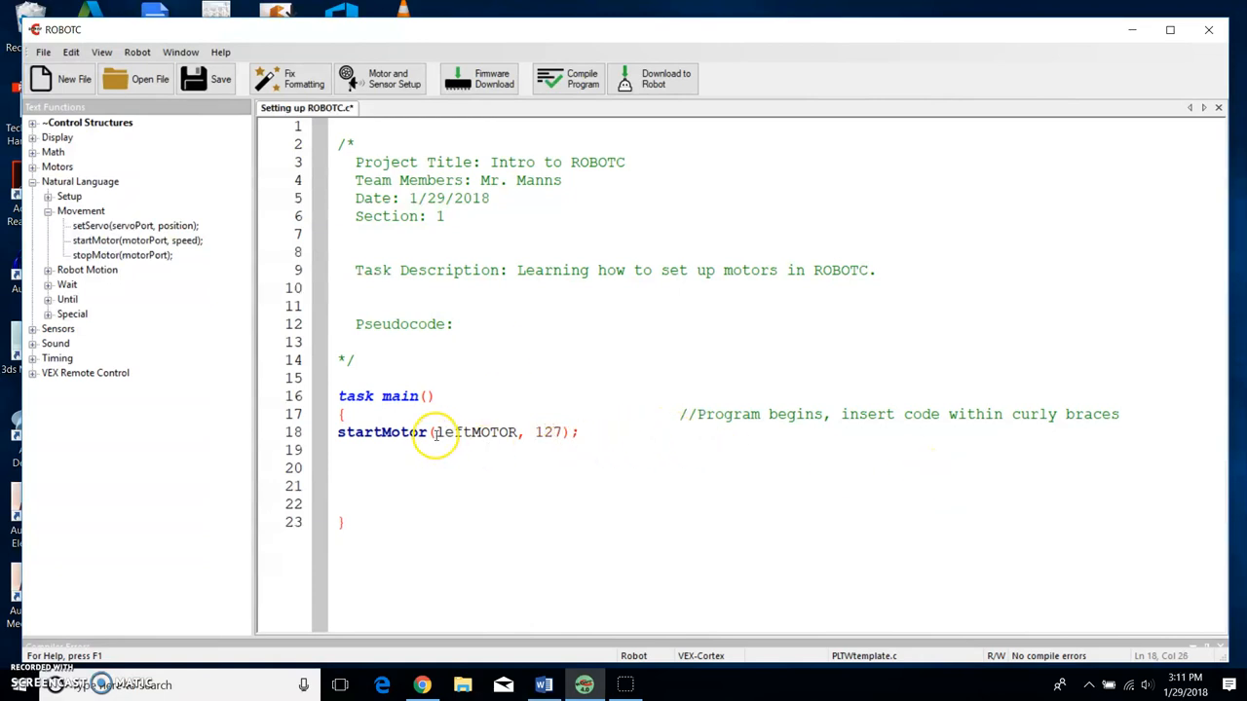
pyautogui.doubleClick(475, 432)
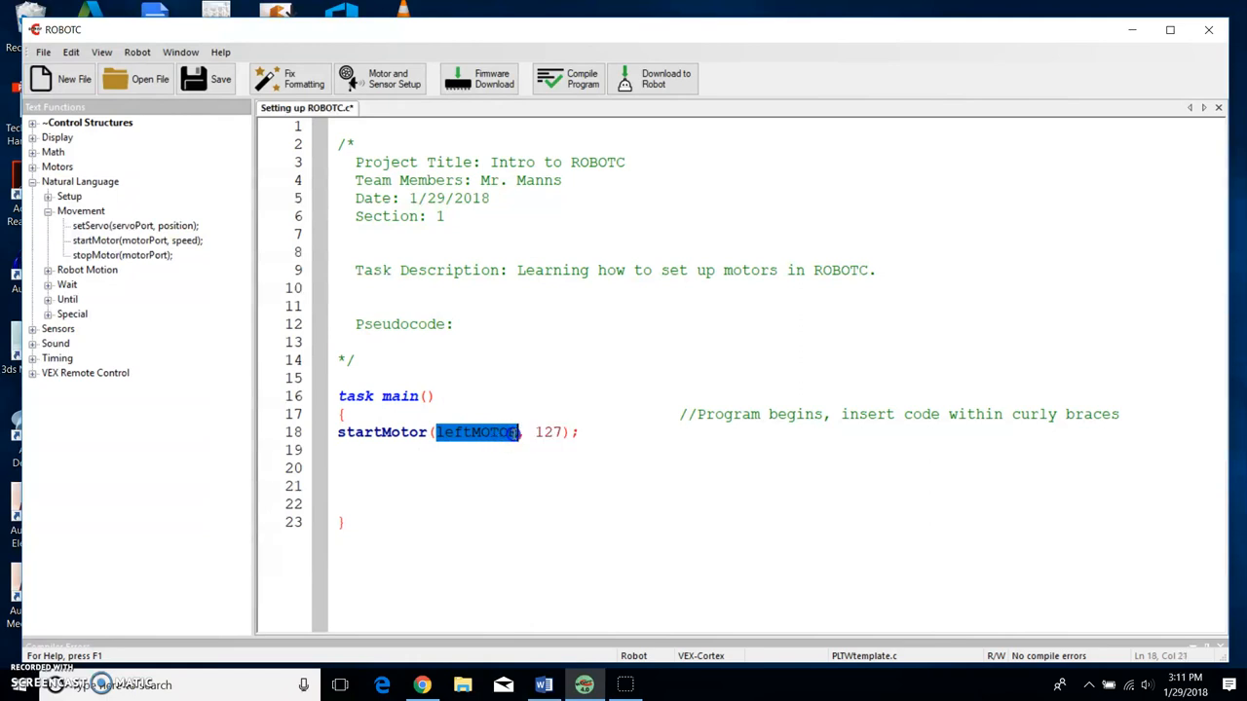
pyautogui.click(576, 433)
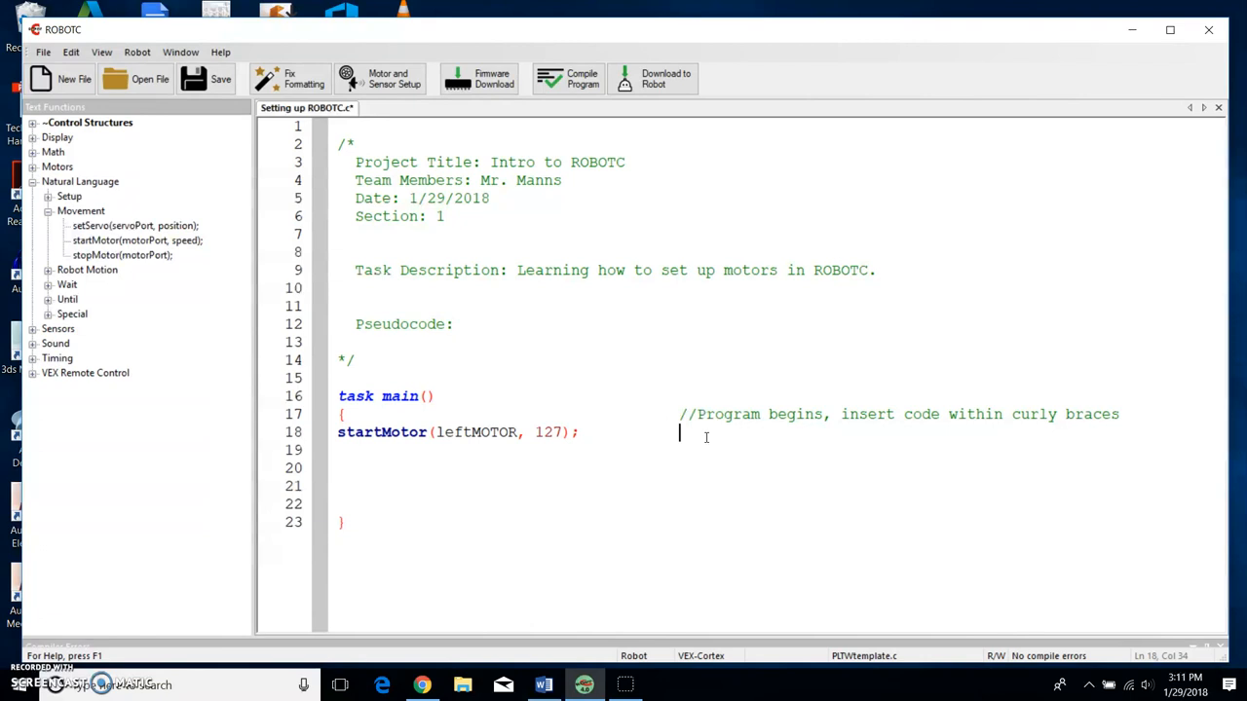
pyautogui.moveTo(689, 426)
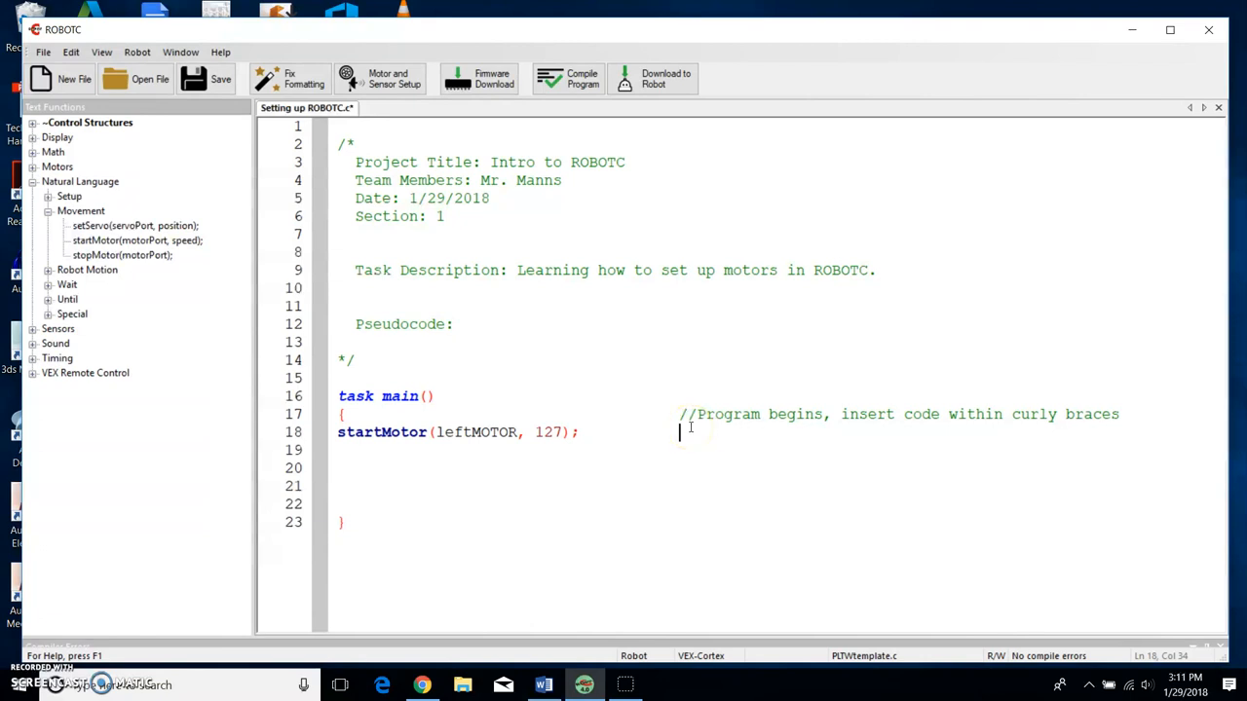
# - Add the comment '//Start my leftMOTOR at the speed of 127' beside the startMotor line
pyautogui.write('//')
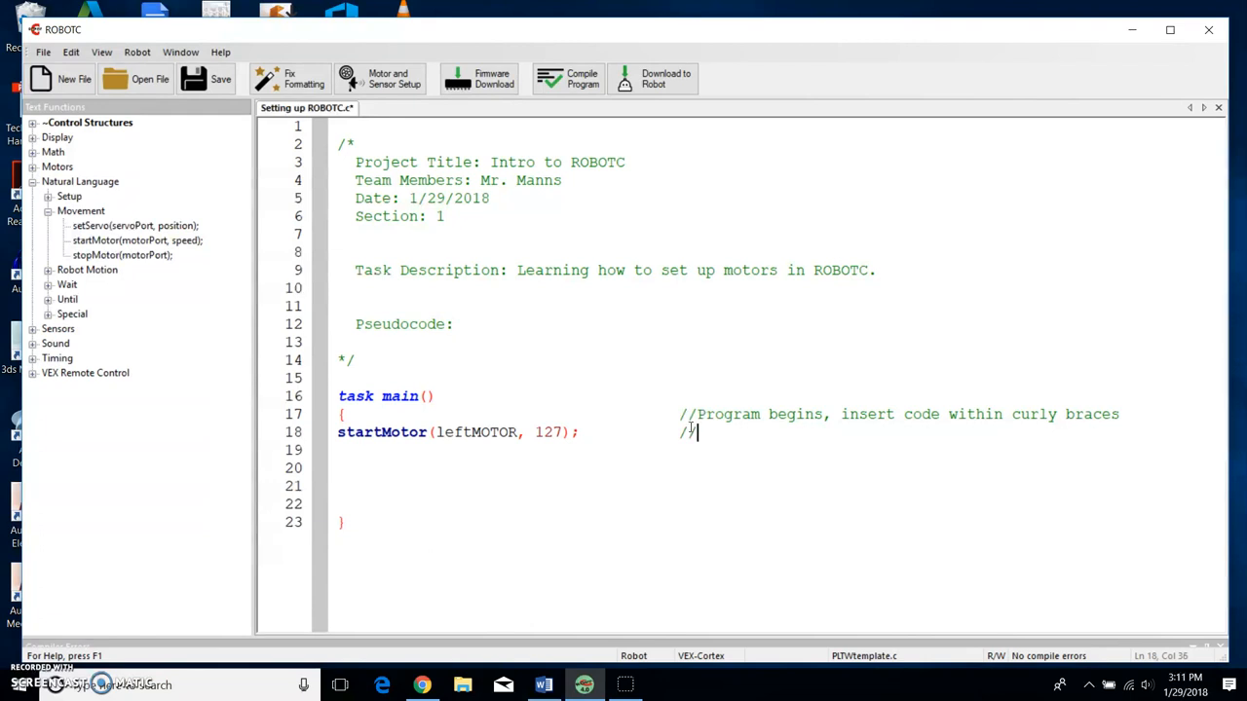
pyautogui.press('backspace')
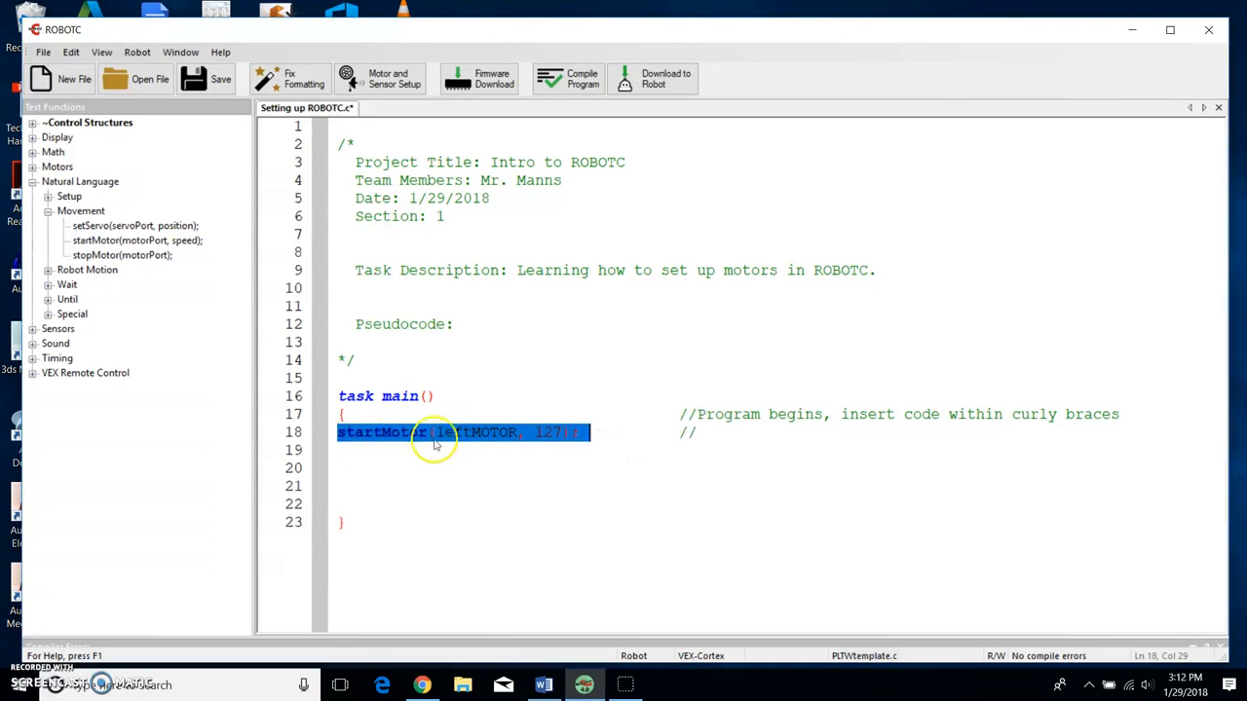
pyautogui.click(743, 438)
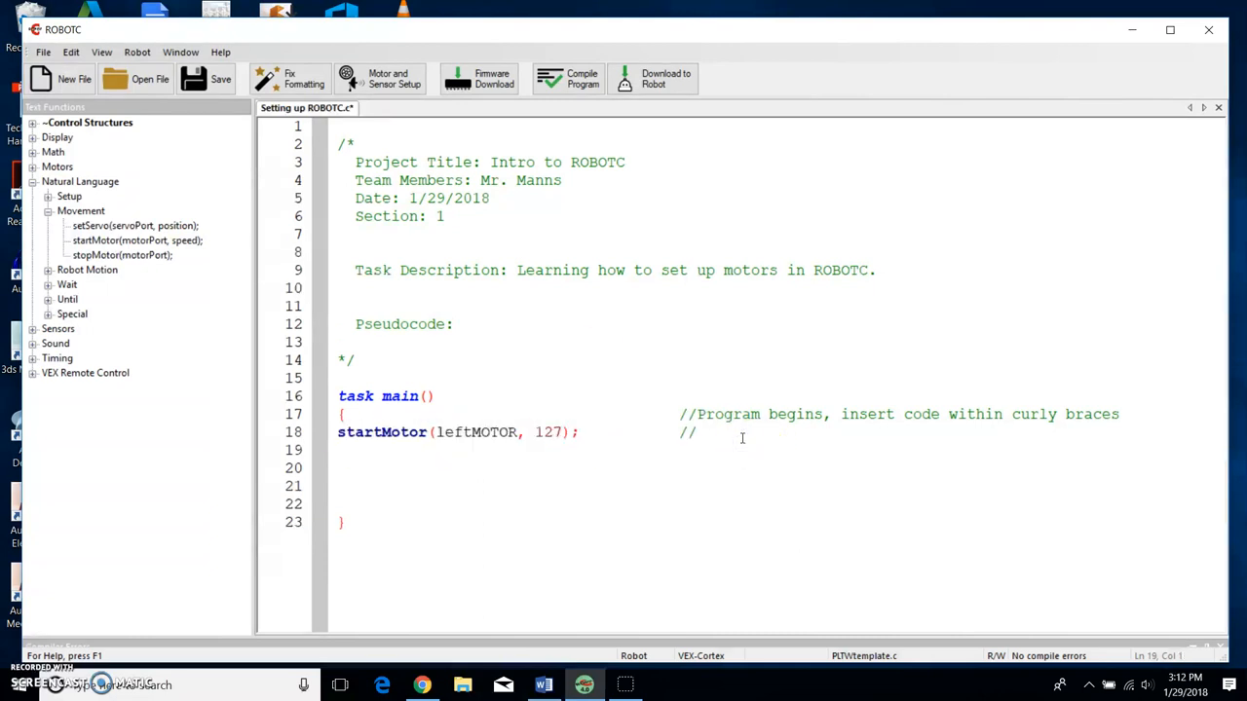
pyautogui.write('St')
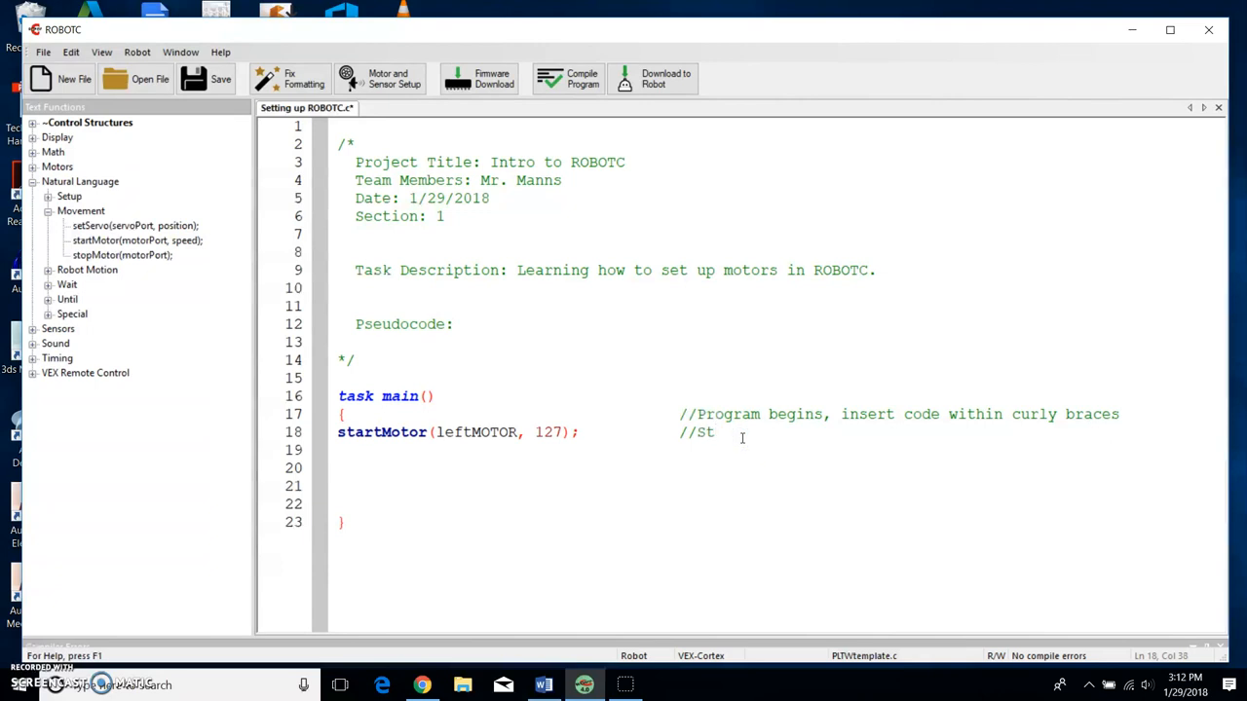
pyautogui.write('art')
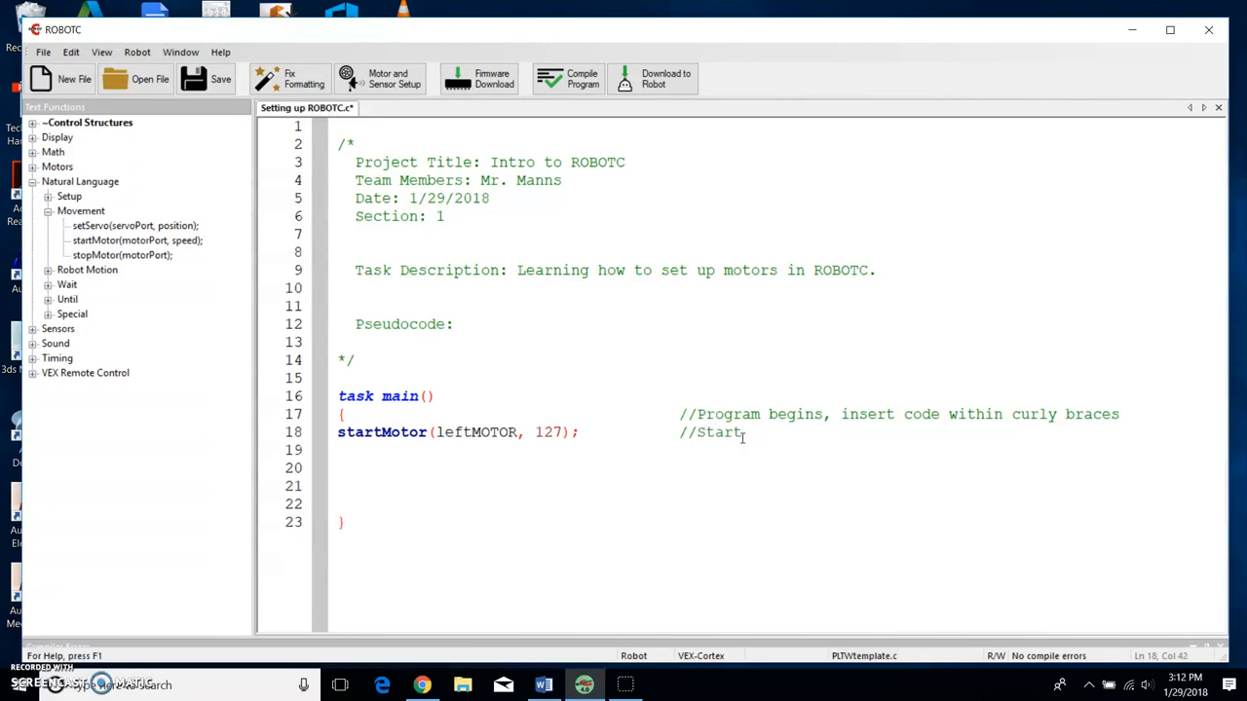
pyautogui.write('my leftm')
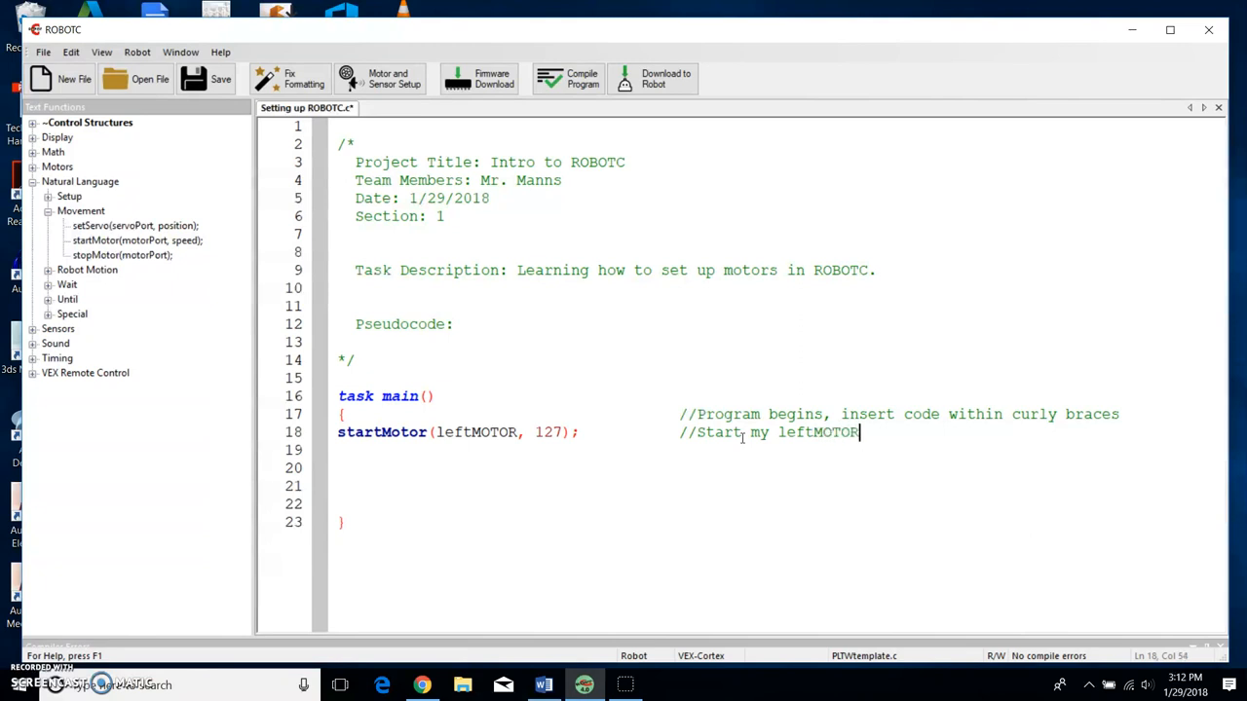
pyautogui.write('at the spee')
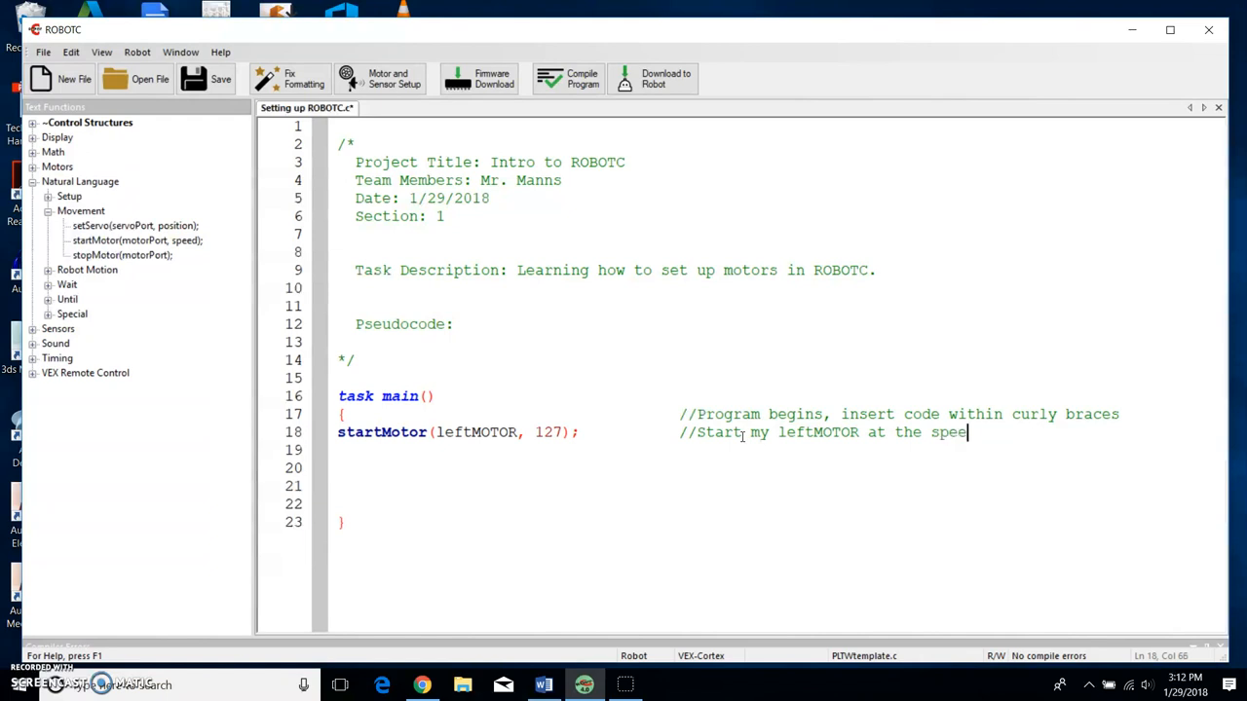
pyautogui.write('of 12')
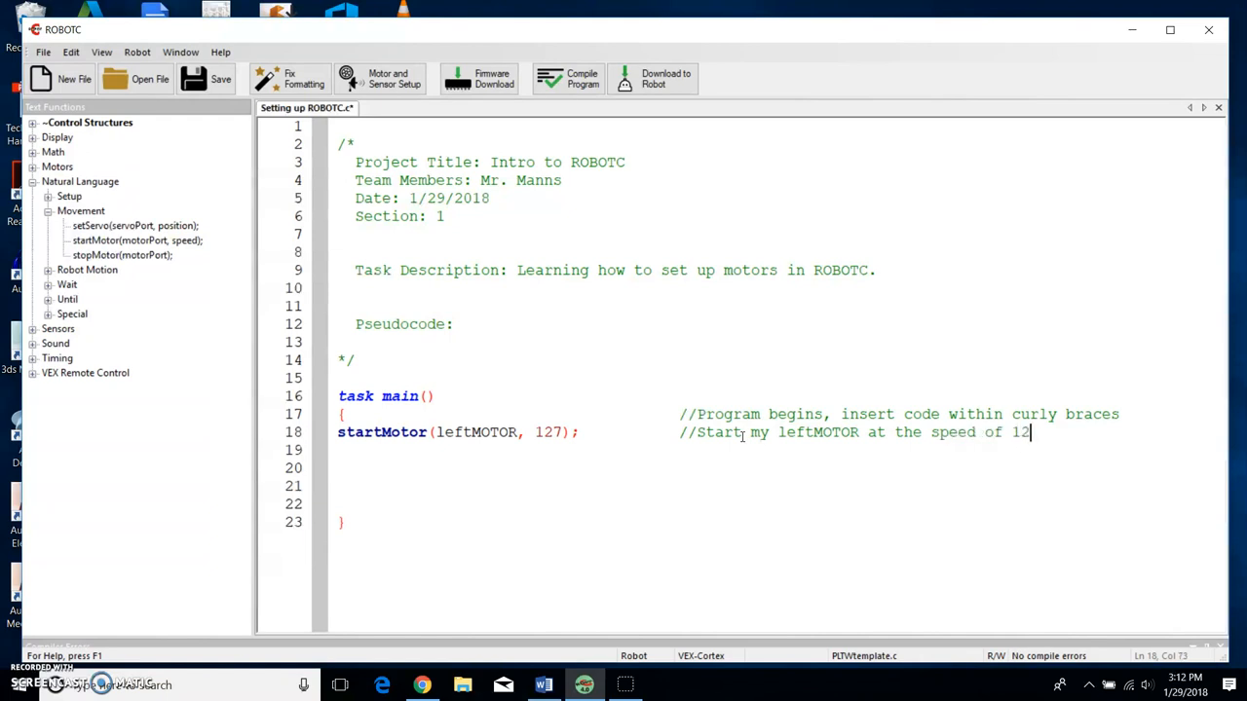
pyautogui.write('7')
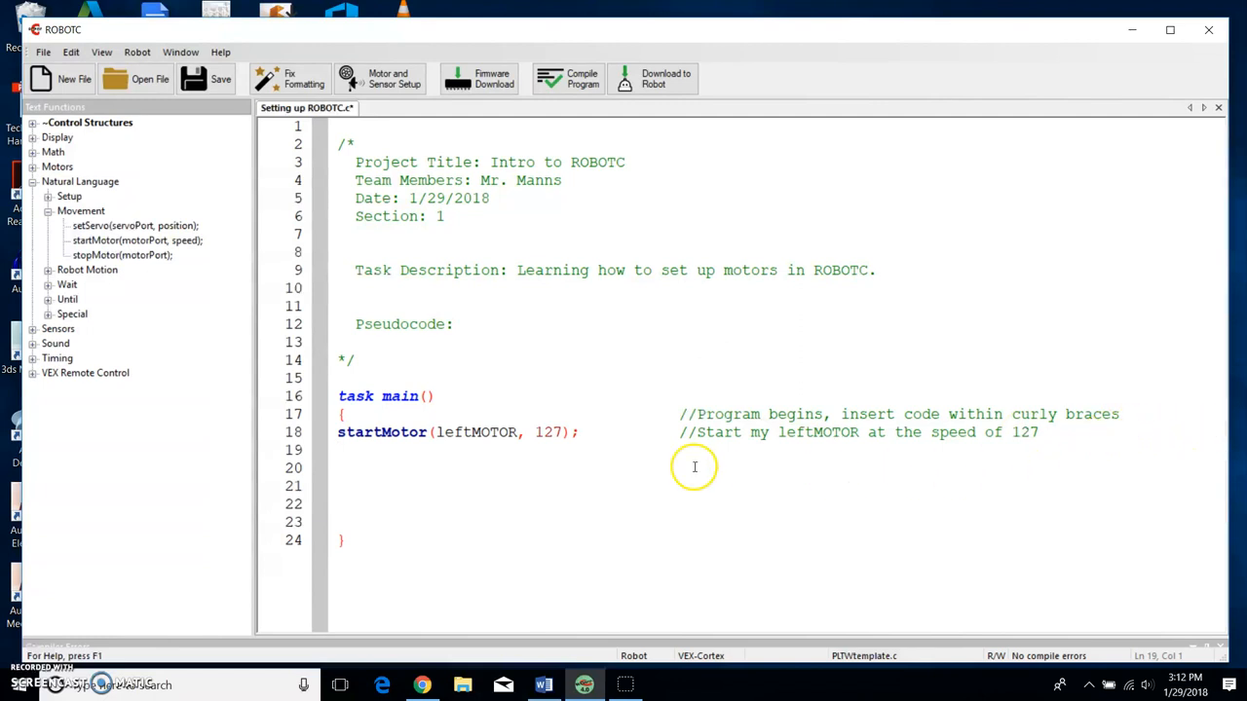
# - Add stopMotor(leftMOTOR); on the line after the startMotor call
pyautogui.click(347, 448)
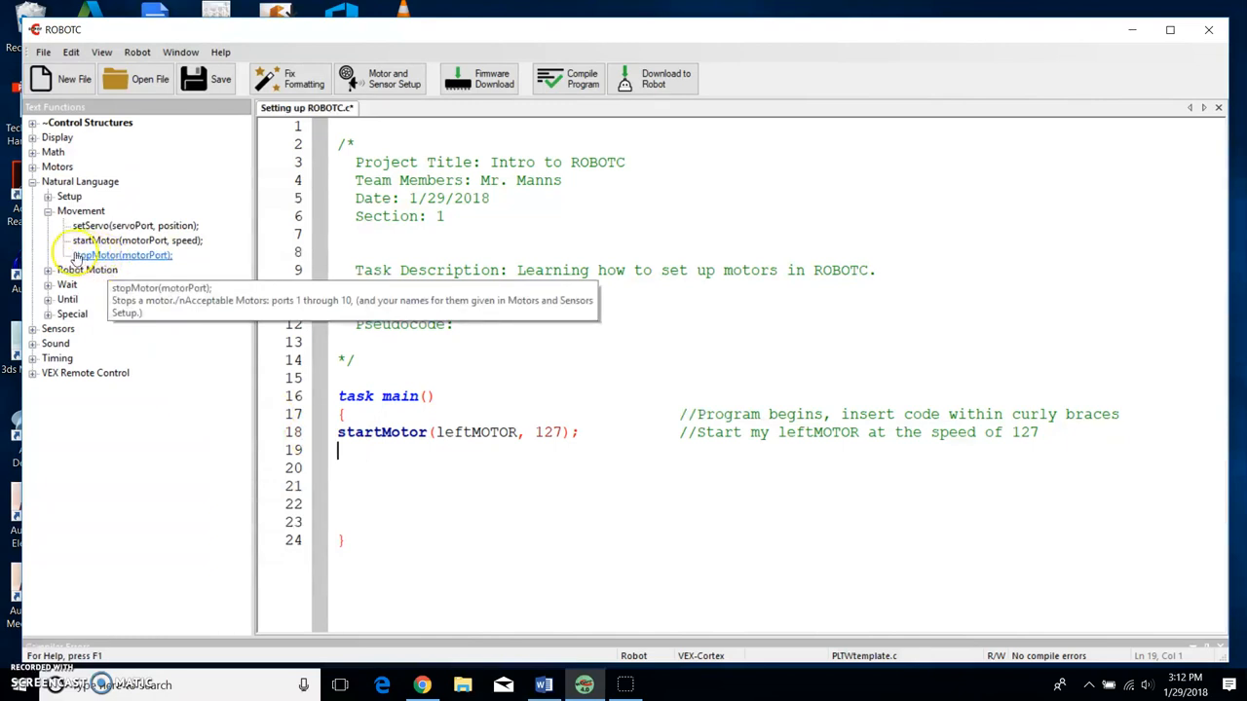
pyautogui.moveTo(126, 281)
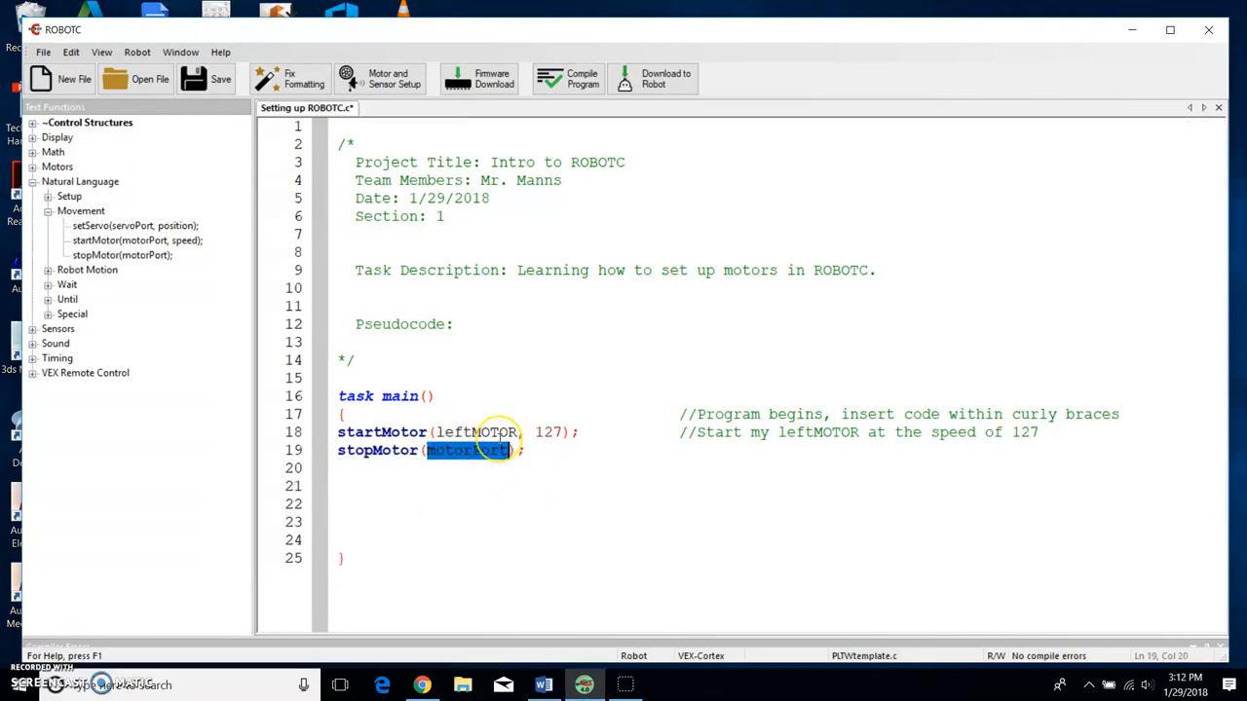
pyautogui.write('leftMOTOR')
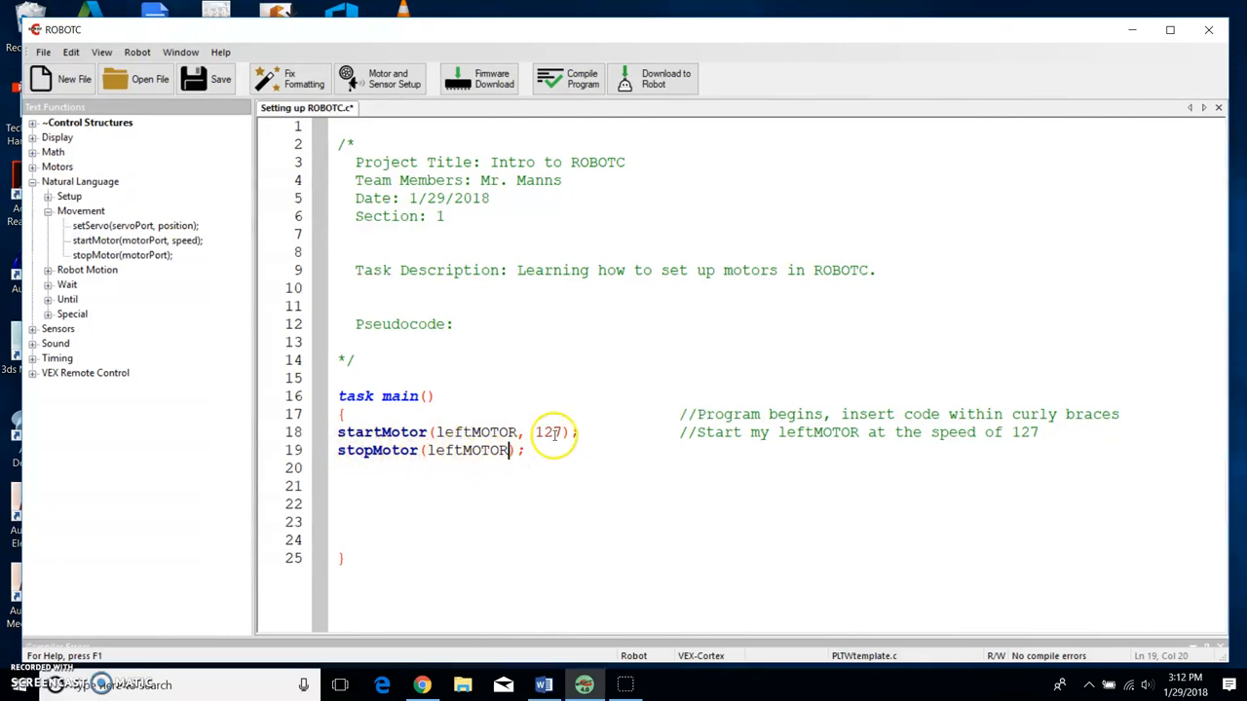
pyautogui.doubleClick(549, 433)
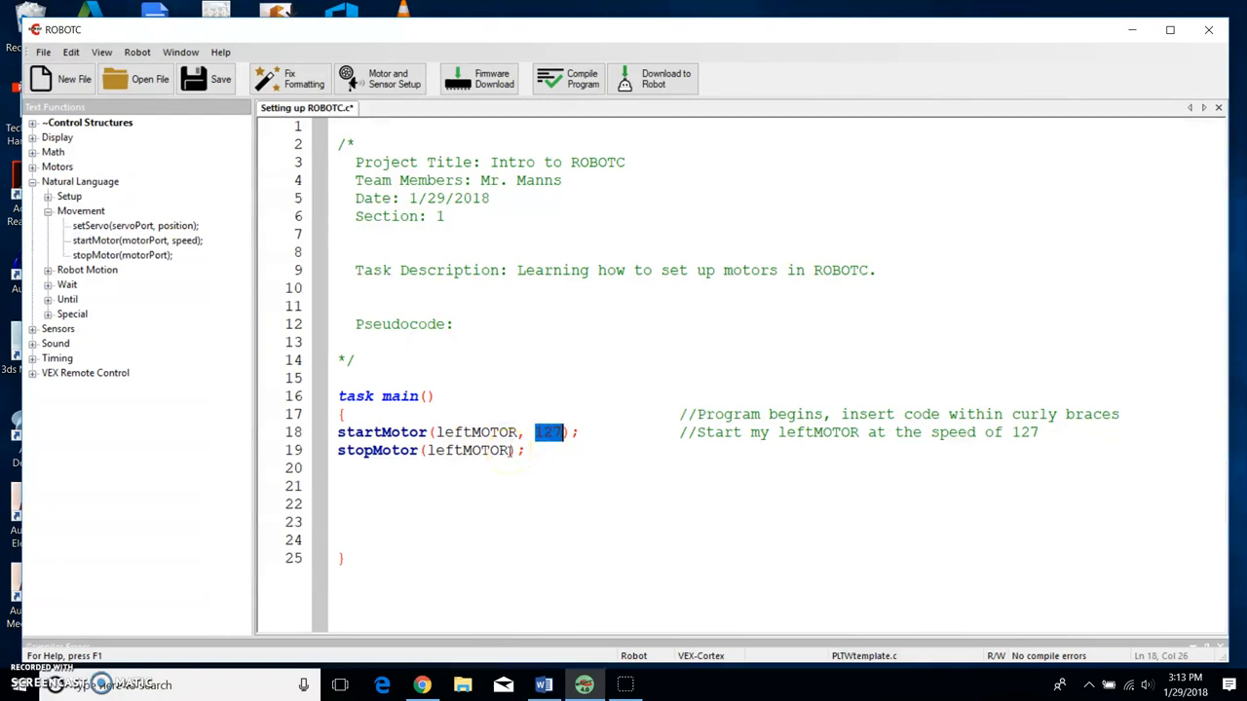
pyautogui.moveTo(363, 456)
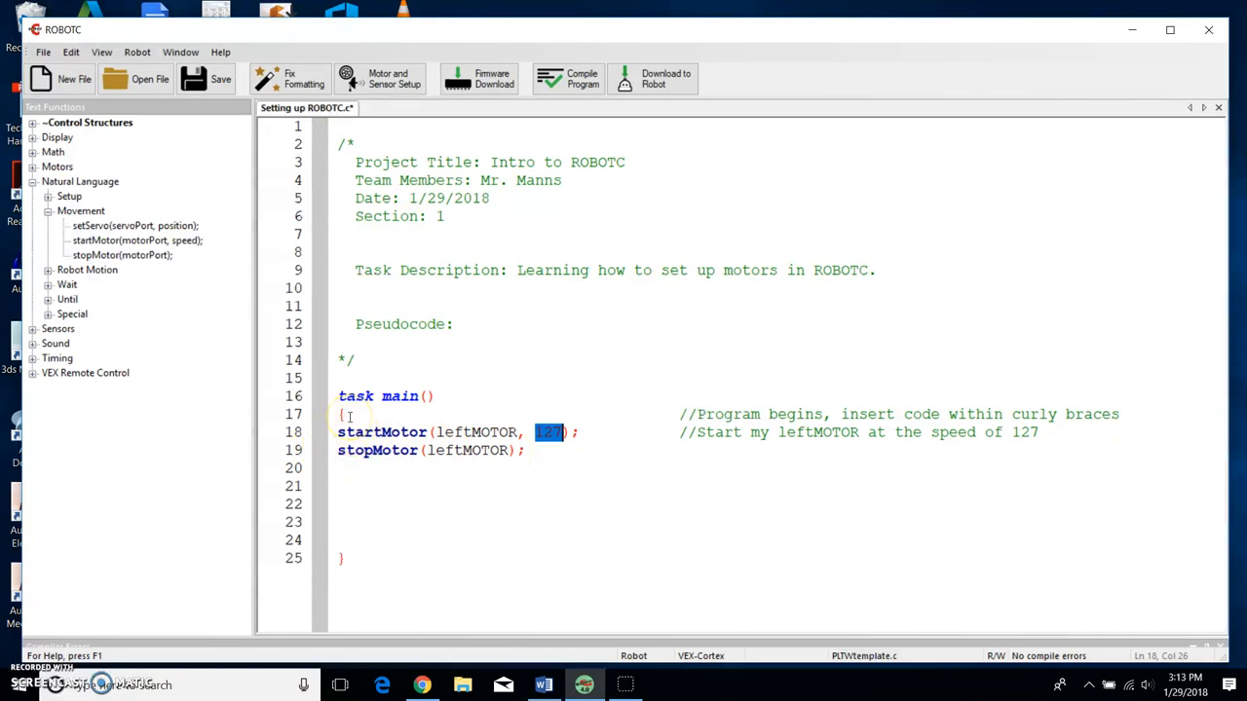
pyautogui.moveTo(350, 438)
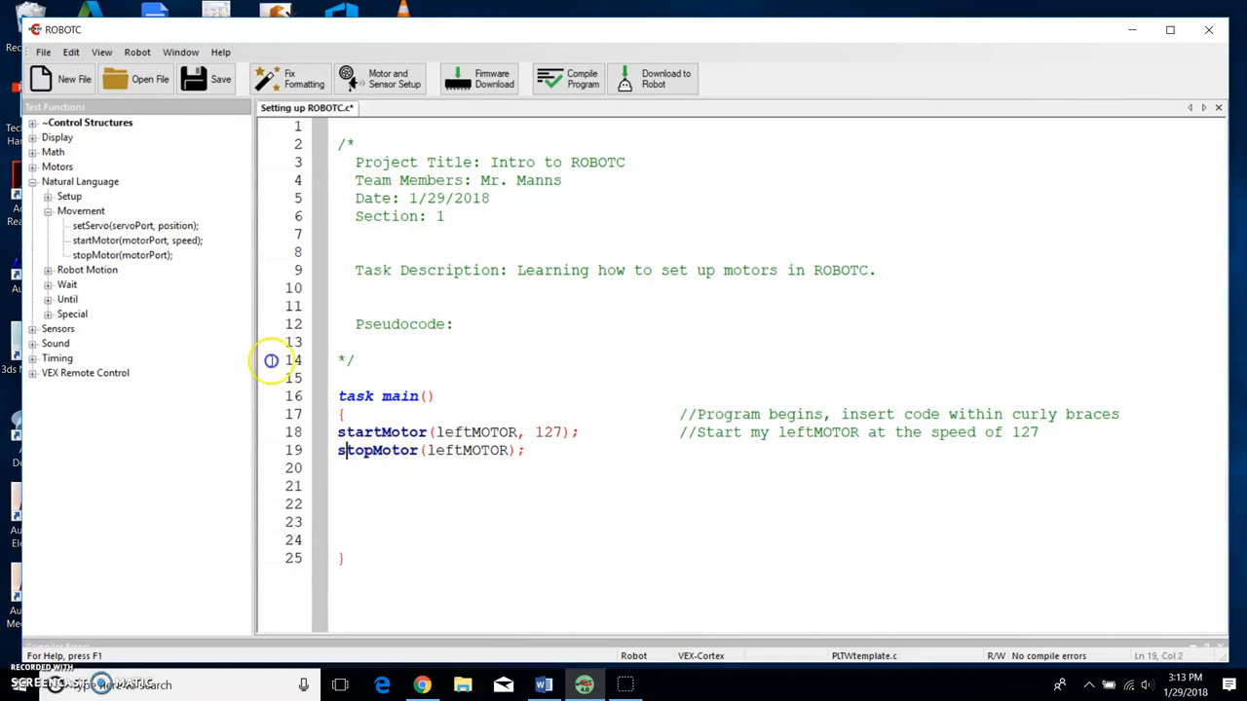
# - Insert wait(5); from the Wait functions between the startMotor and stopMotor lines
pyautogui.click(339, 451)
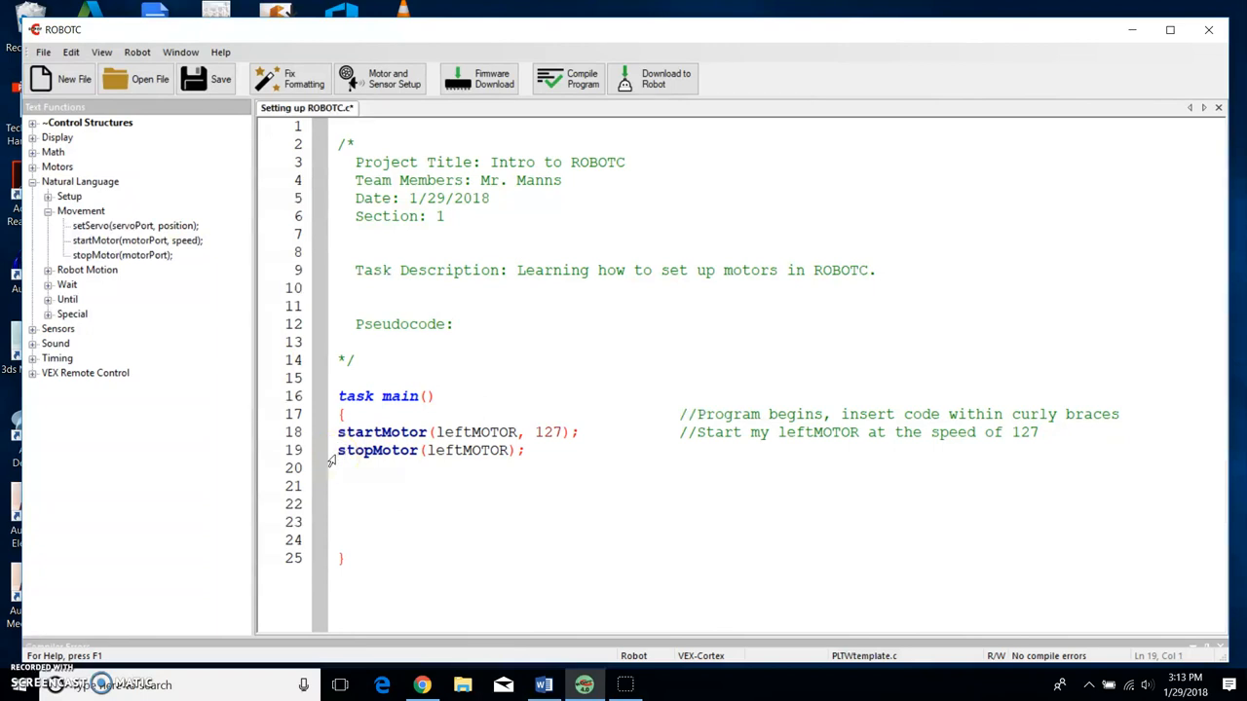
pyautogui.moveTo(66, 284)
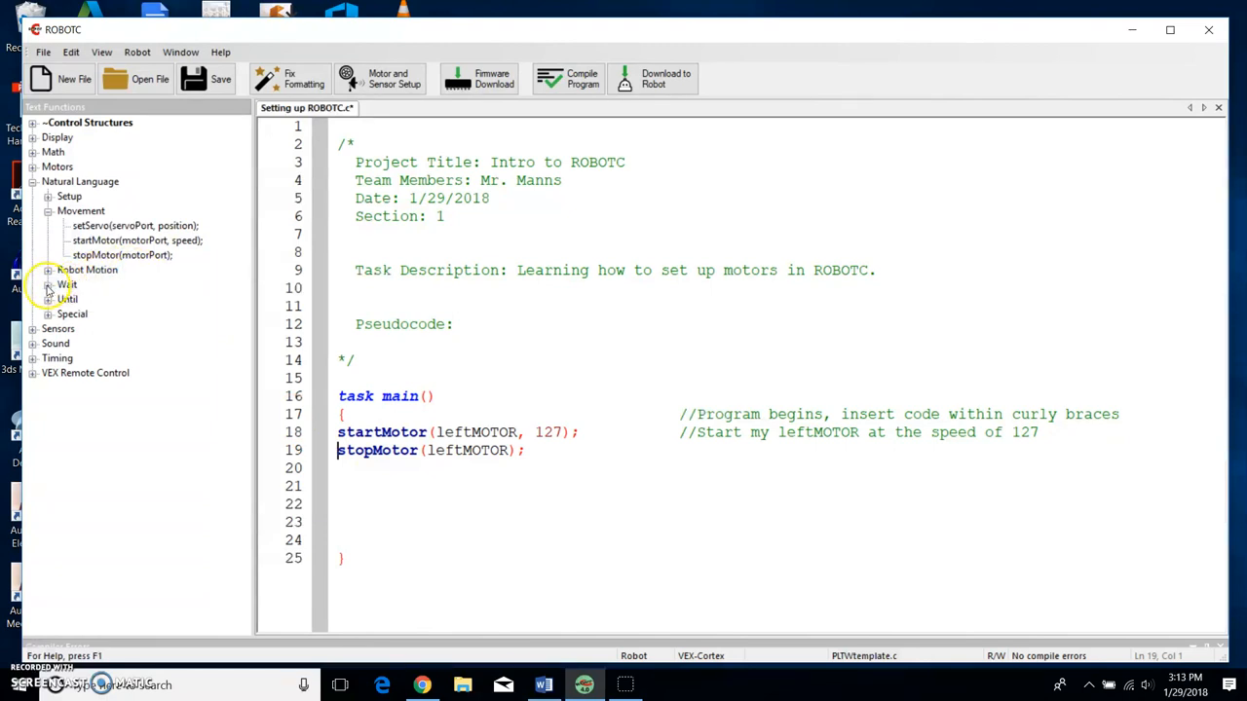
pyautogui.click(49, 284)
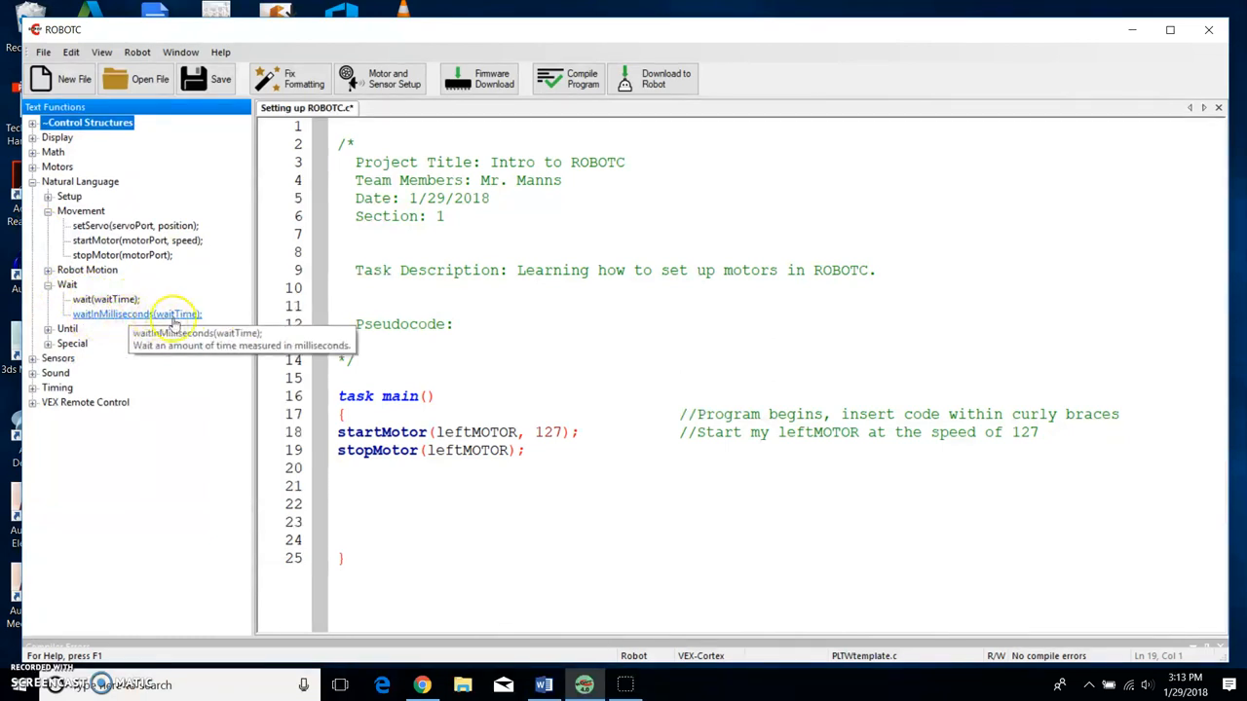
pyautogui.click(105, 300)
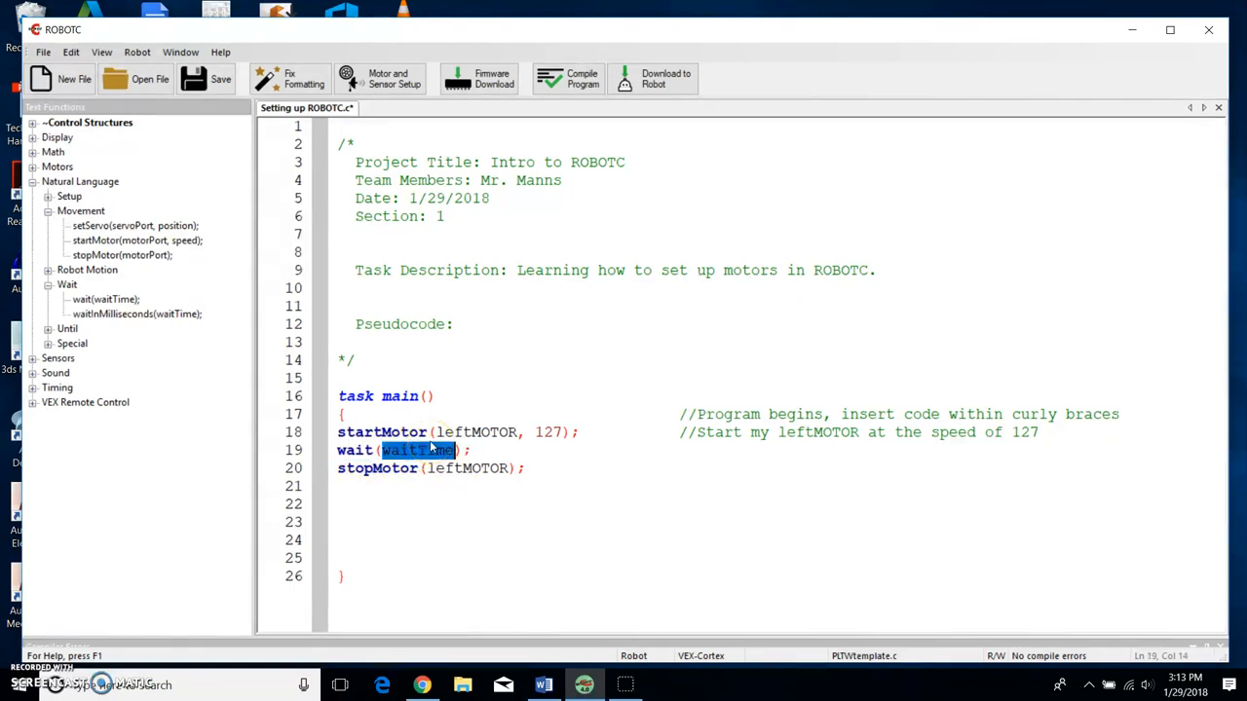
pyautogui.write('5);')
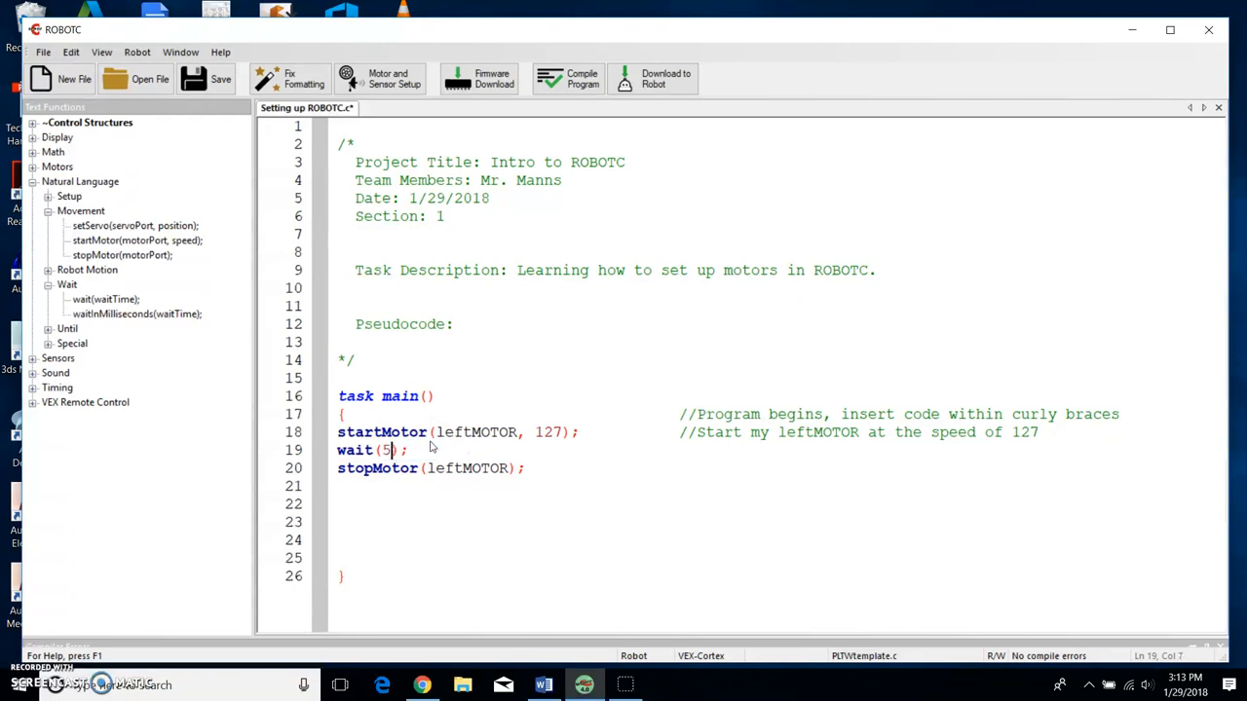
pyautogui.moveTo(441, 377)
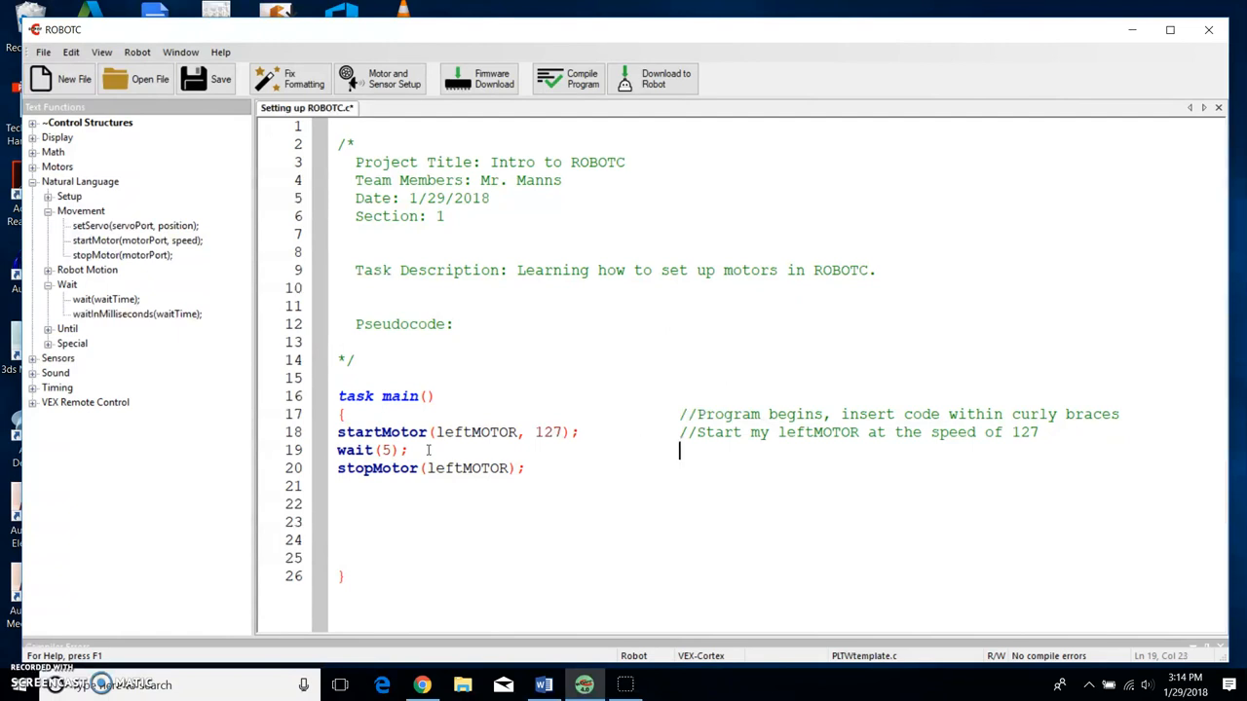
# - Comment the wait(5); line with '//leftMOTOR will run for 5 seconds'
pyautogui.write('//mot')
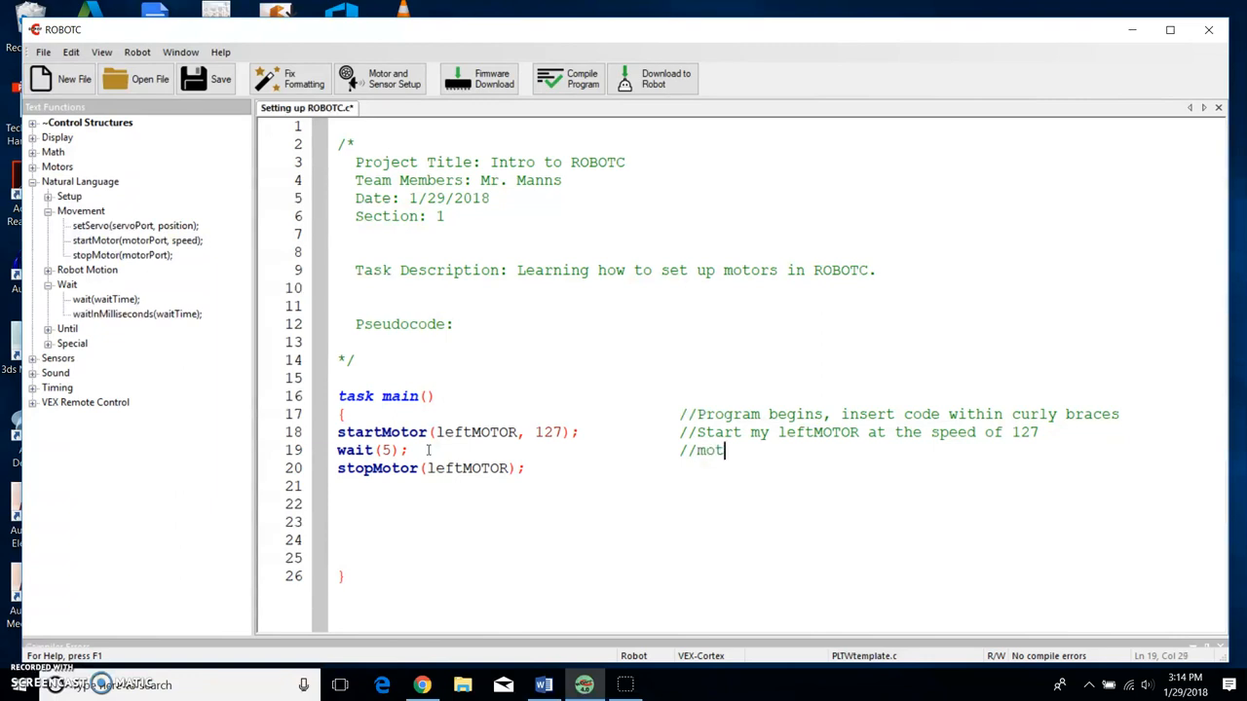
pyautogui.press('BackSpace')
pyautogui.write('lef')
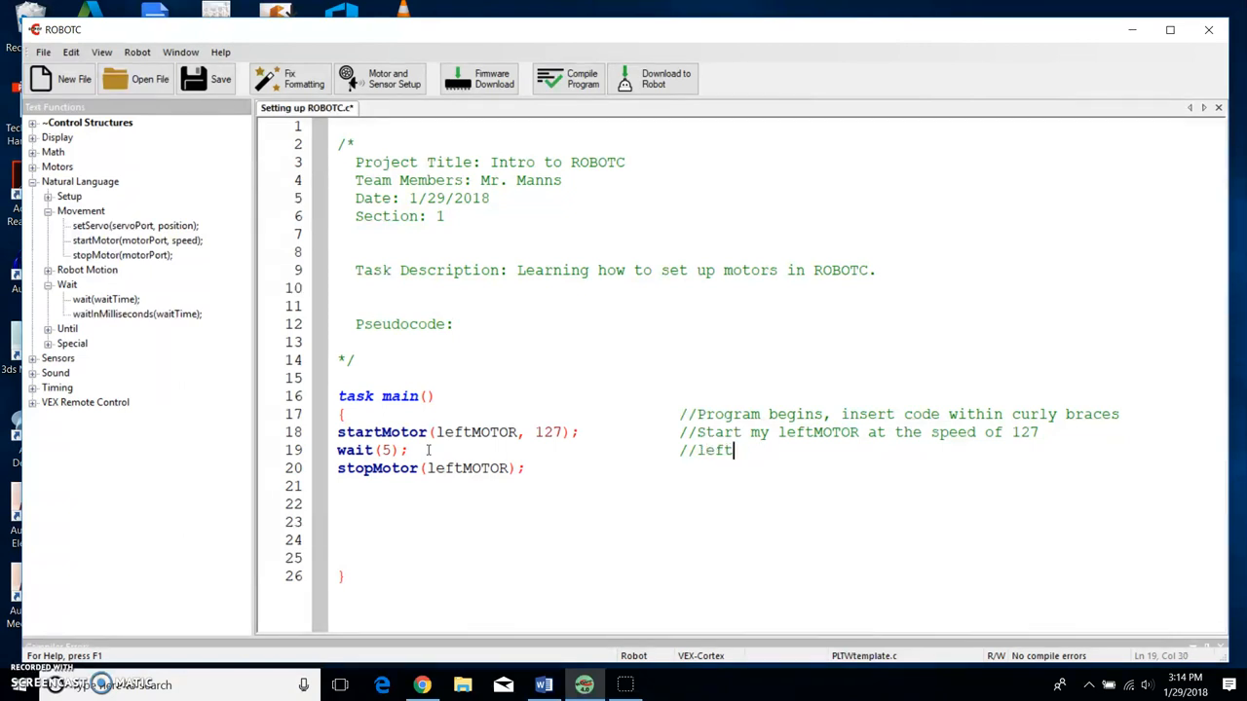
pyautogui.write('MOTOR will')
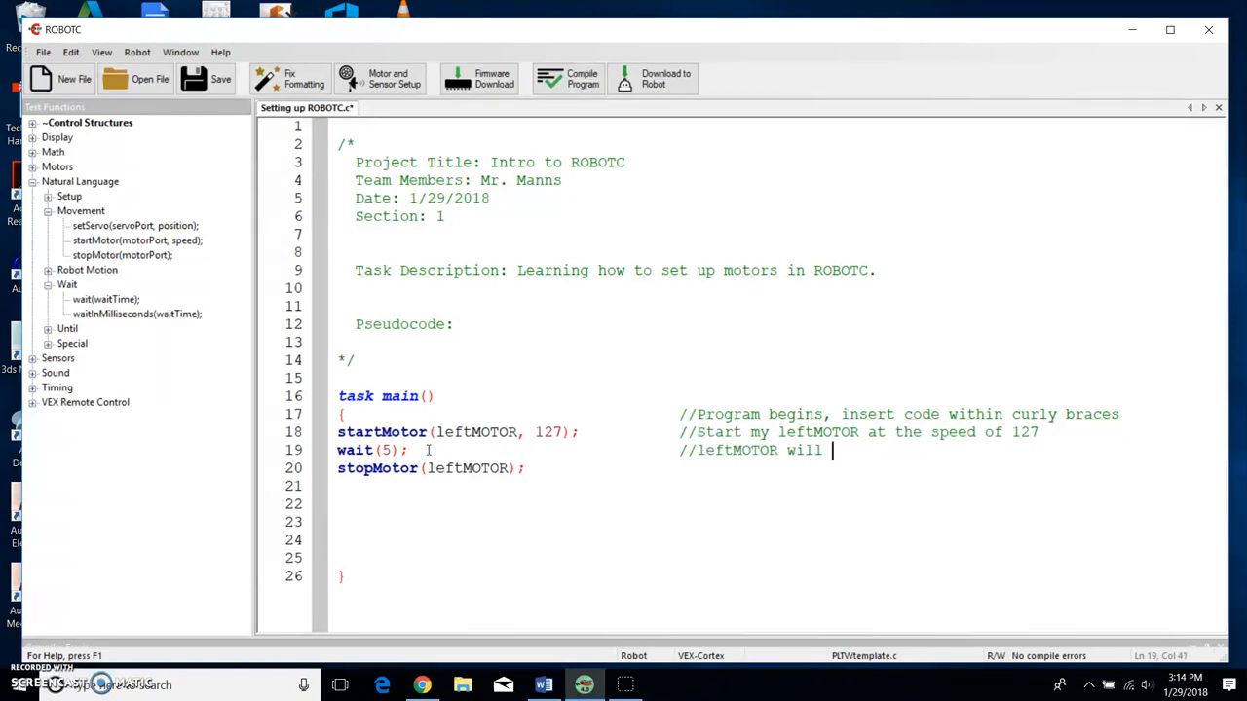
pyautogui.write('run for 5')
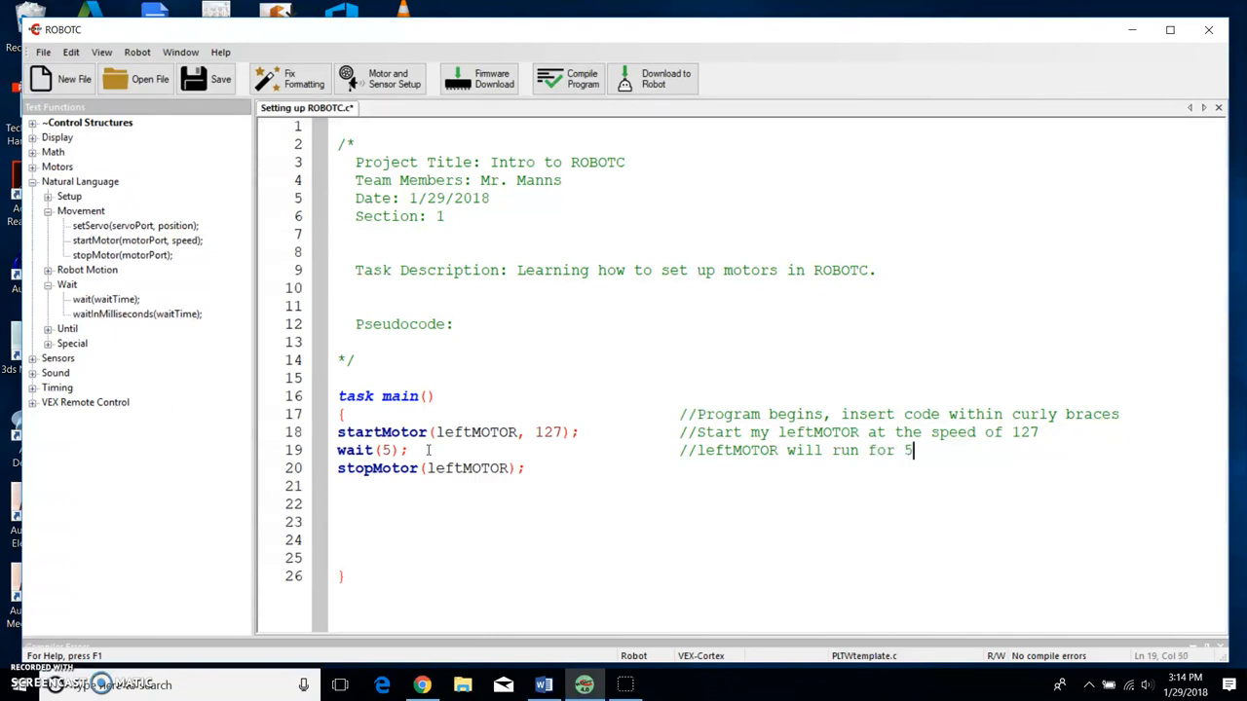
pyautogui.write('seconds')
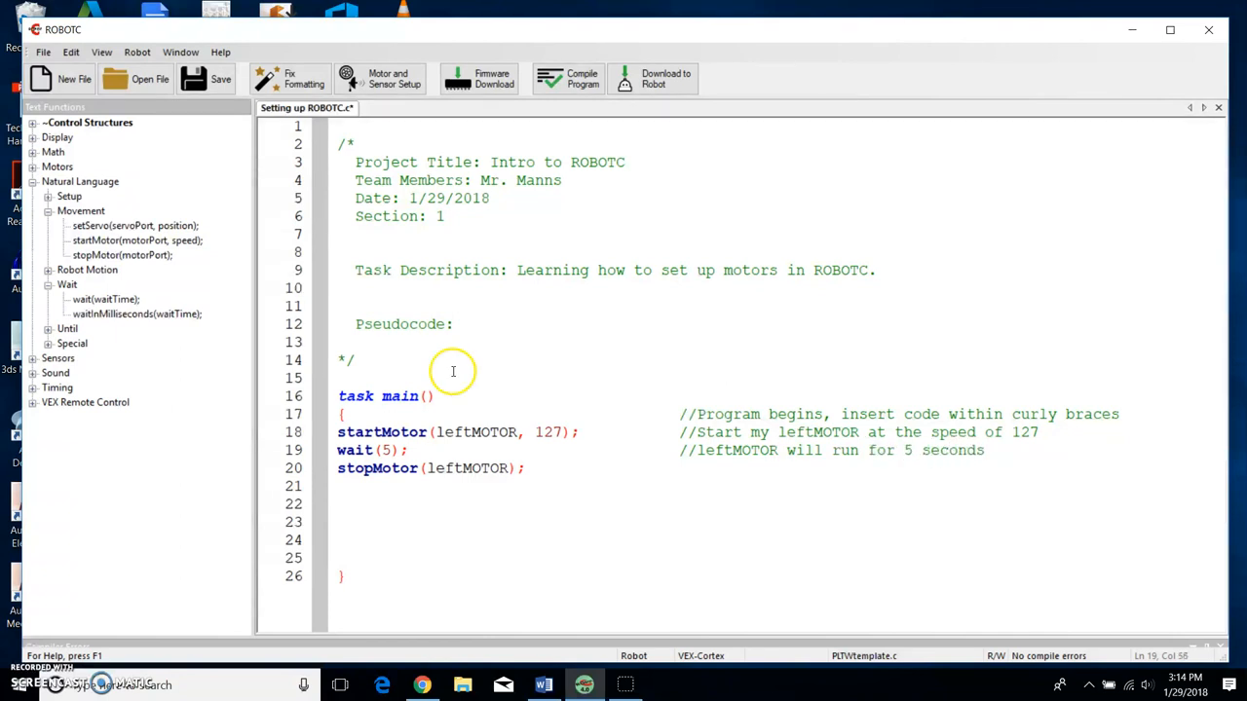
# - Comment the stopMotor line with '//leftMOTOR will stop'
pyautogui.click(524, 468)
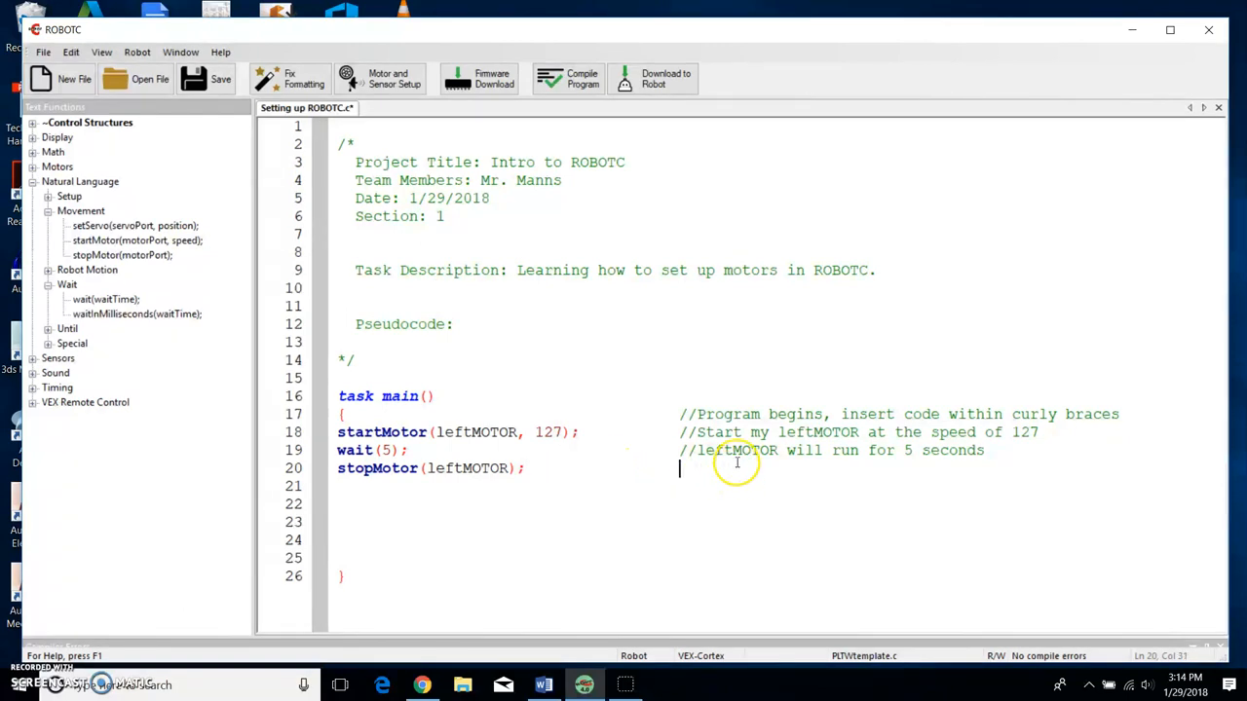
pyautogui.write('//leftMOT')
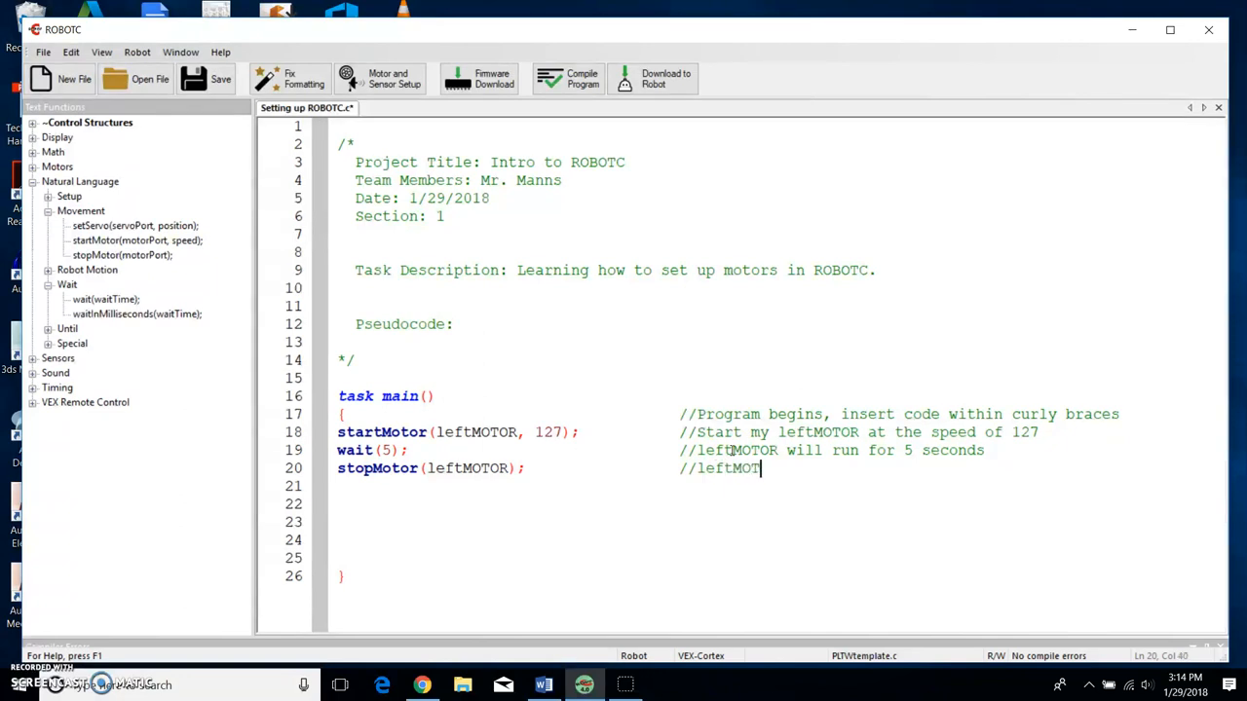
pyautogui.write('will s')
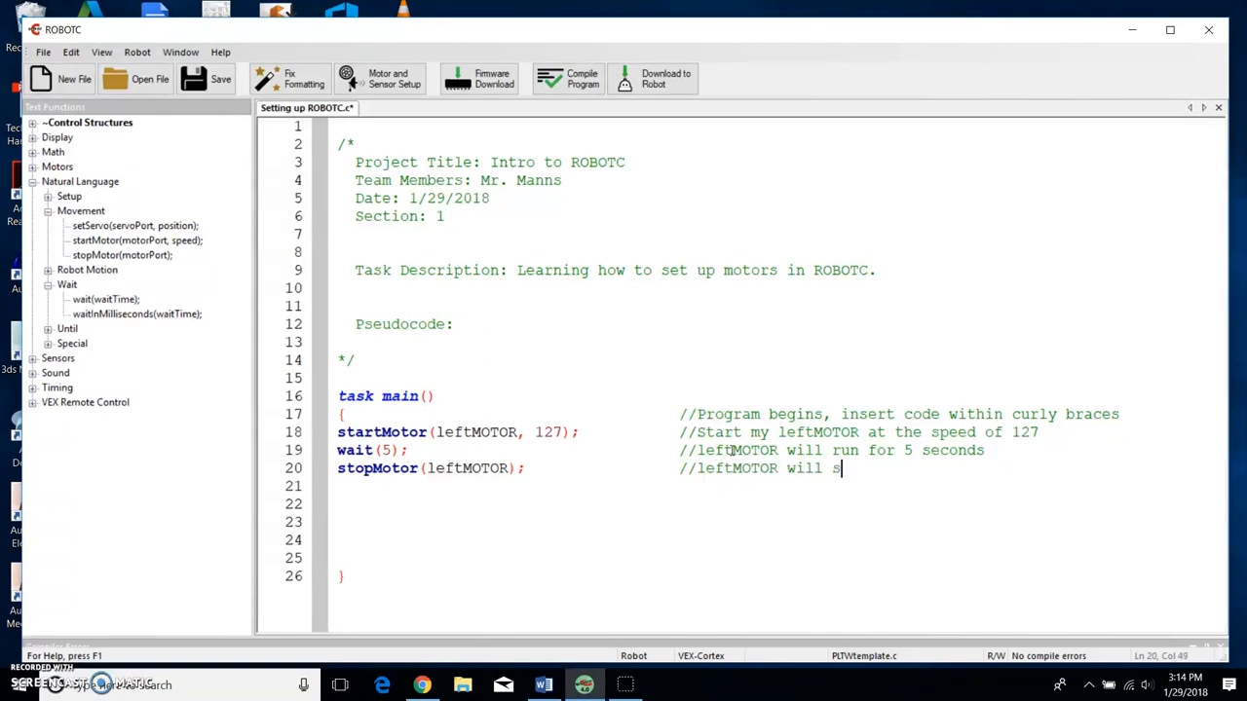
pyautogui.write('top')
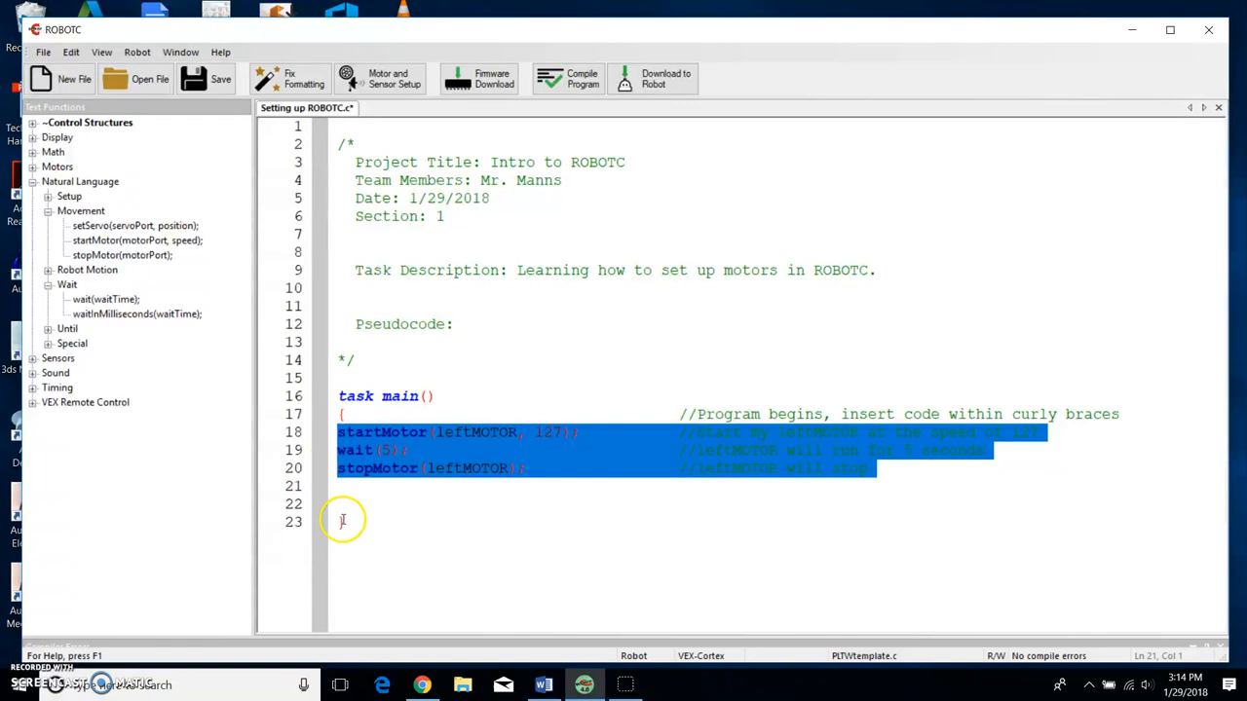
pyautogui.click(341, 413)
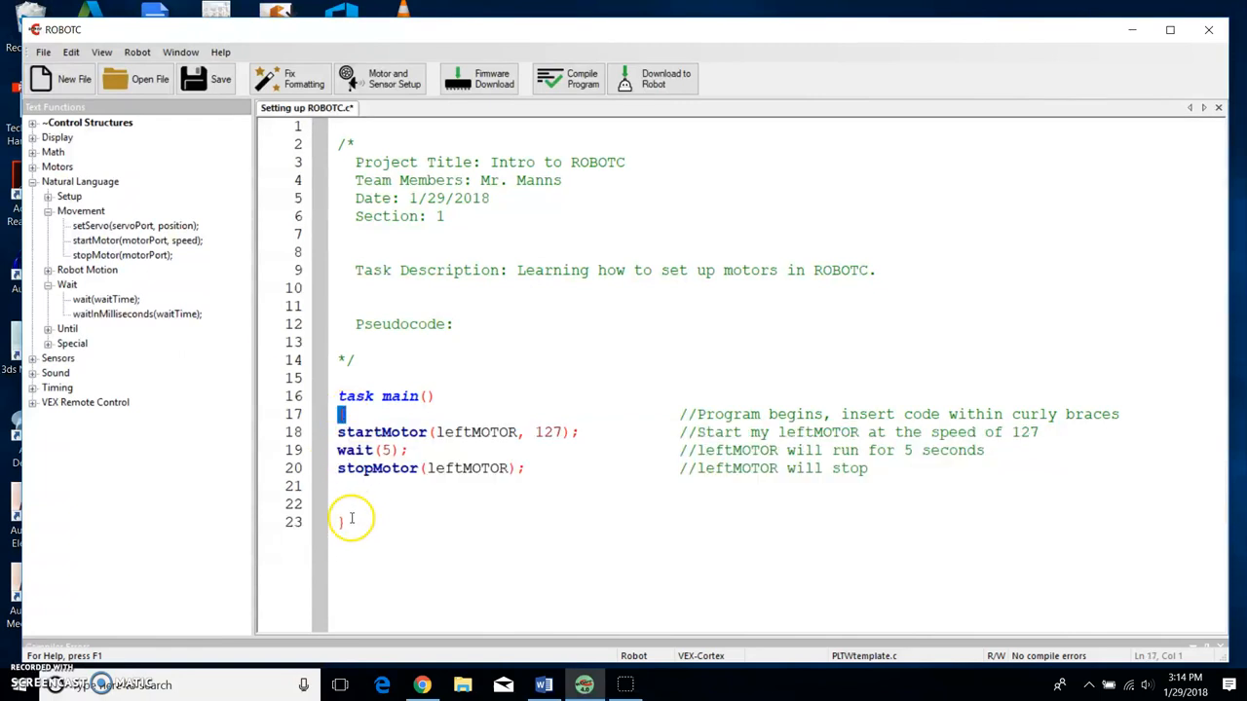
pyautogui.click(343, 522)
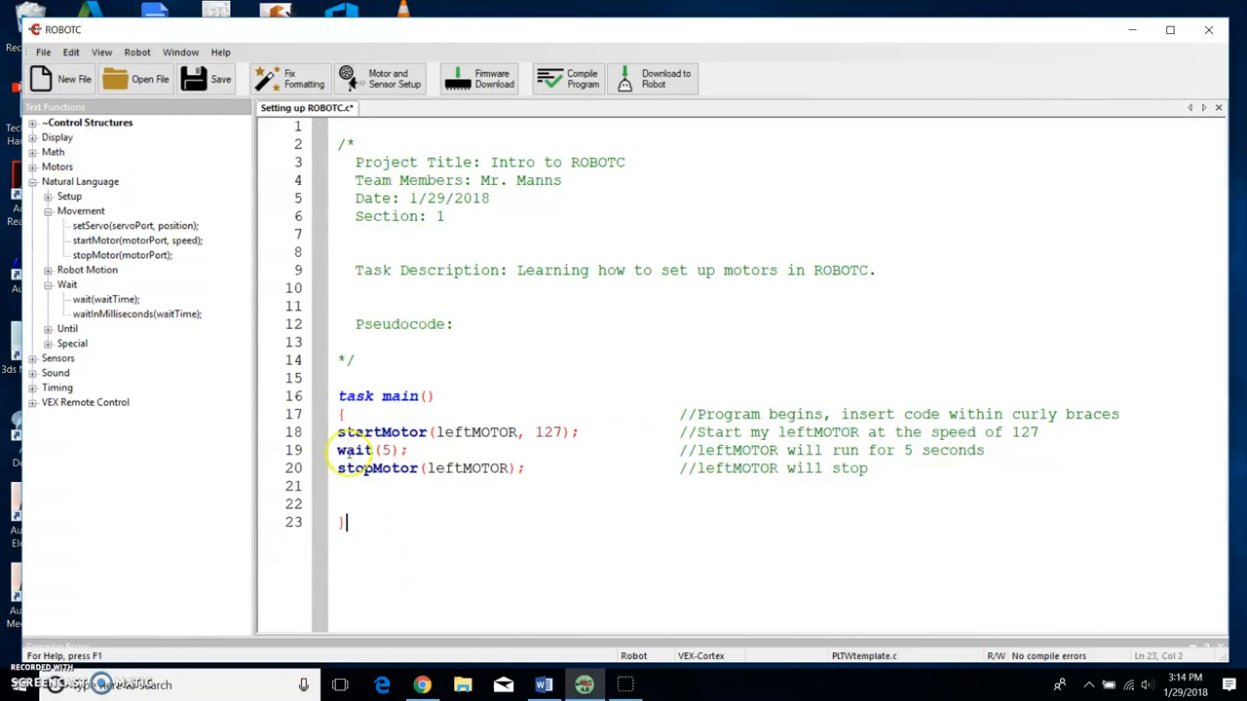
pyautogui.moveTo(339, 432); pyautogui.dragTo(339, 523)
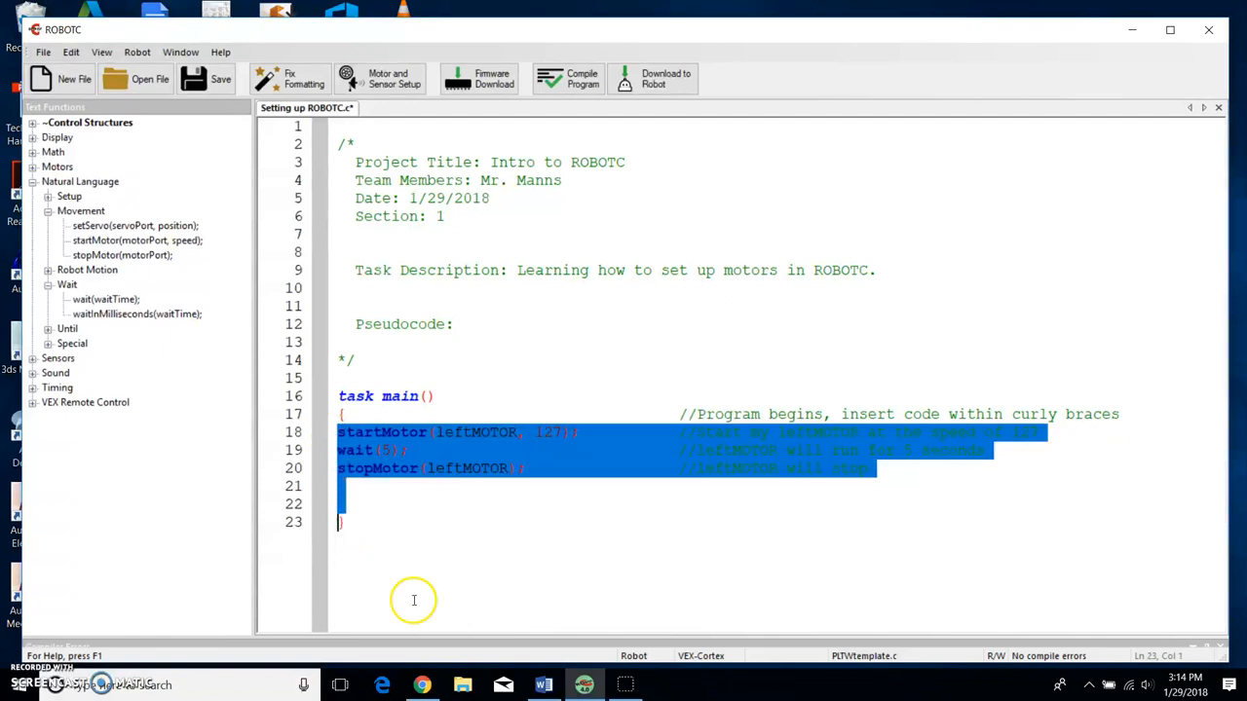
pyautogui.click(534, 452)
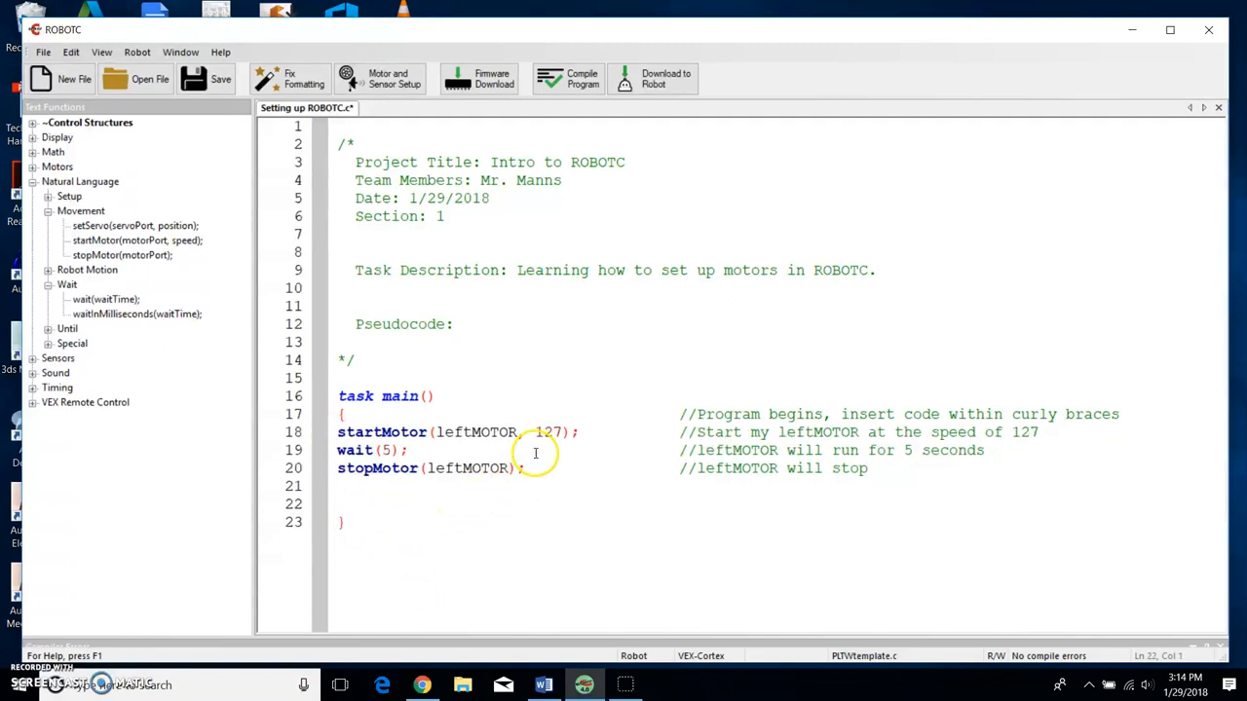
pyautogui.moveTo(409, 269)
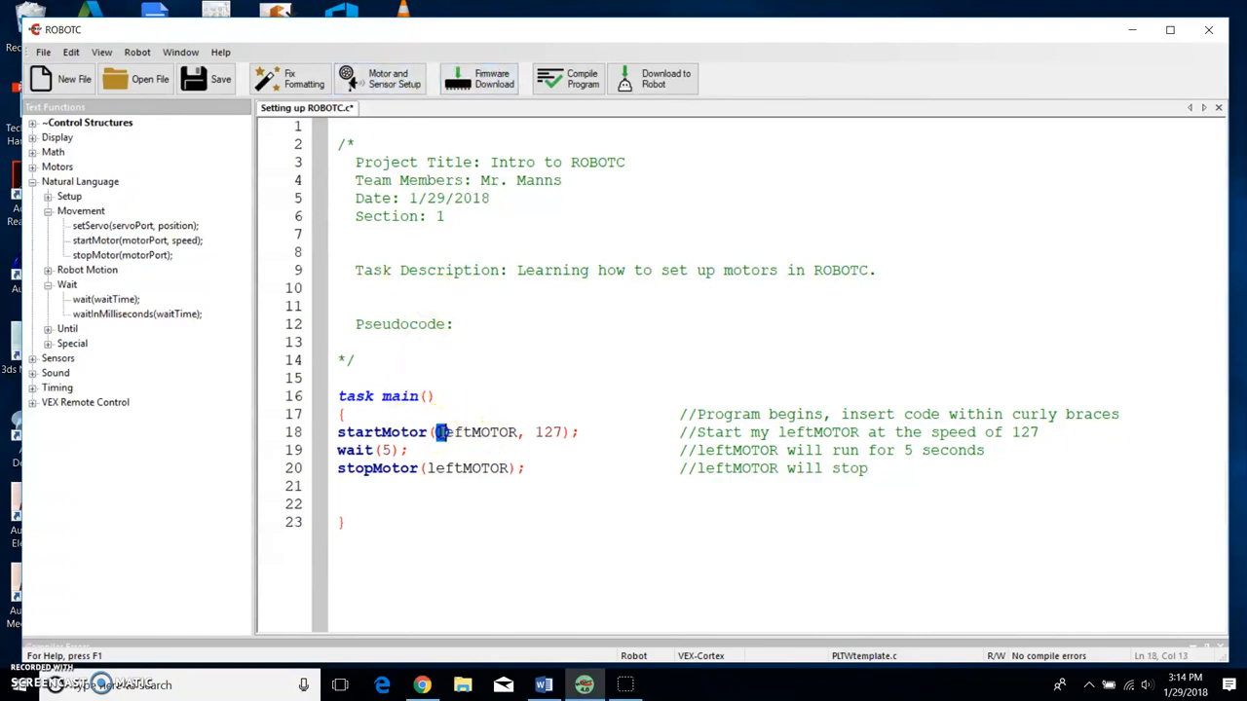
pyautogui.doubleClick(475, 432)
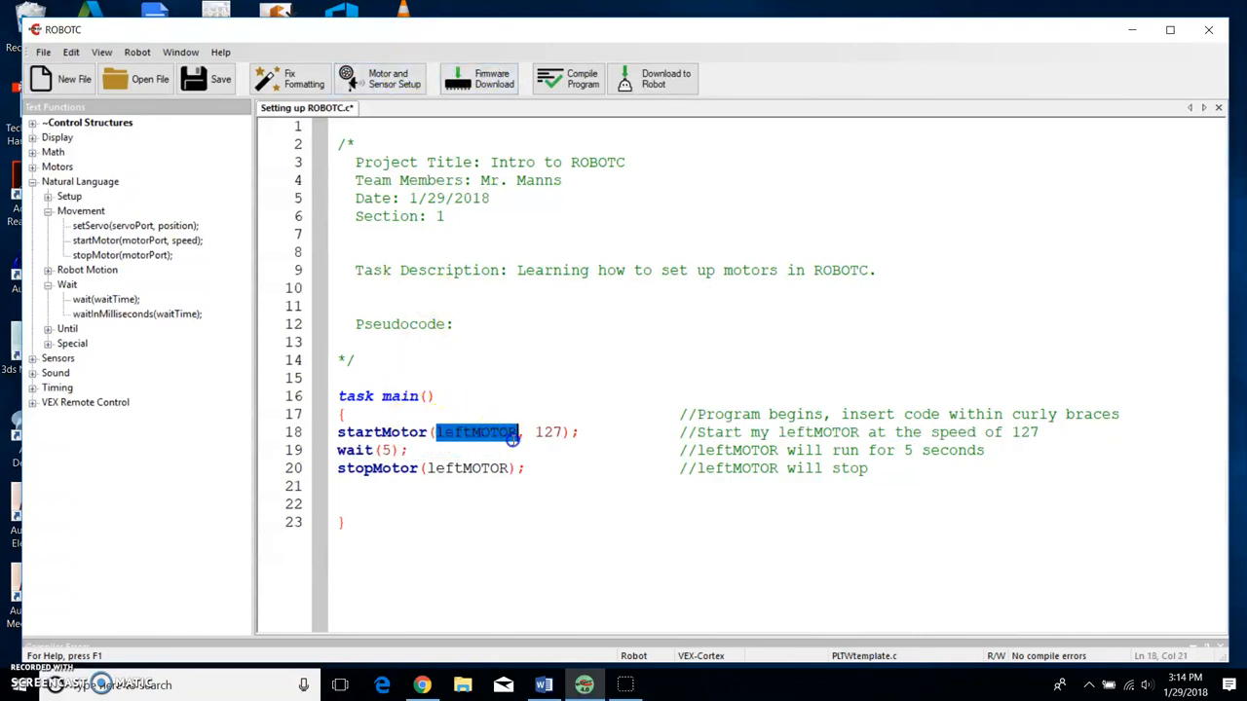
pyautogui.moveTo(388, 78)
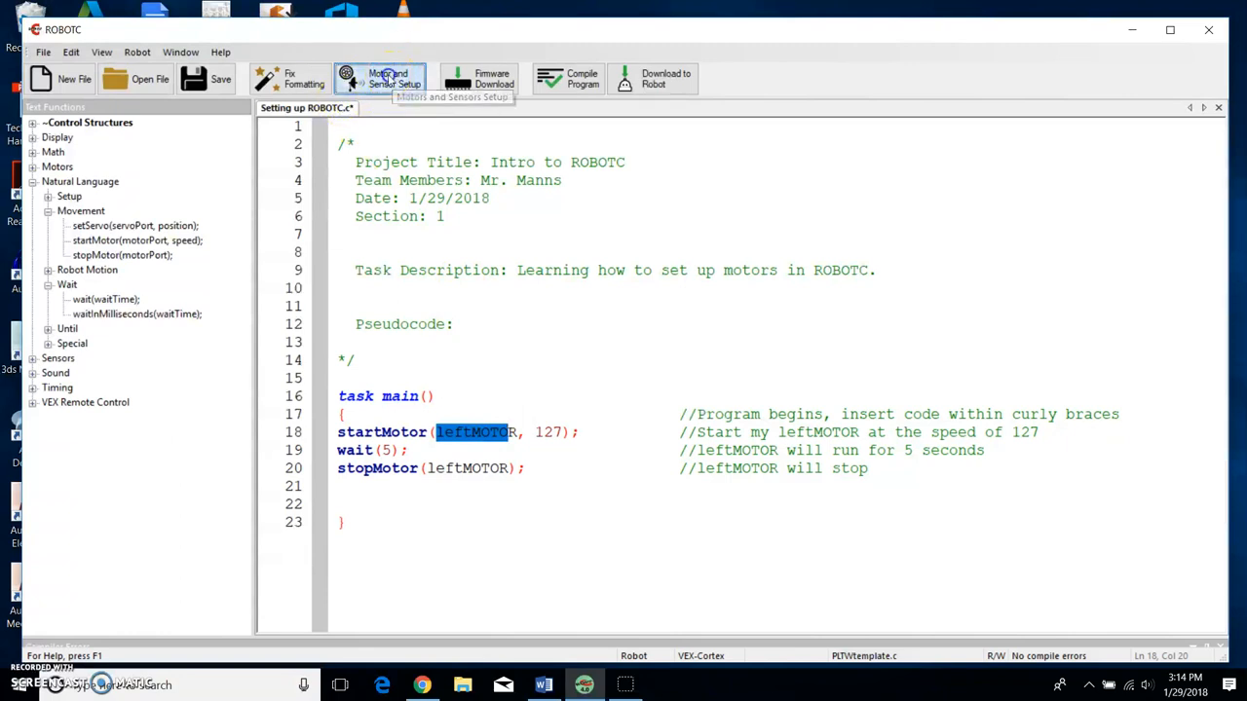
# - In Motor and Sensor Setup, name port1 leftMOTOR and set its type to VEX 393 Motor
pyautogui.click(378, 78)
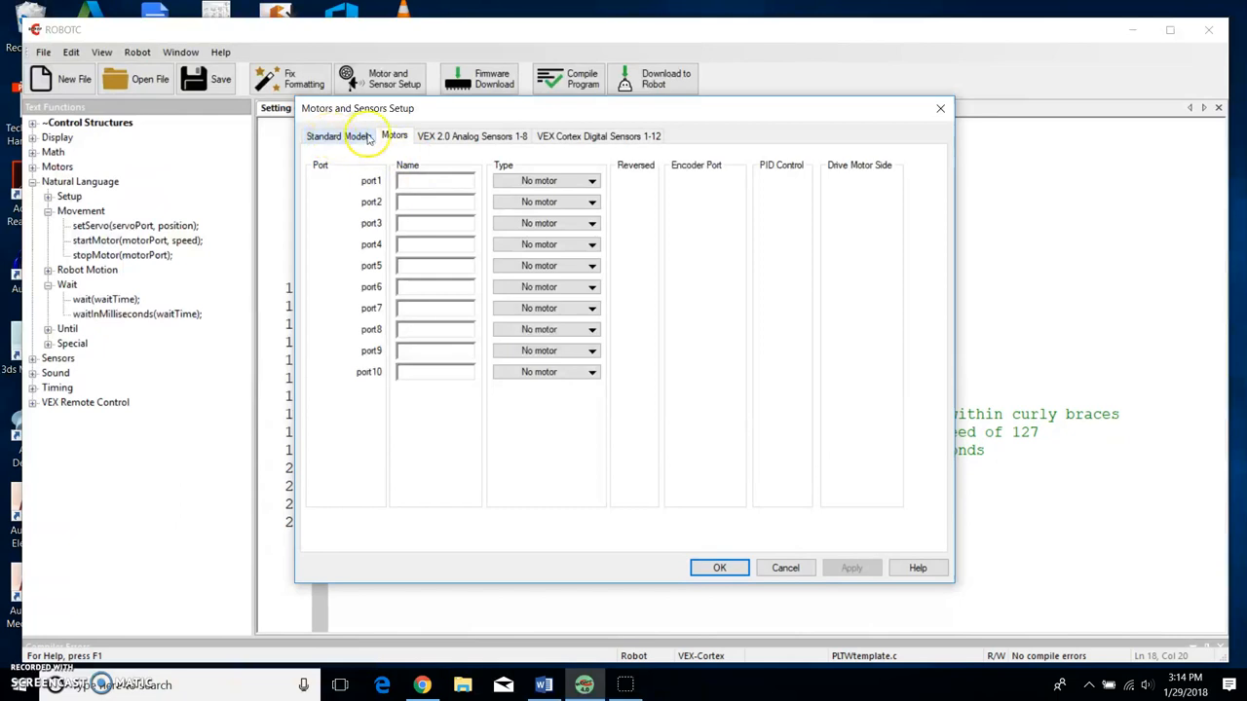
pyautogui.click(339, 136)
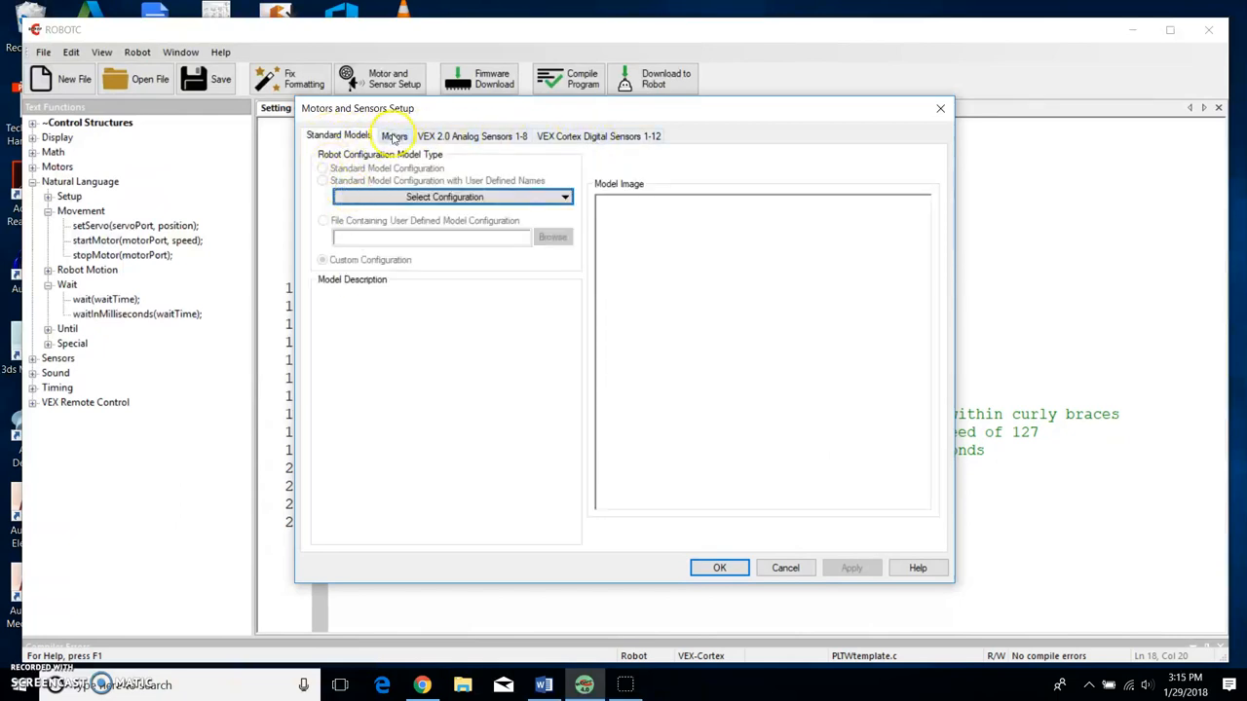
pyautogui.click(393, 136)
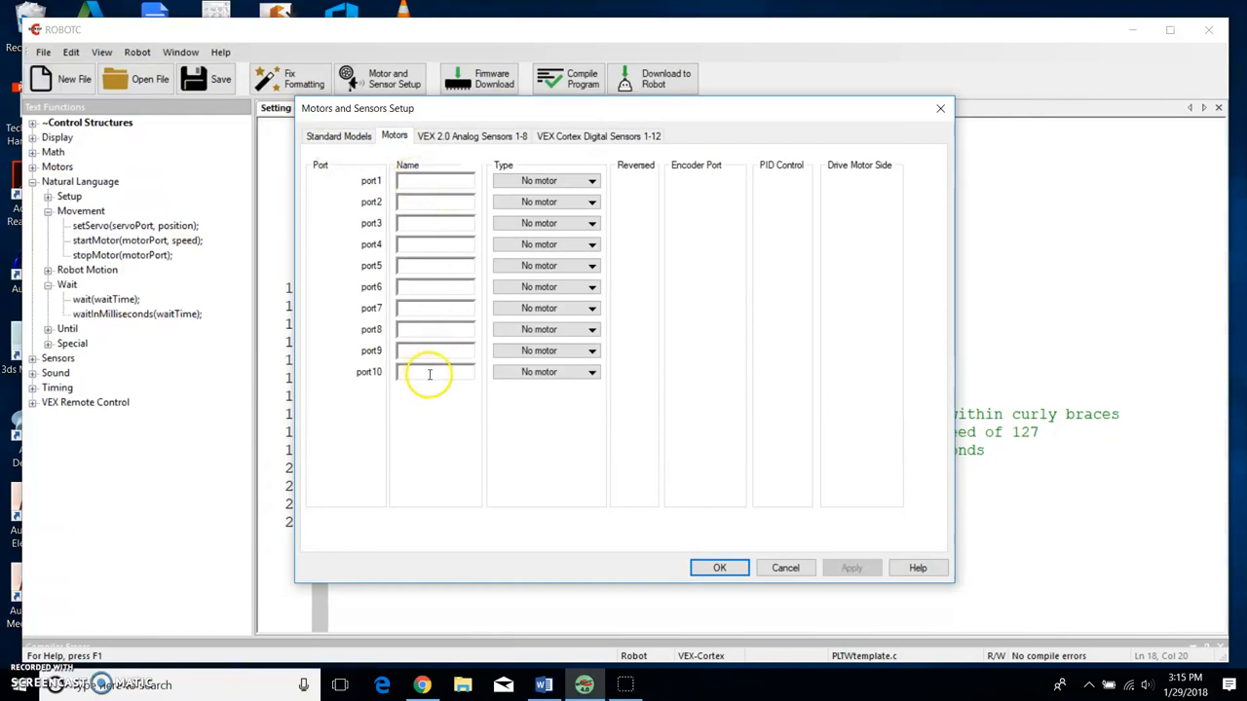
pyautogui.click(434, 179)
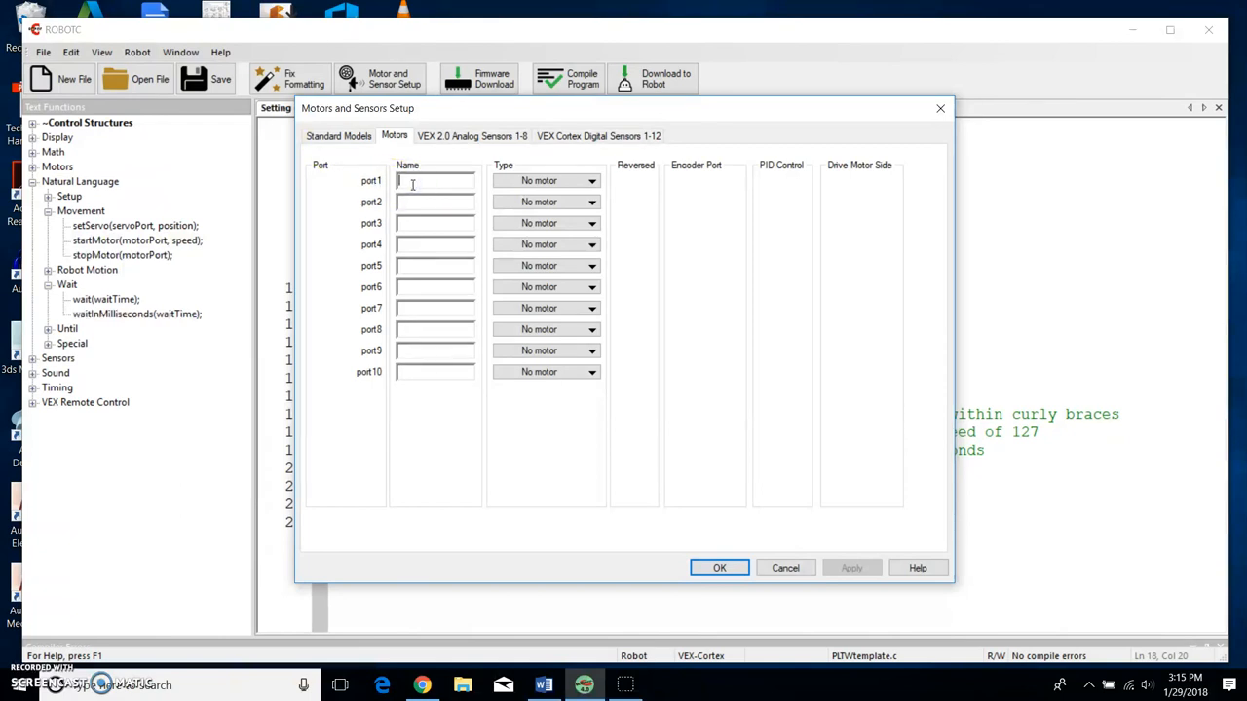
pyautogui.write('leftMOTOR')
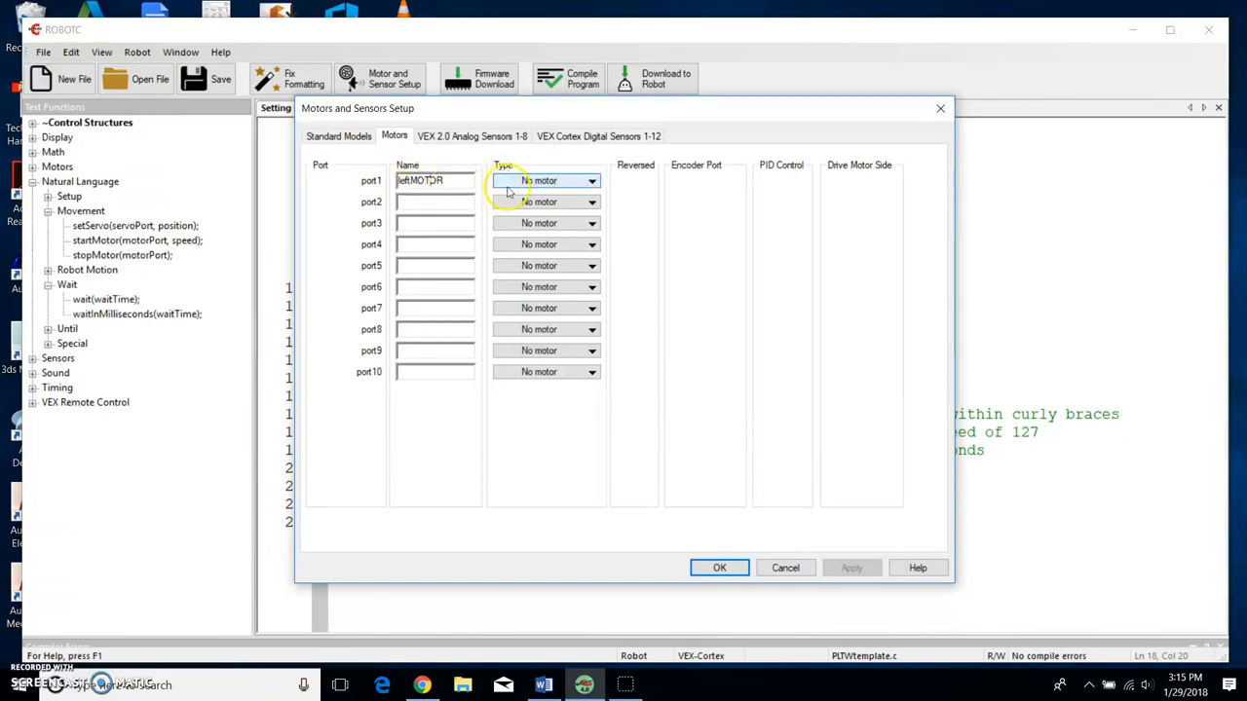
pyautogui.click(592, 182)
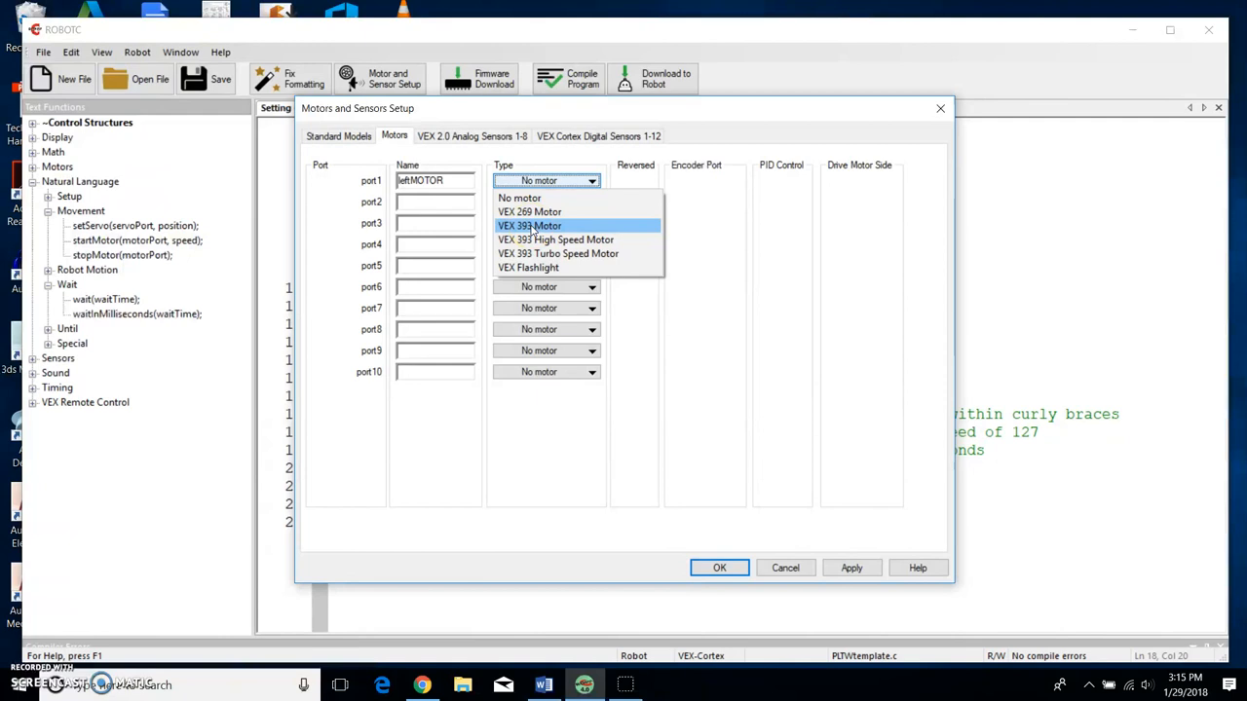
pyautogui.click(529, 226)
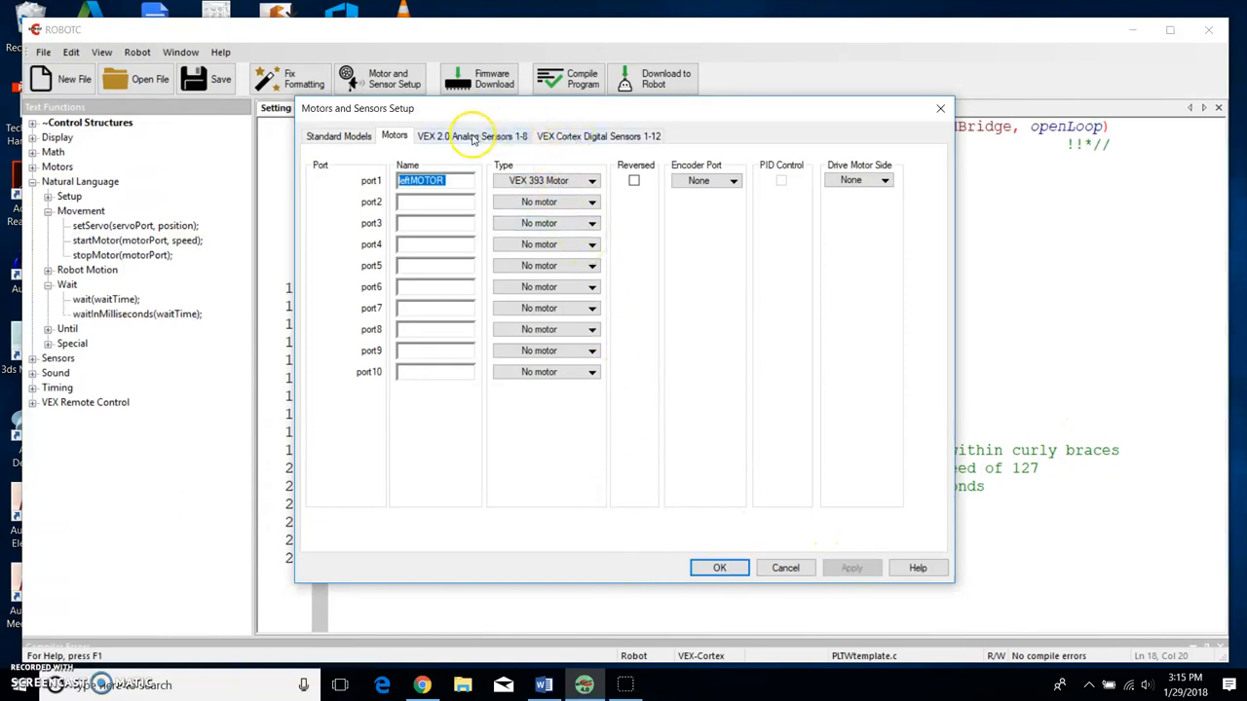
# - Review the Analog and Digital Sensors pages, then confirm the setup to insert the leftMOTOR port1 #pragma config line
pyautogui.click(472, 136)
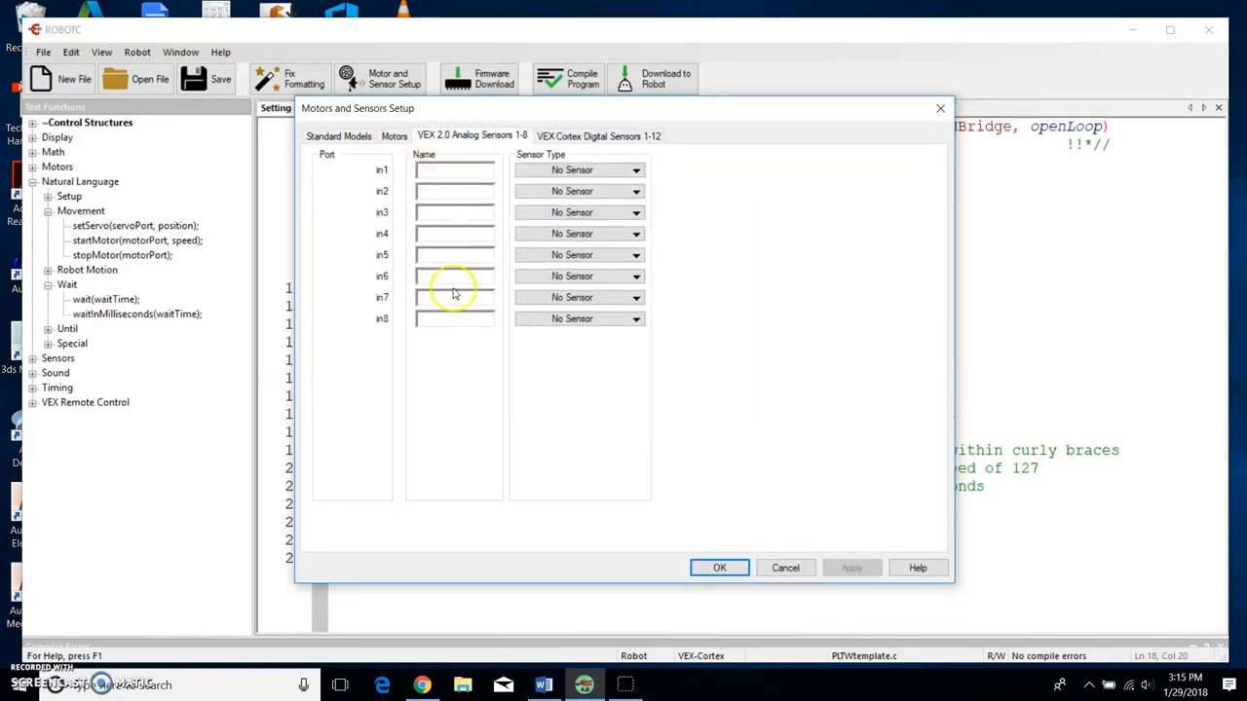
pyautogui.moveTo(503, 285)
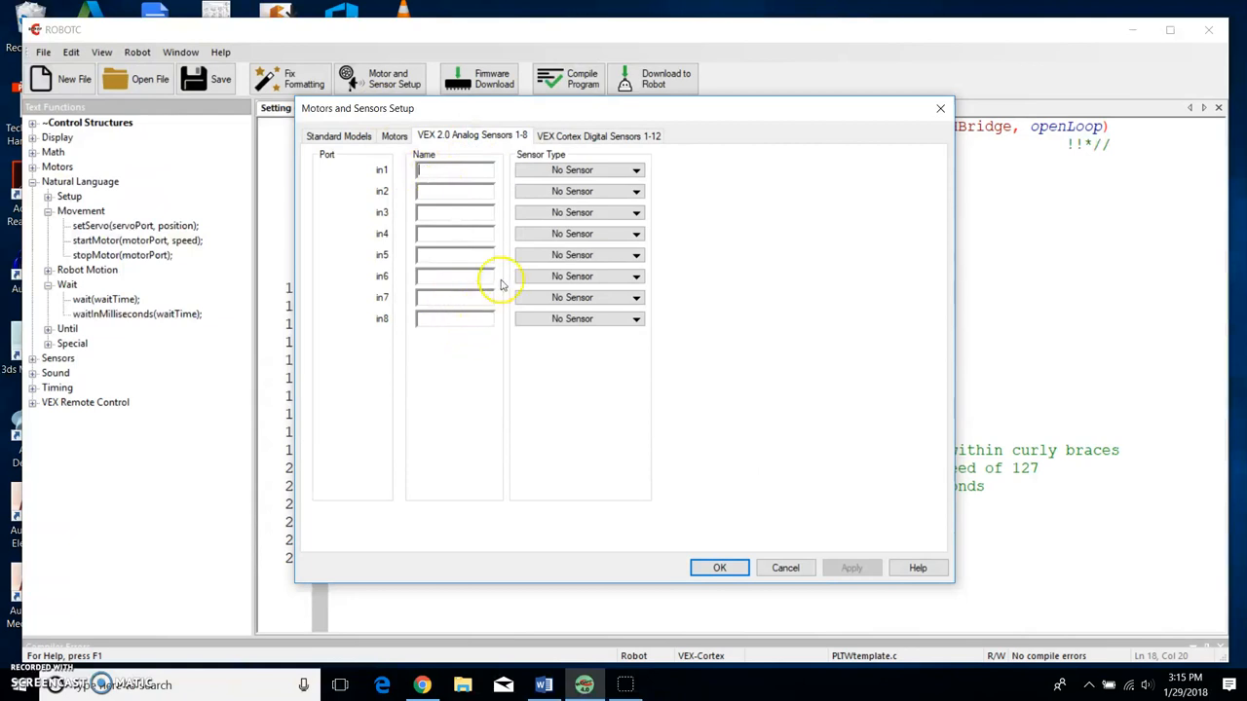
pyautogui.click(598, 137)
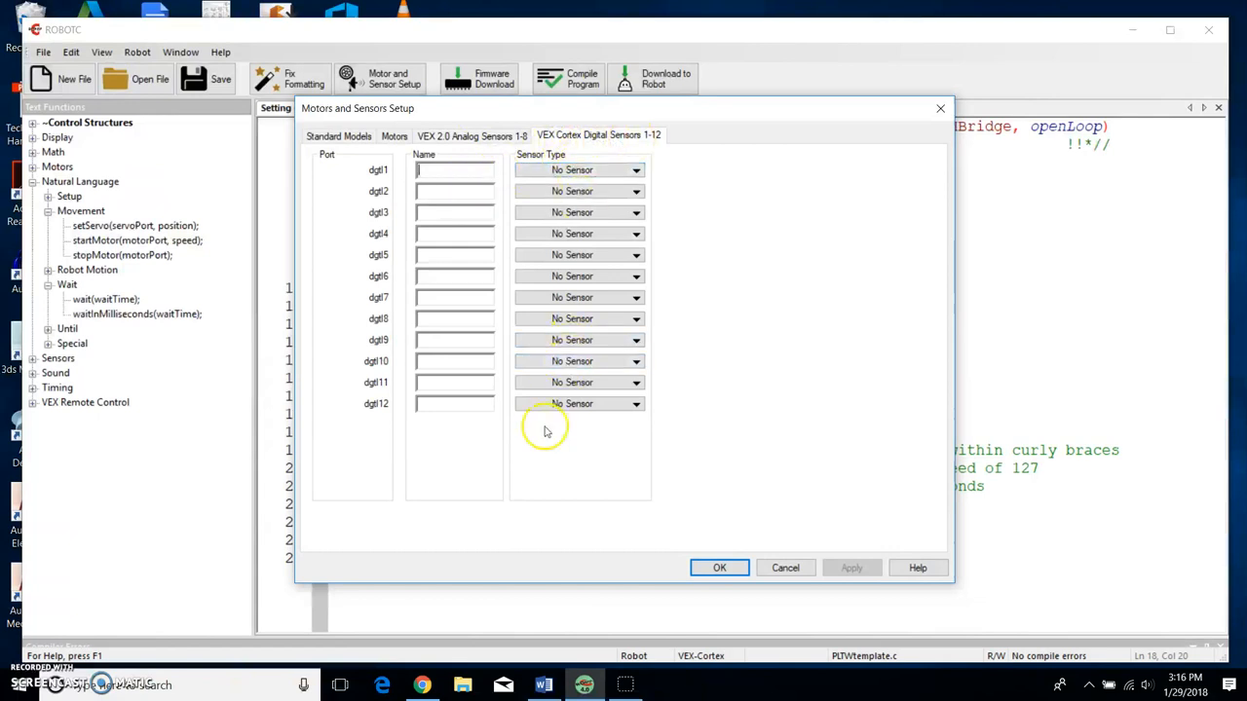
pyautogui.moveTo(635, 458)
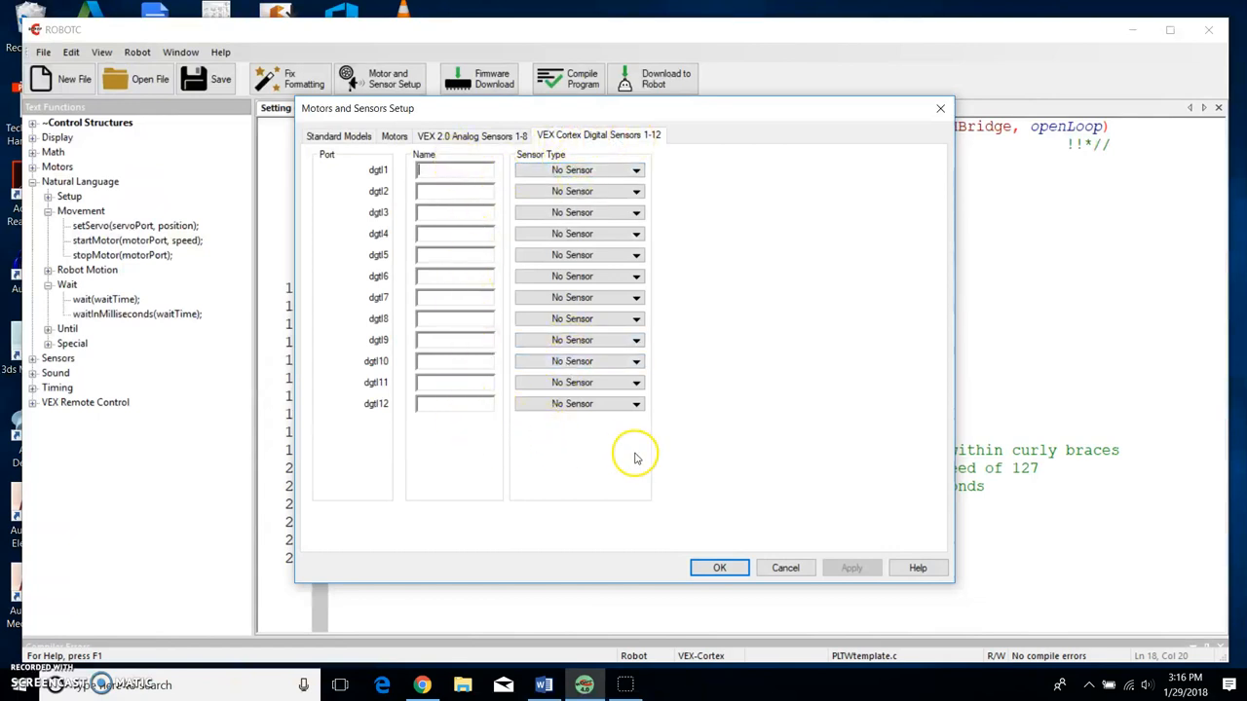
pyautogui.click(718, 569)
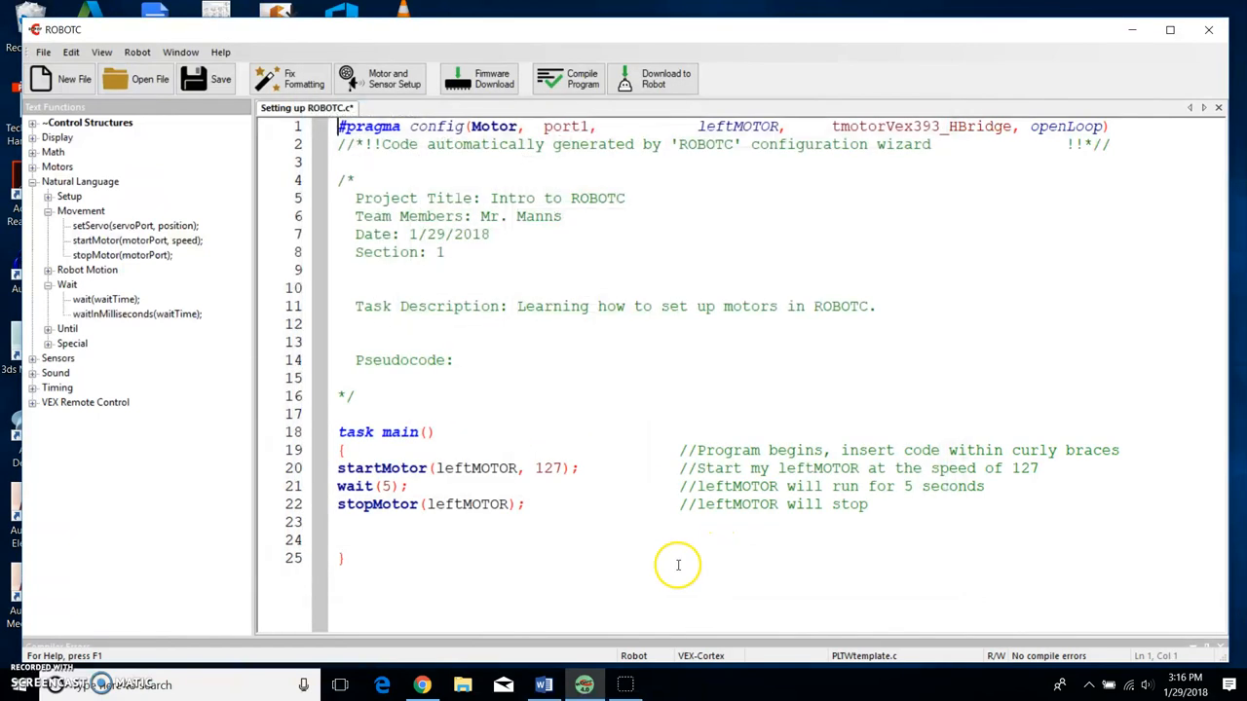
pyautogui.click(553, 468)
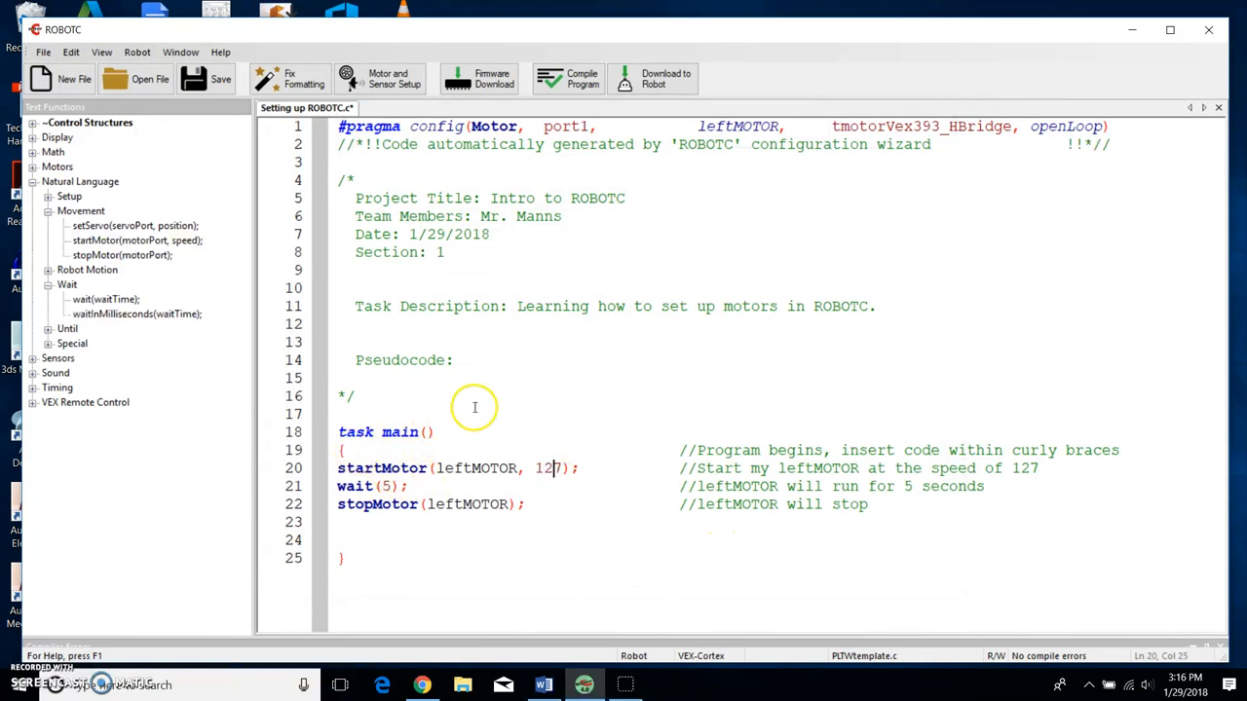
pyautogui.moveTo(379, 468)
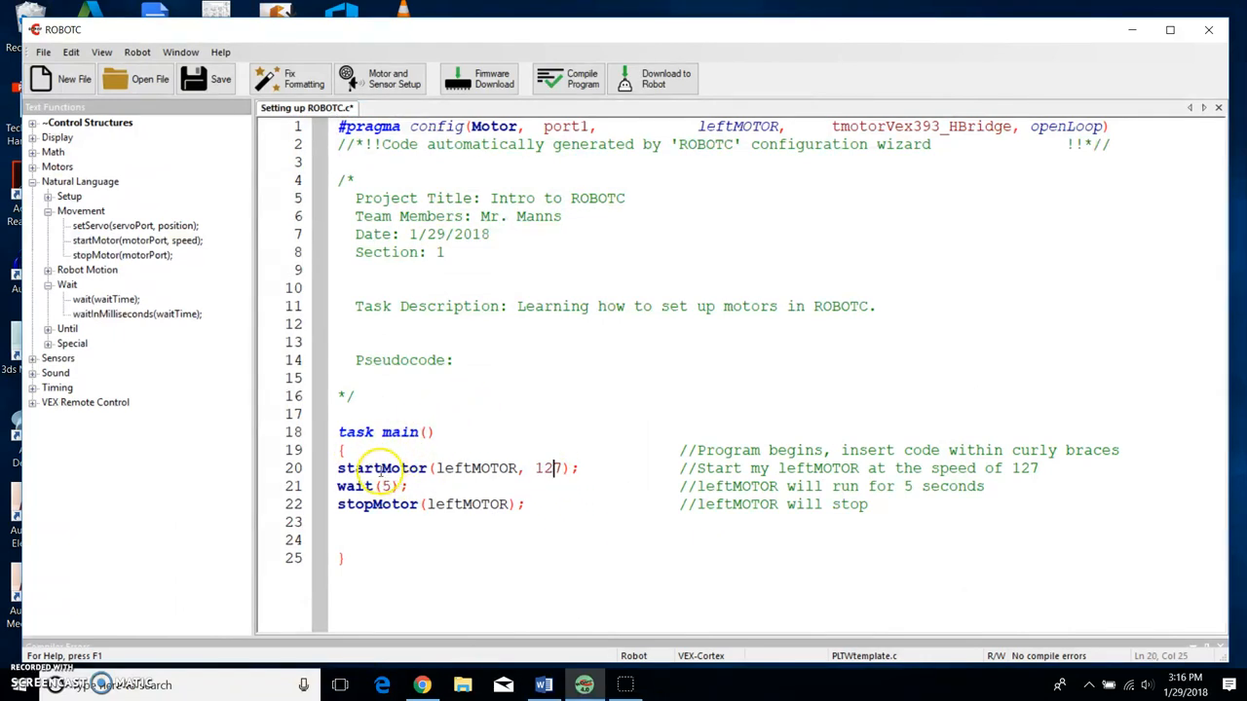